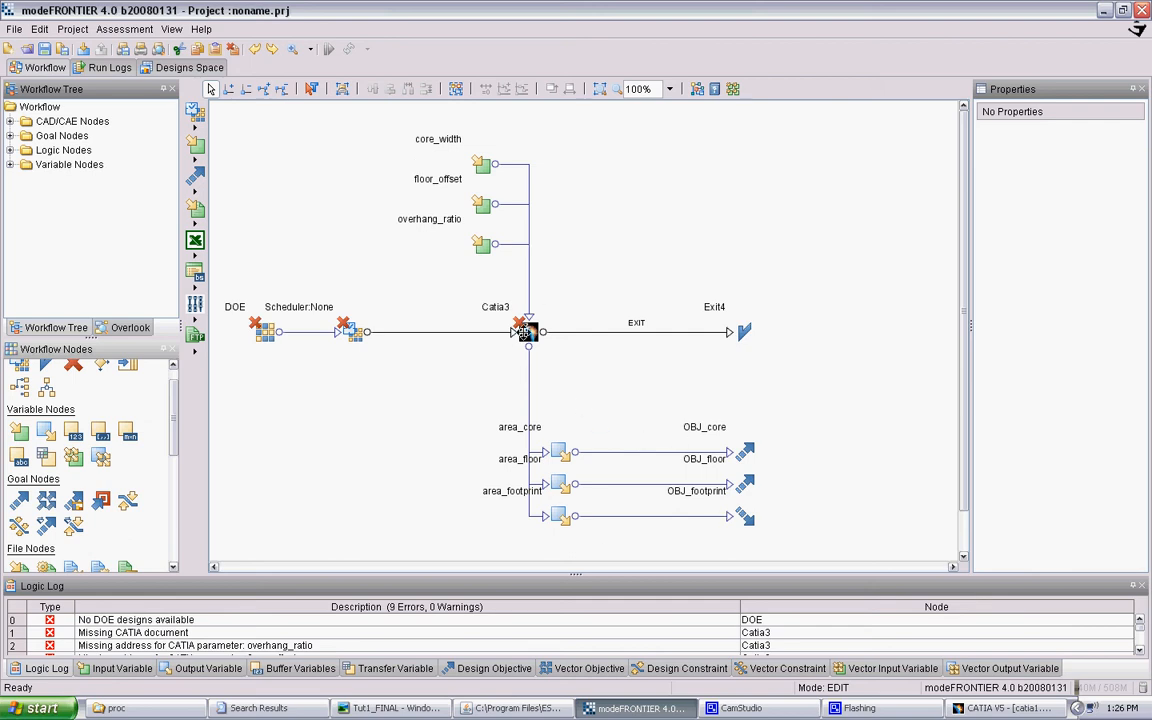
Set the Catia3 node's document to the catia1 CATPart on the Desktop
{"action": "double_click", "coordinate": [528, 332]}
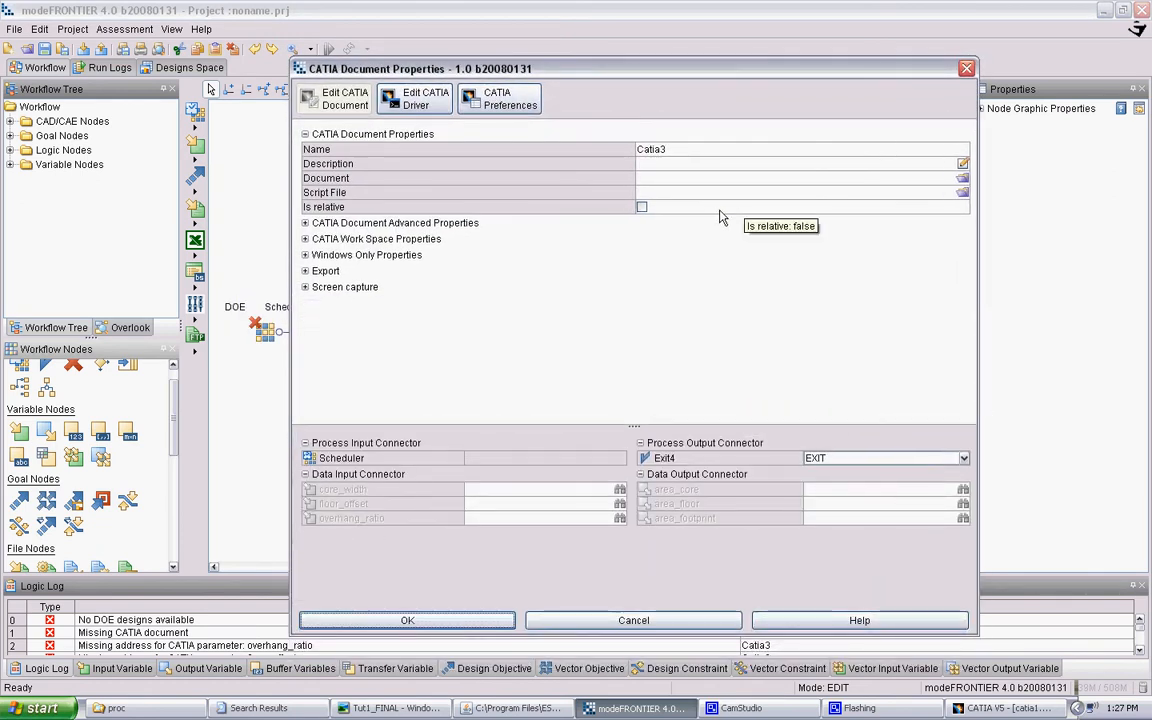
{"action": "left_click", "coordinate": [800, 148]}
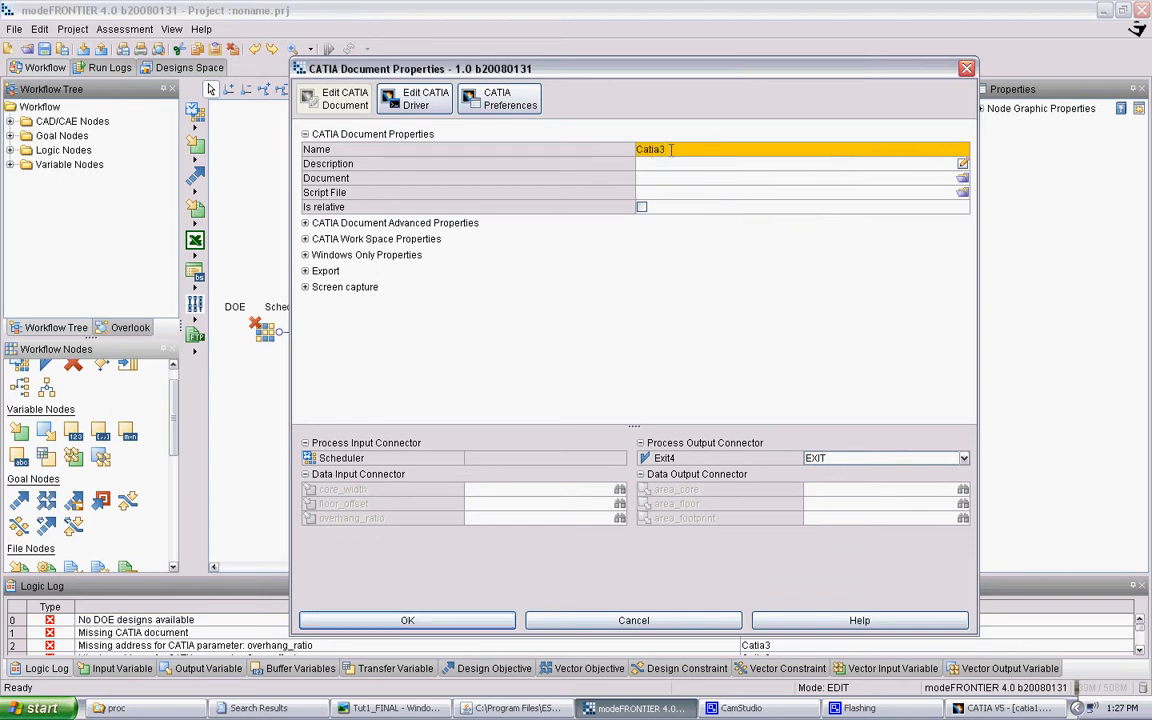
{"action": "mouse_move", "coordinate": [962, 184]}
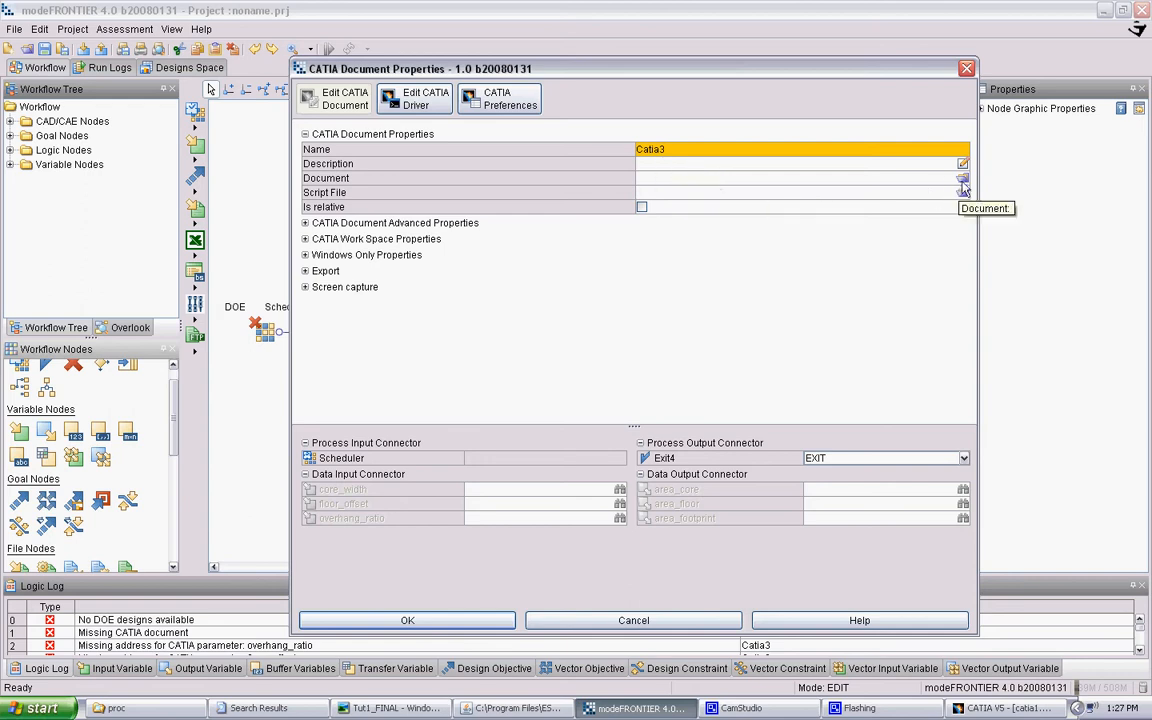
{"action": "left_click", "coordinate": [962, 178]}
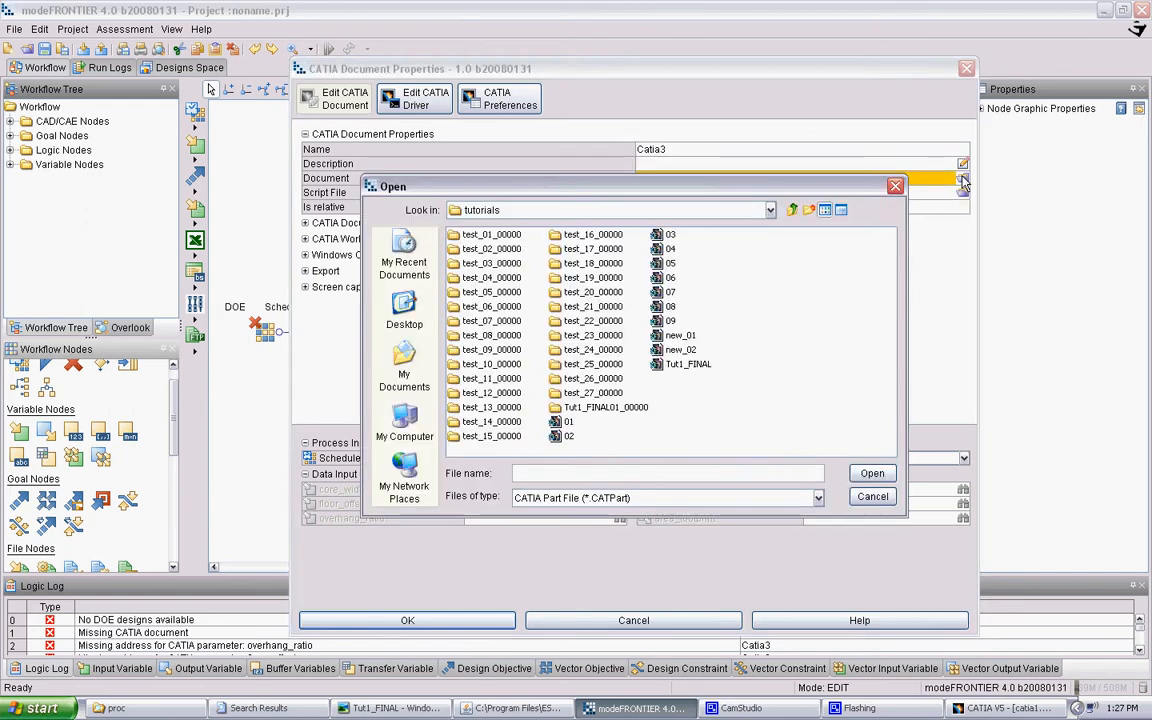
{"action": "left_click", "coordinate": [404, 310]}
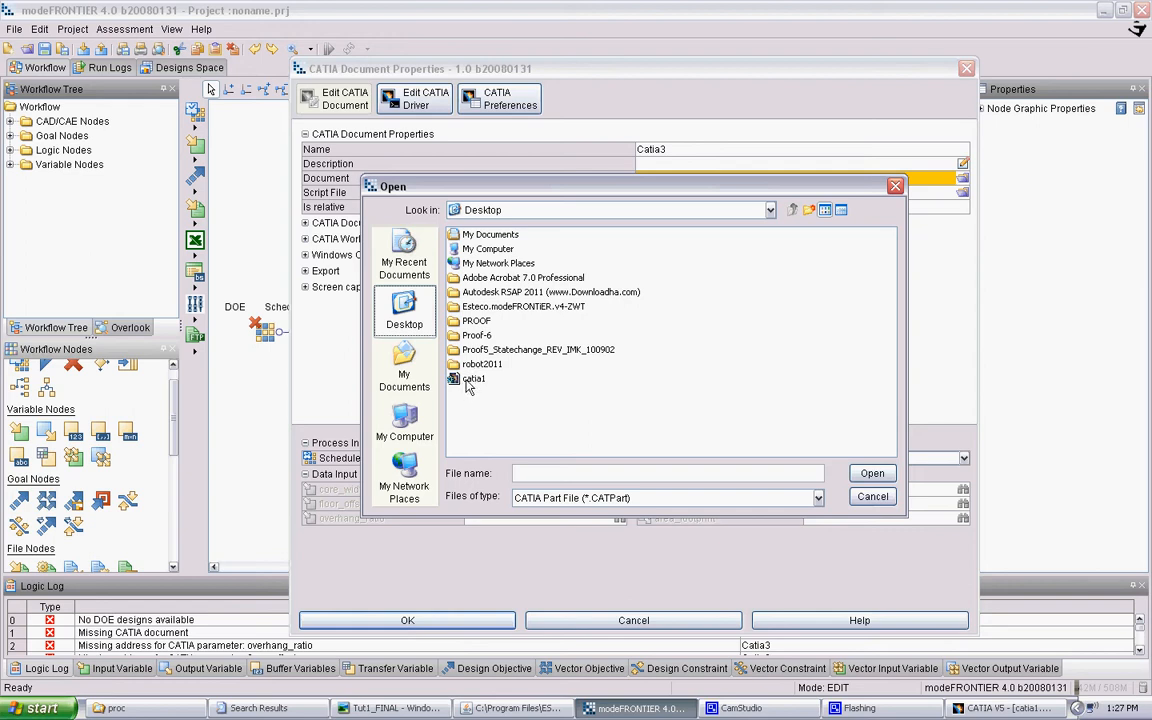
{"action": "double_click", "coordinate": [472, 378]}
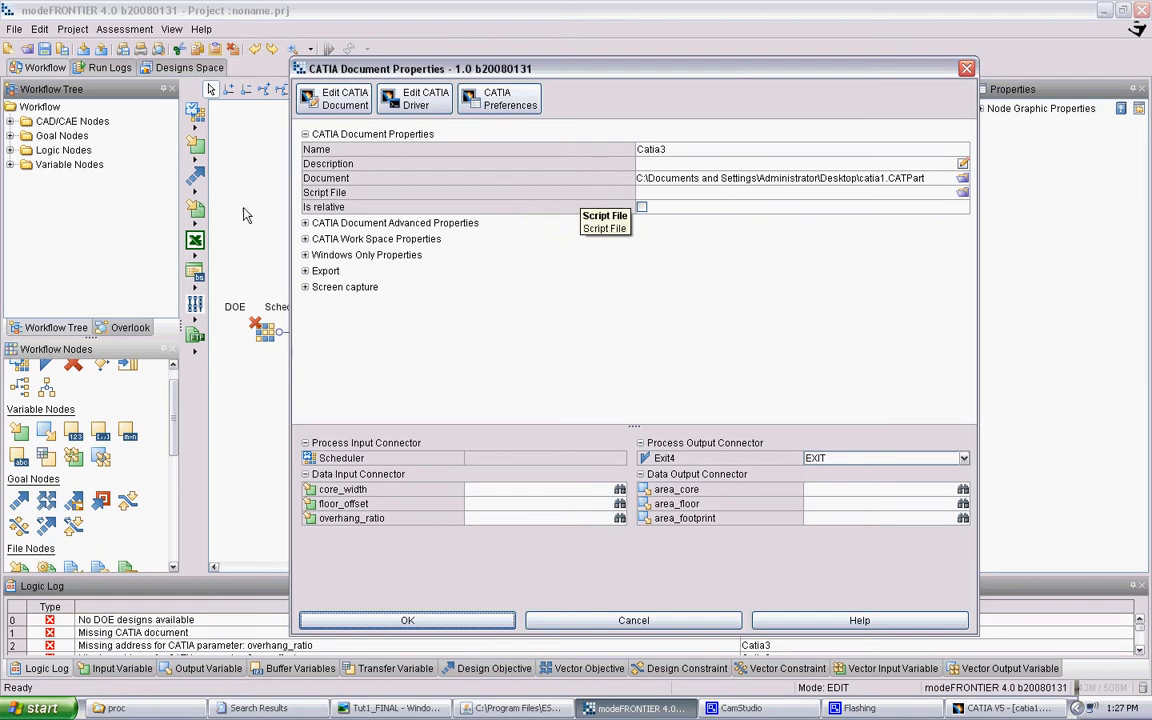
Expand the advanced document property groups and switch on 'Screen capture as JPEG'
{"action": "left_click", "coordinate": [304, 222]}
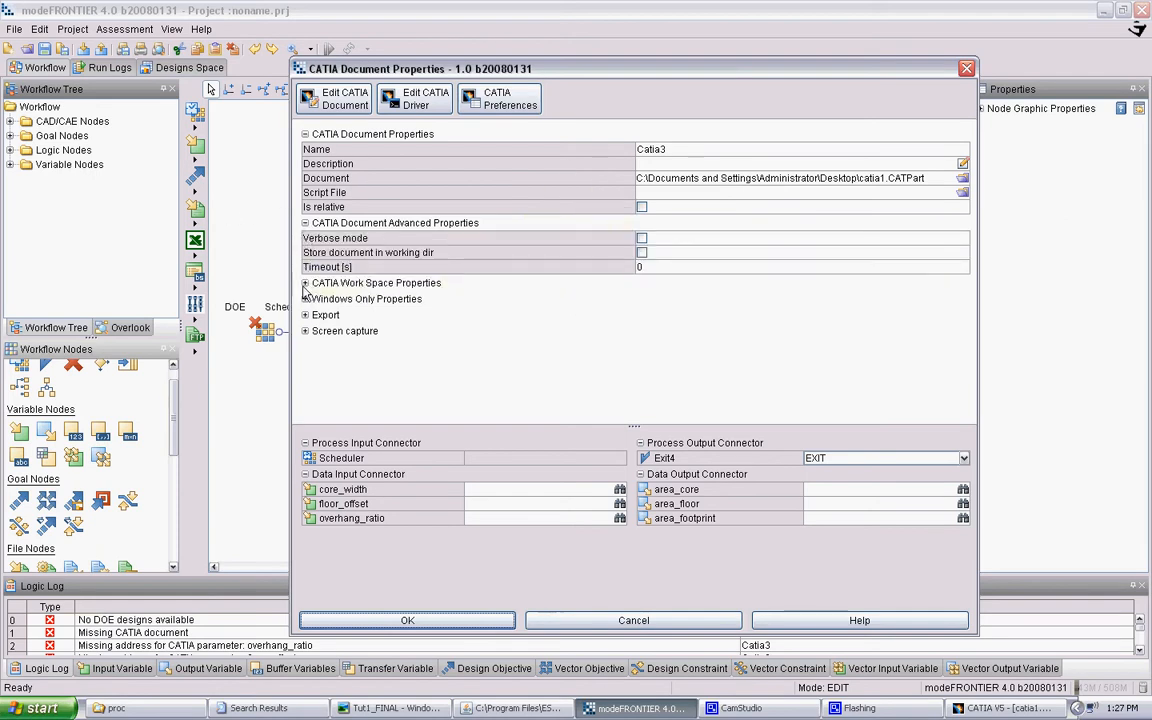
{"action": "left_click", "coordinate": [304, 284]}
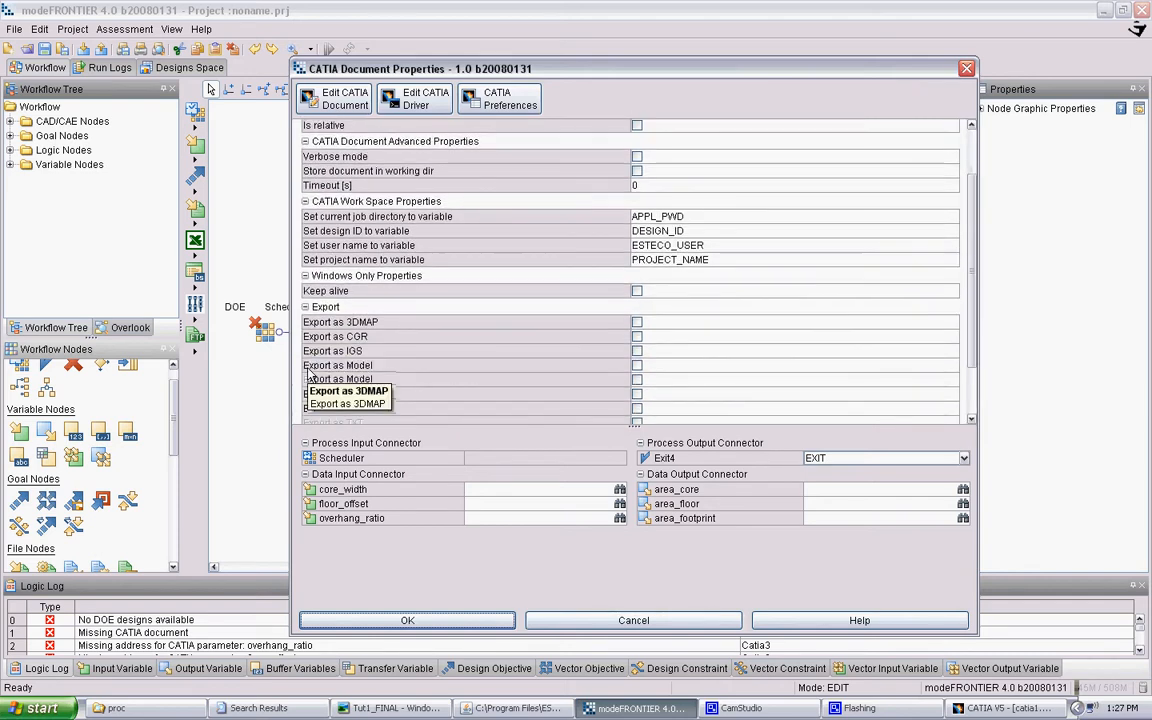
{"action": "scroll", "scroll_direction": "down", "scroll_amount": 3}
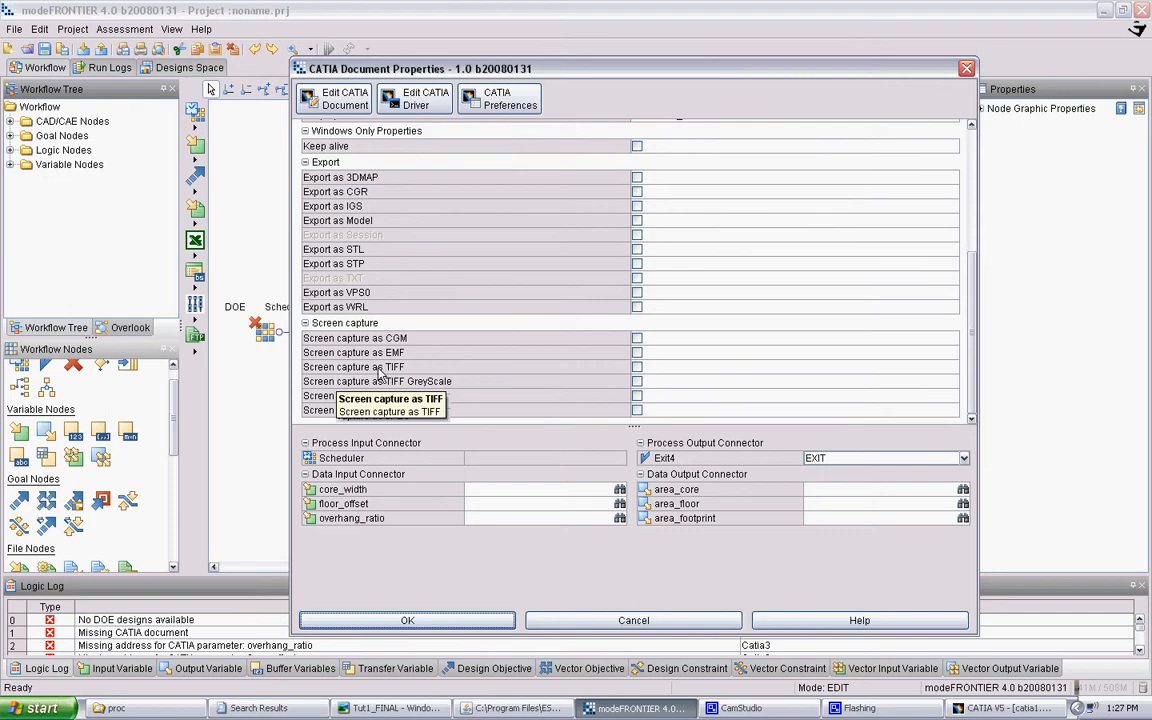
{"action": "mouse_move", "coordinate": [640, 424]}
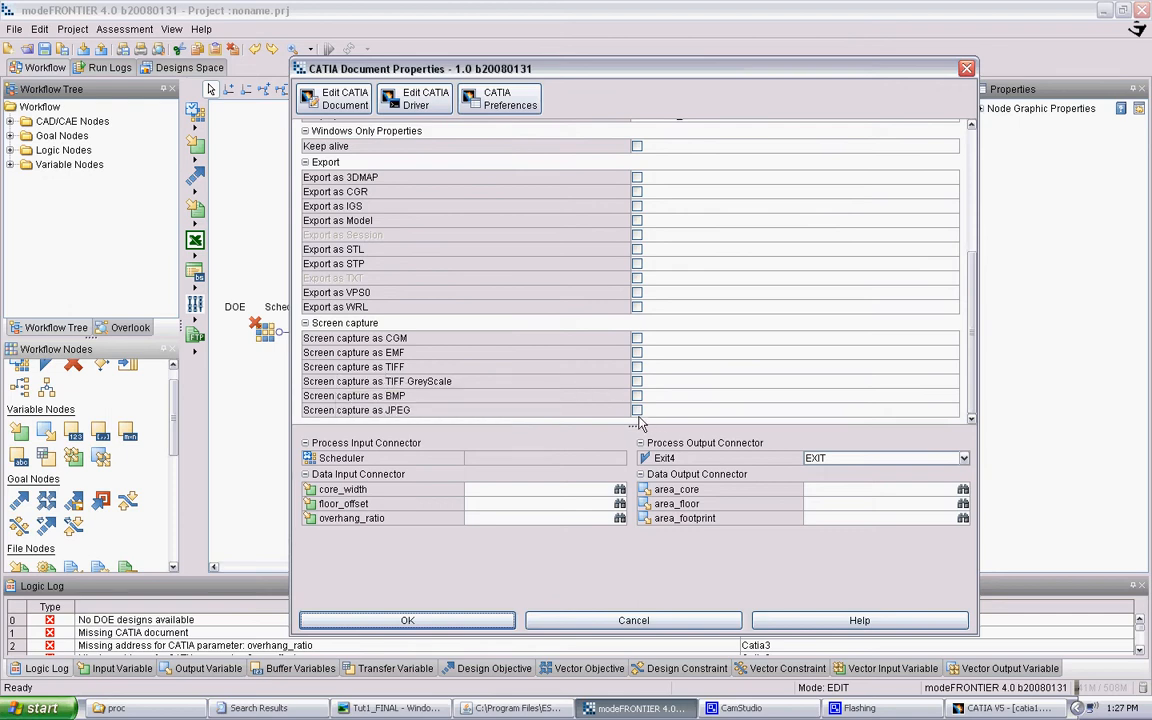
{"action": "mouse_move", "coordinate": [636, 410]}
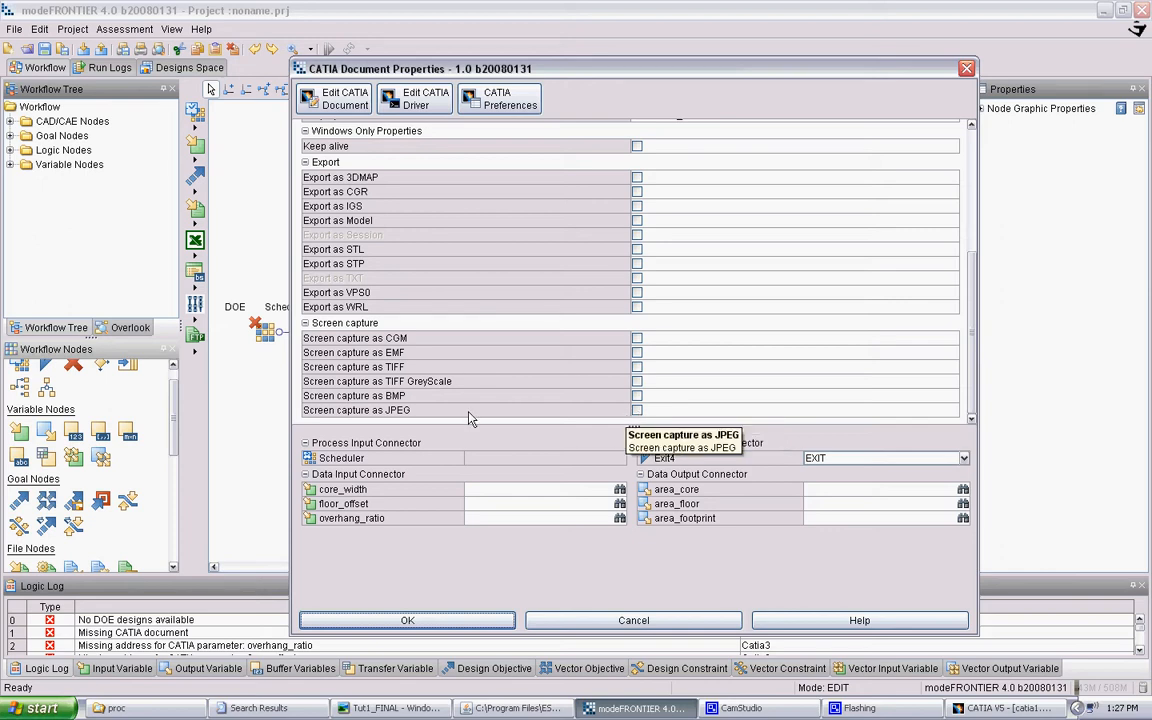
{"action": "left_click", "coordinate": [636, 410]}
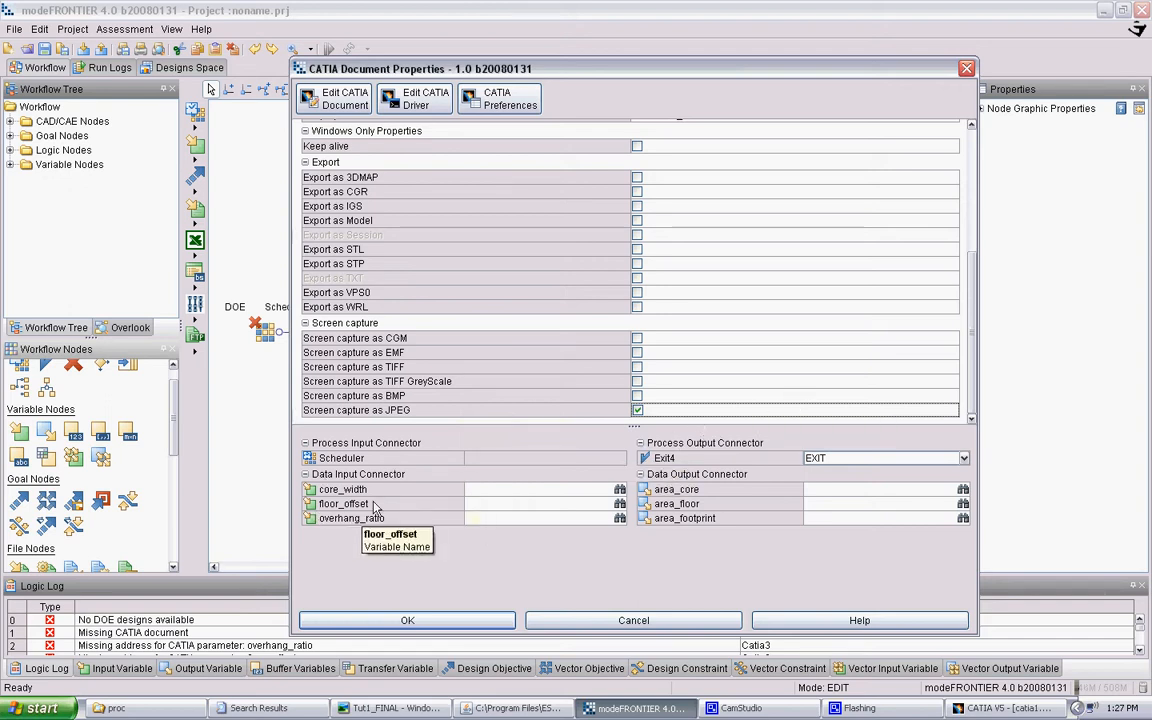
{"action": "mouse_move", "coordinate": [686, 536]}
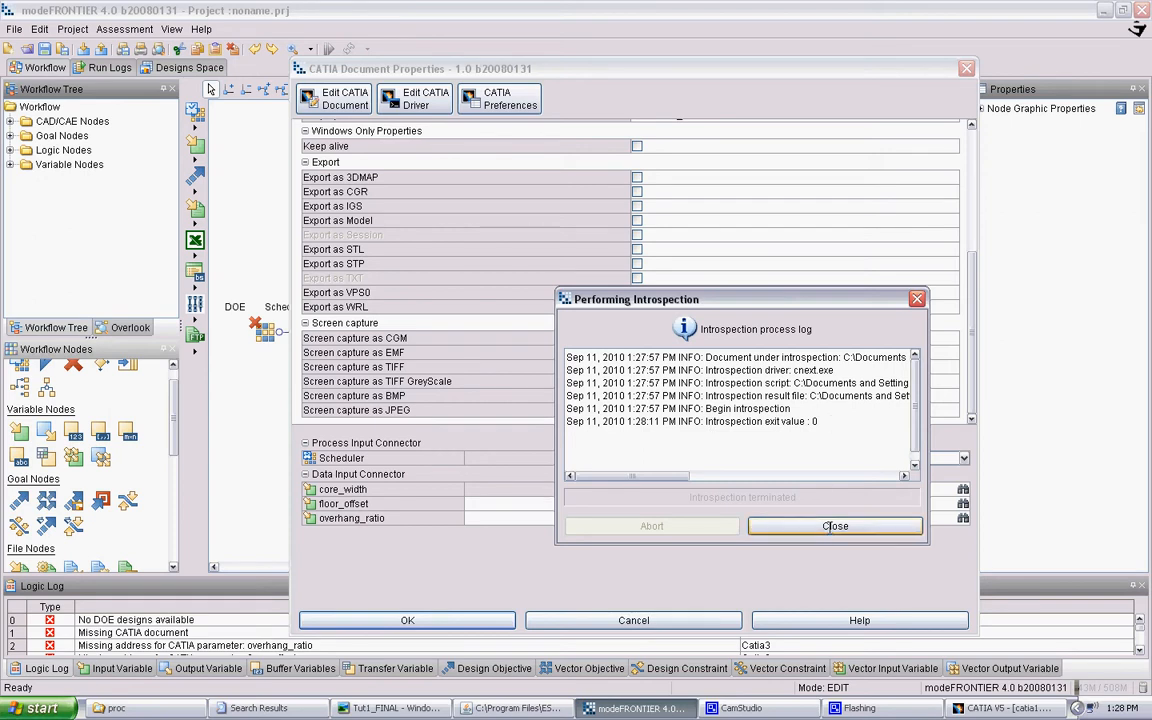
Close the finished introspection log once the part's parameters are listed
{"action": "left_click", "coordinate": [834, 526]}
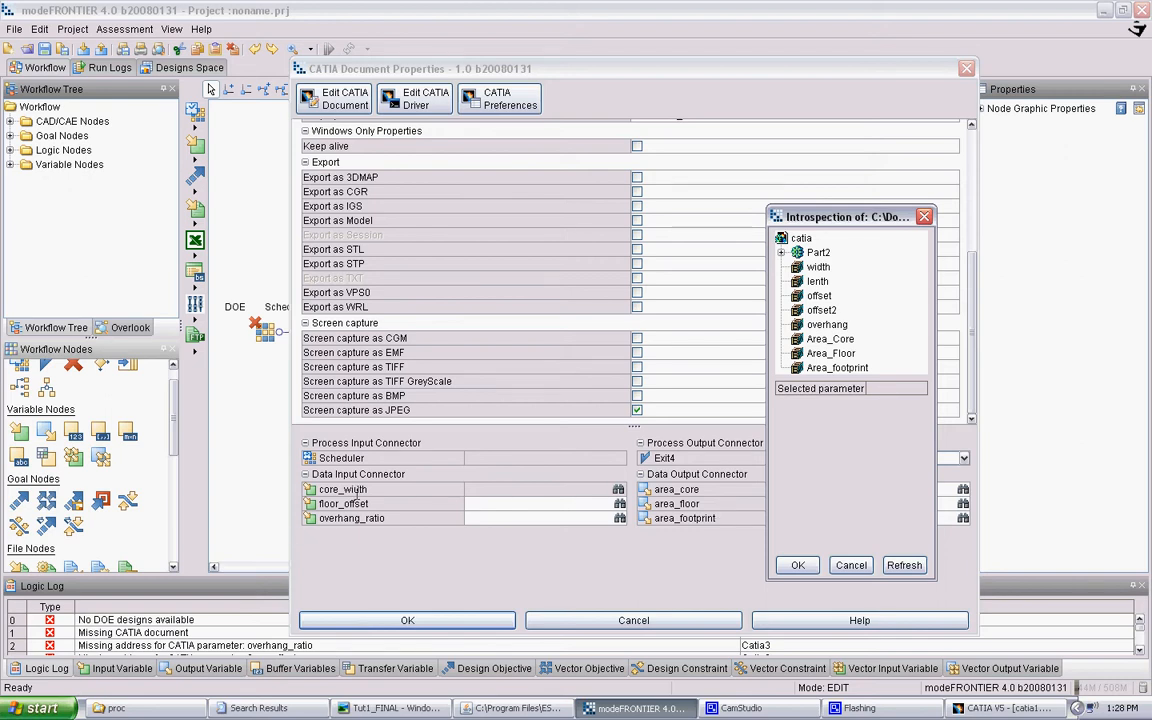
Map core_width to width, the other inputs to offset/overhang, and area_core to Area_Core
{"action": "left_click", "coordinate": [818, 266]}
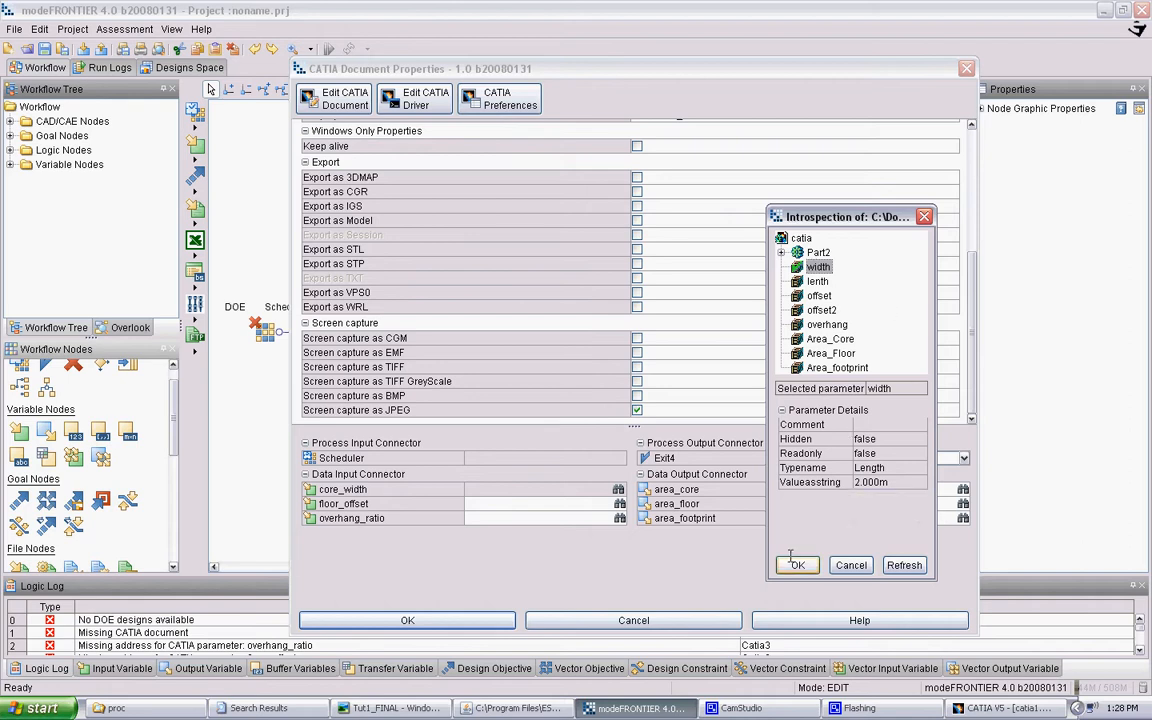
{"action": "left_click", "coordinate": [796, 564]}
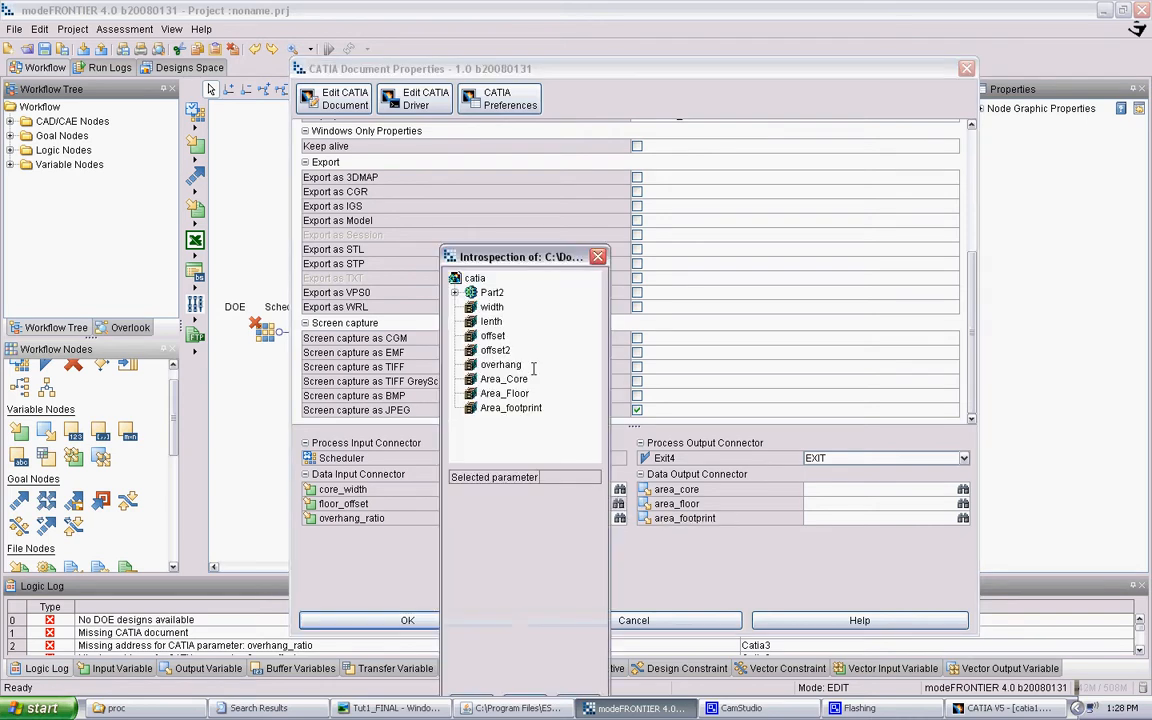
{"action": "left_click", "coordinate": [492, 336]}
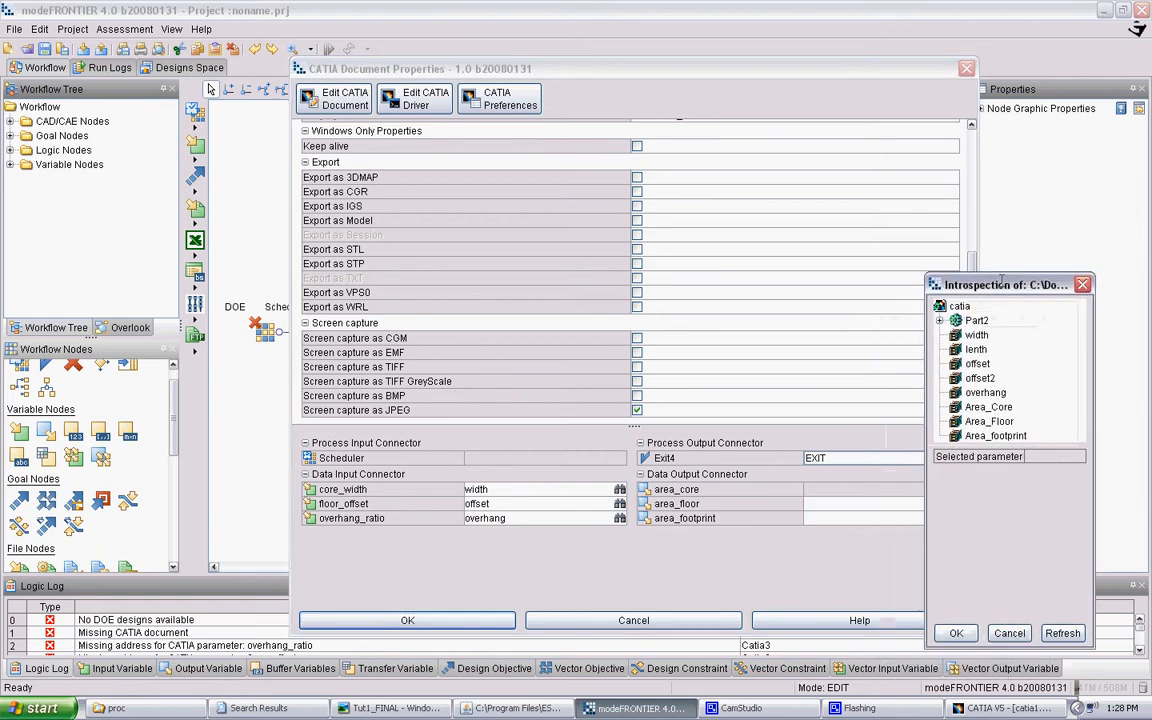
{"action": "left_click", "coordinate": [988, 406]}
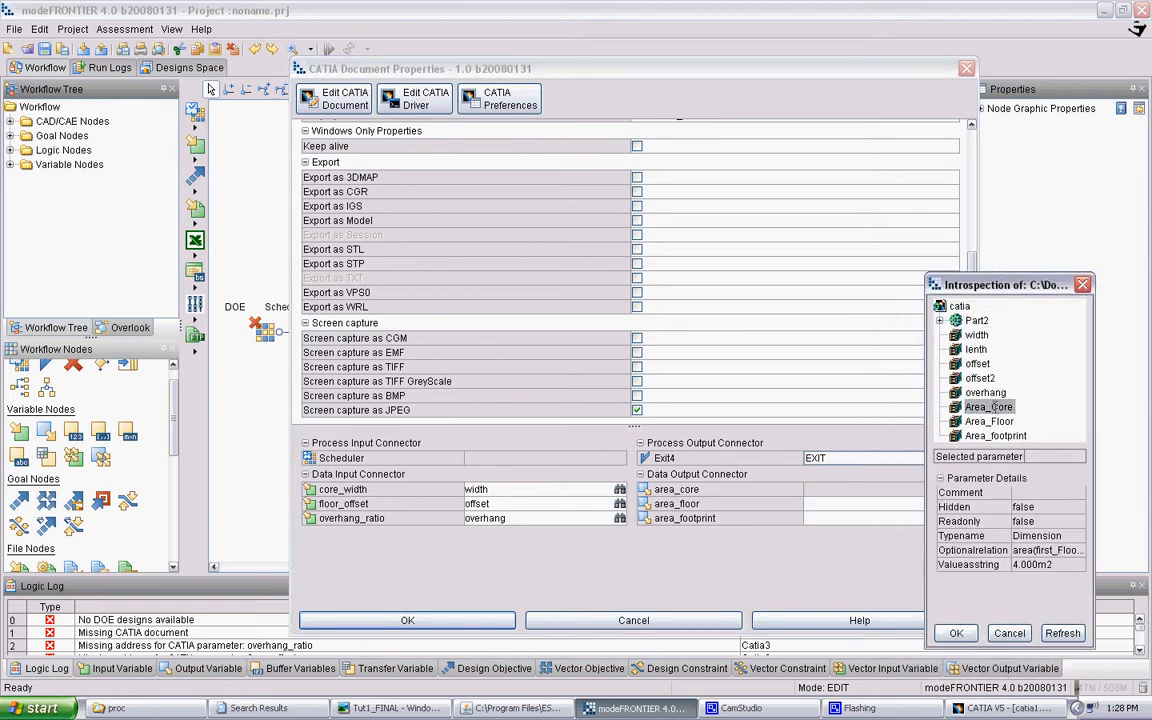
{"action": "left_click", "coordinate": [956, 632]}
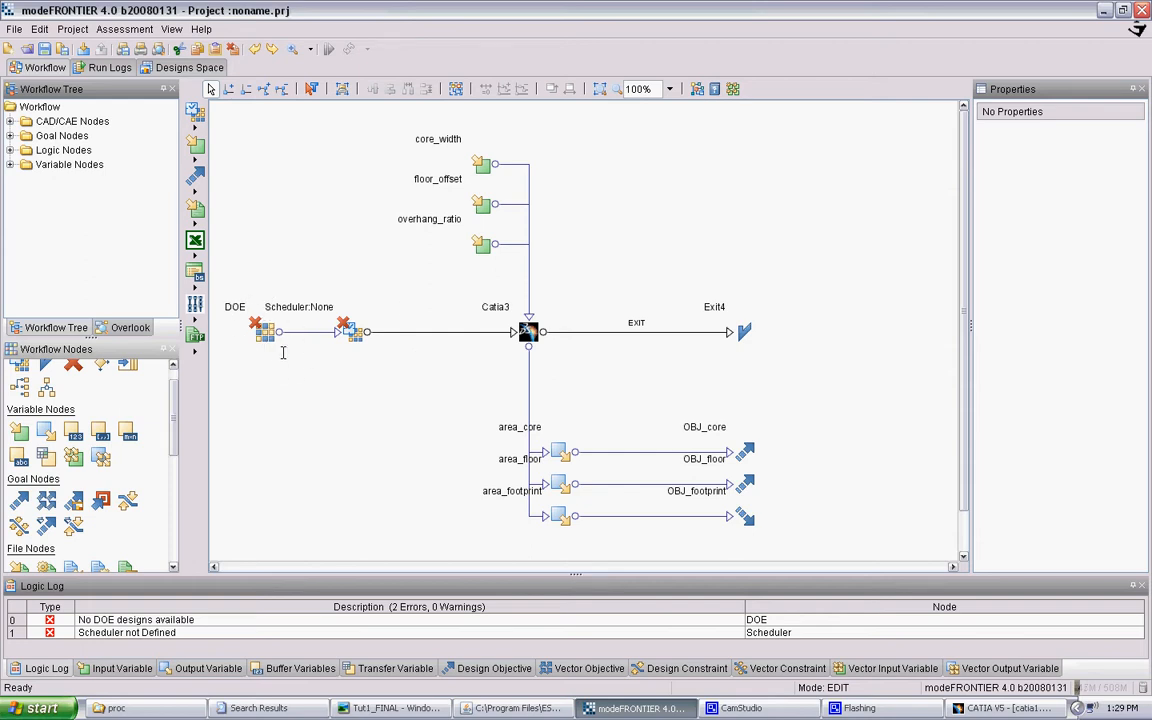
{"action": "mouse_move", "coordinate": [324, 348]}
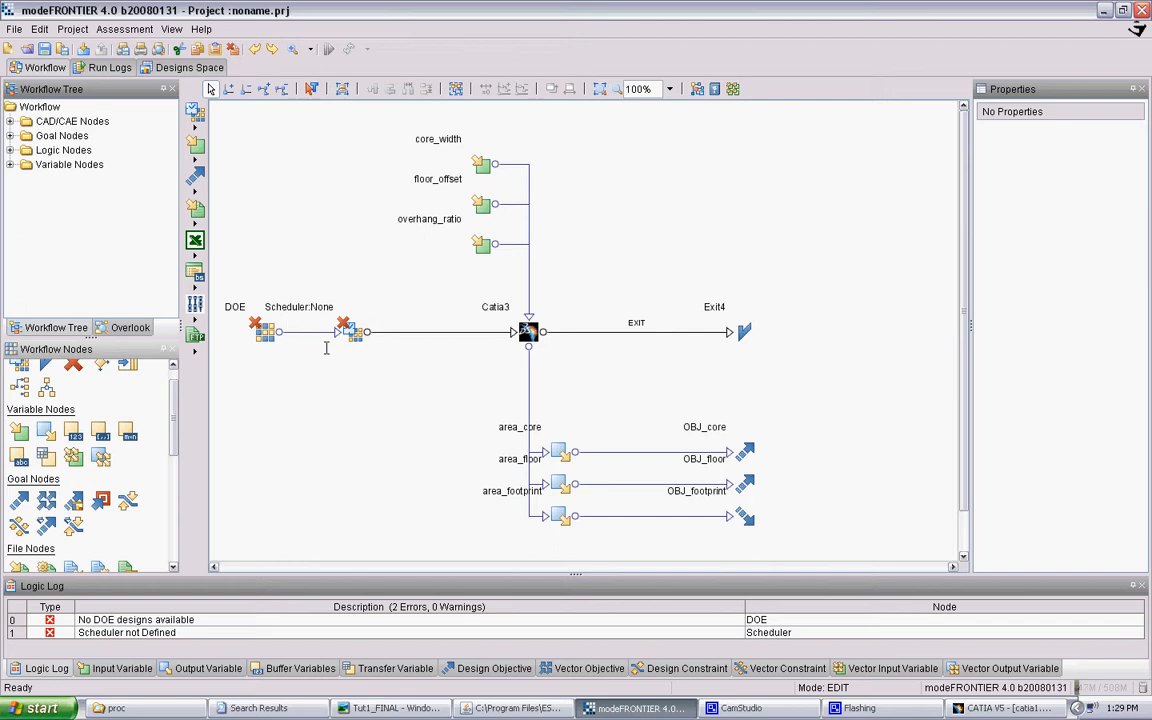
{"action": "mouse_move", "coordinate": [310, 300]}
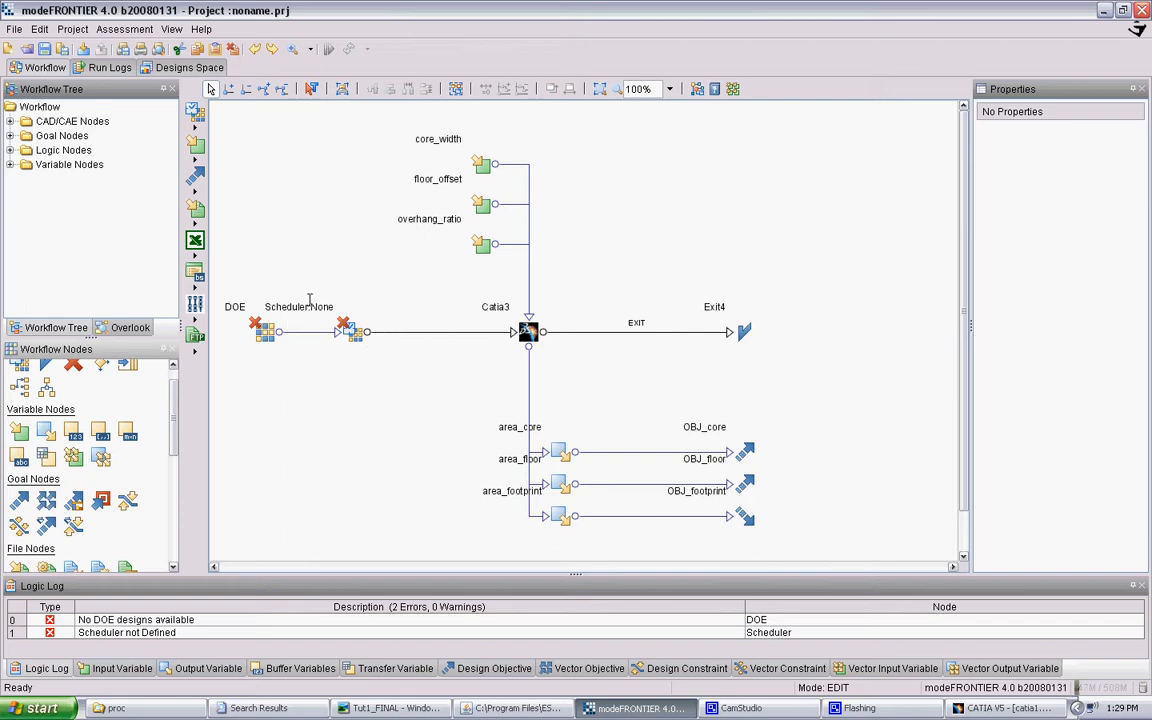
Give the DOE node a Random sequence of 20 designs and accept it
{"action": "left_click", "coordinate": [264, 332]}
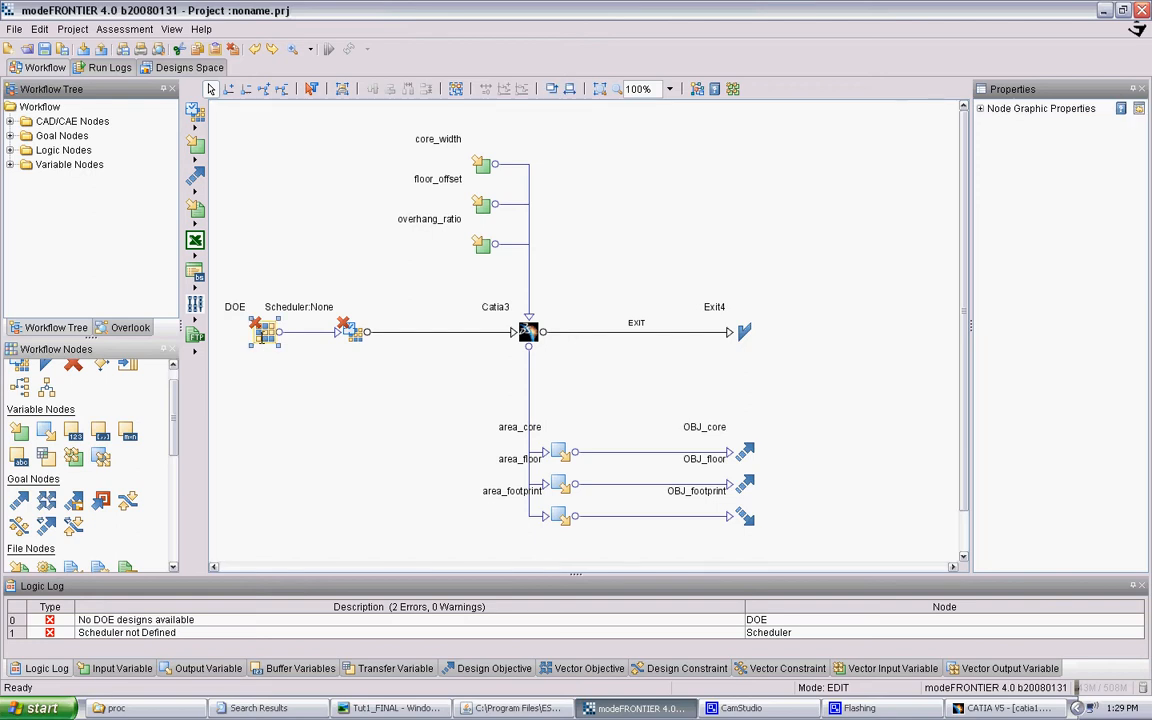
{"action": "double_click", "coordinate": [264, 332]}
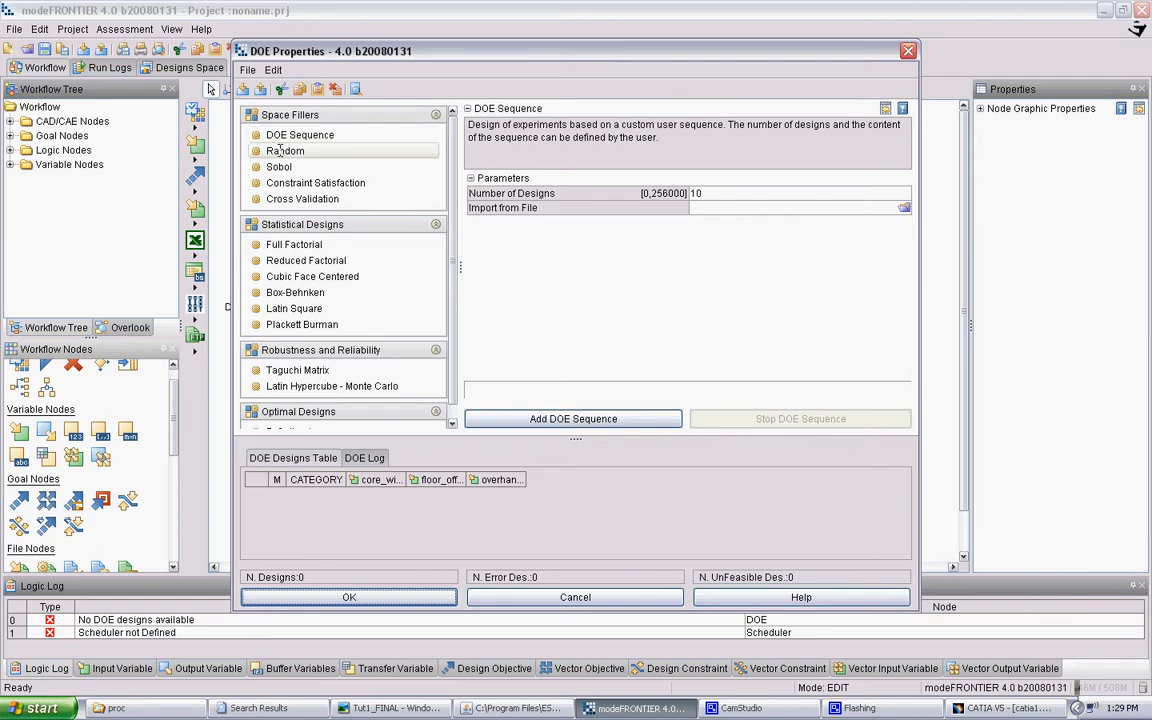
{"action": "left_click", "coordinate": [286, 150]}
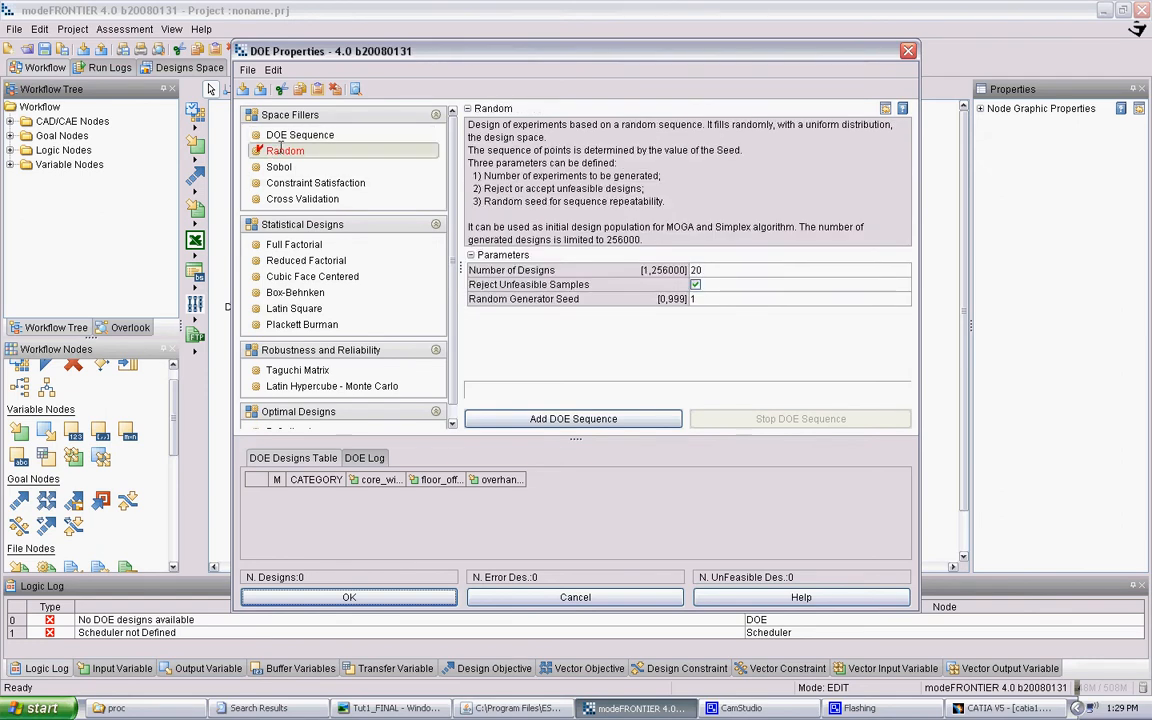
{"action": "left_click", "coordinate": [796, 270]}
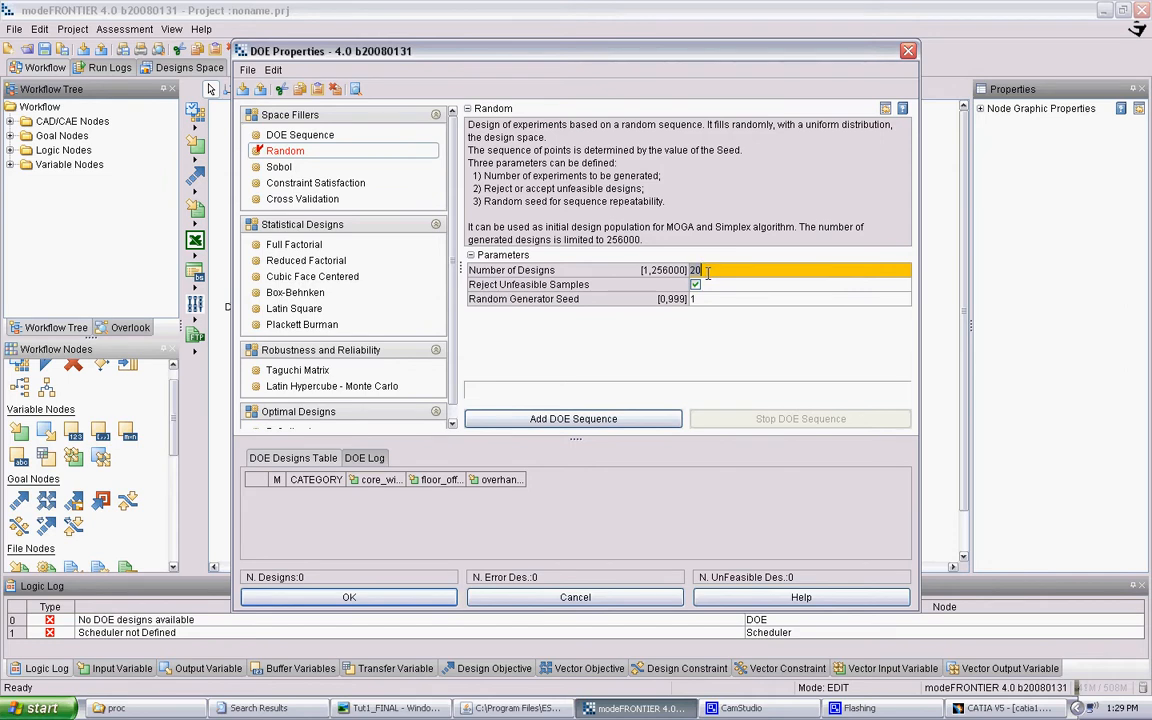
{"action": "mouse_move", "coordinate": [494, 320]}
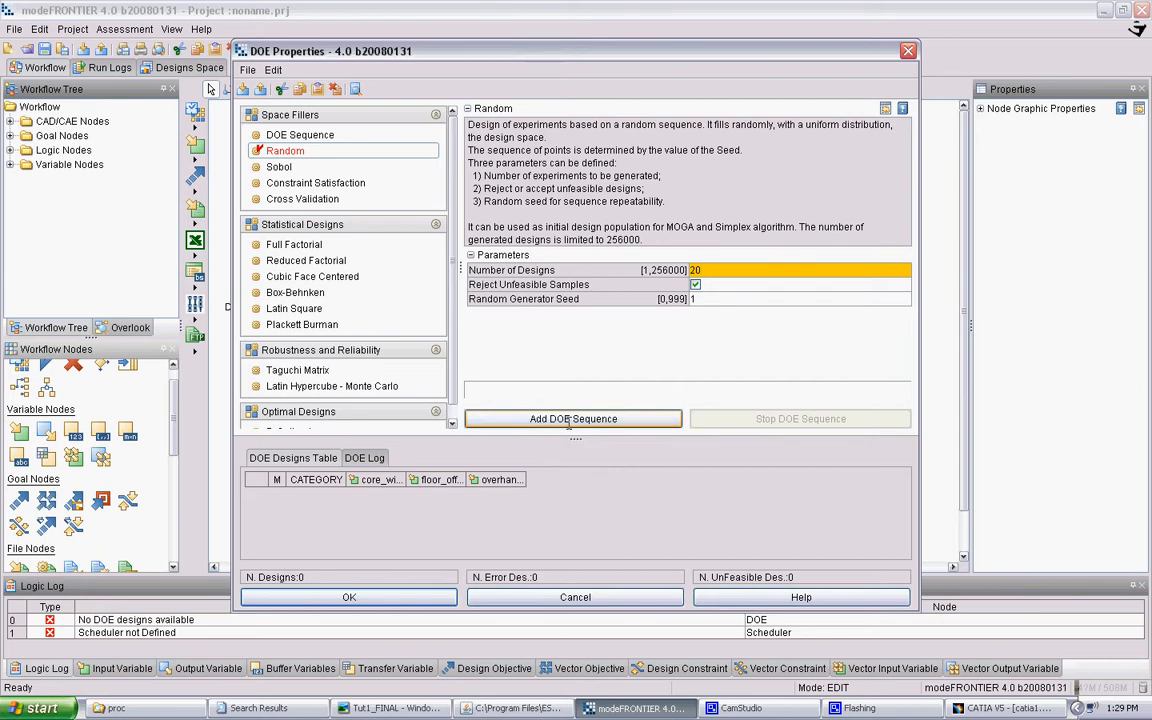
{"action": "left_click", "coordinate": [572, 418]}
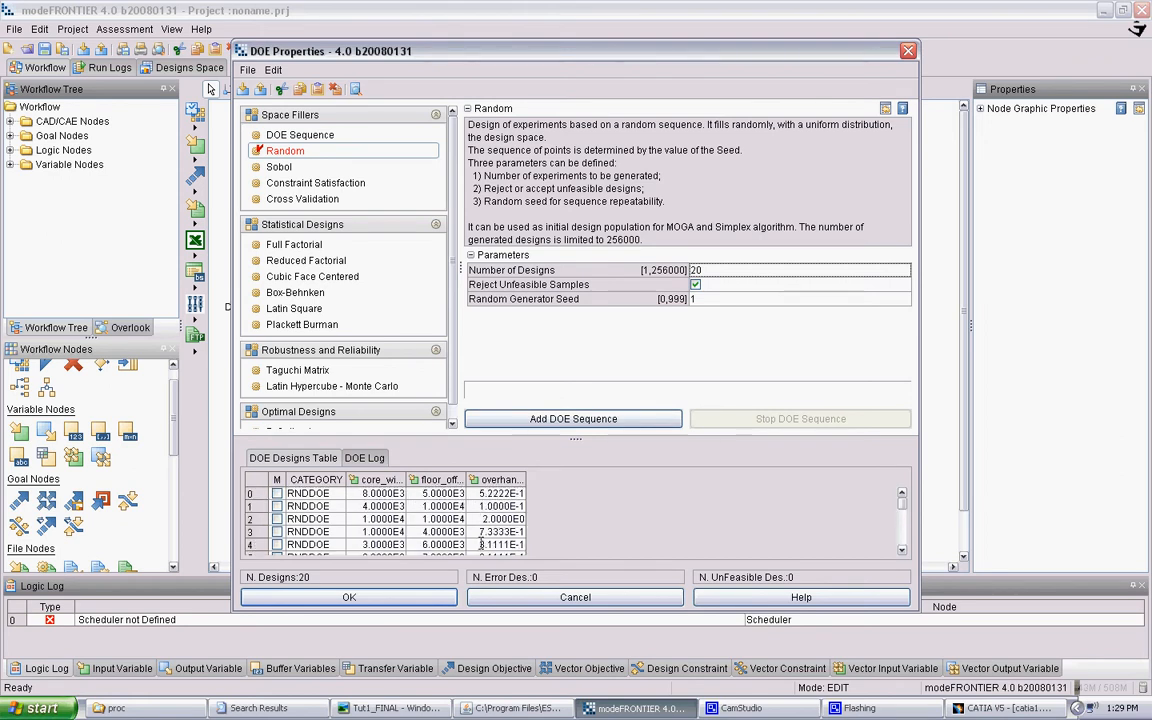
{"action": "left_click", "coordinate": [348, 596]}
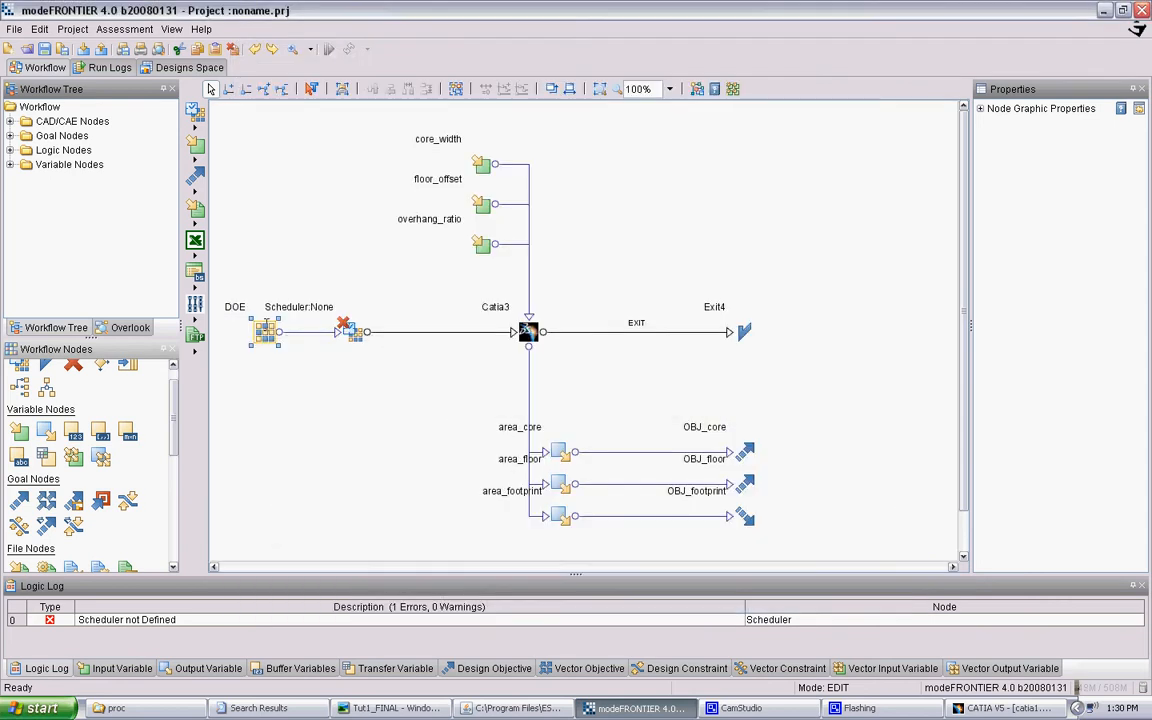
Set the scheduler to MOGA-II with 10 generations and confirm
{"action": "left_click", "coordinate": [352, 332]}
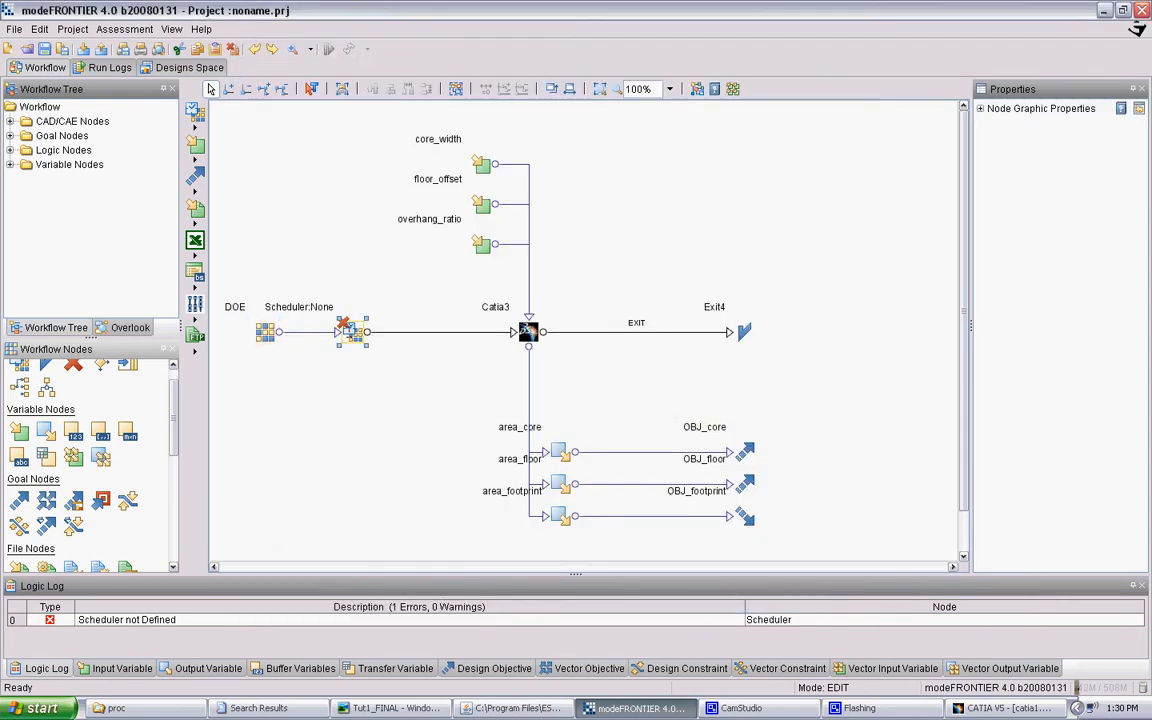
{"action": "double_click", "coordinate": [344, 332]}
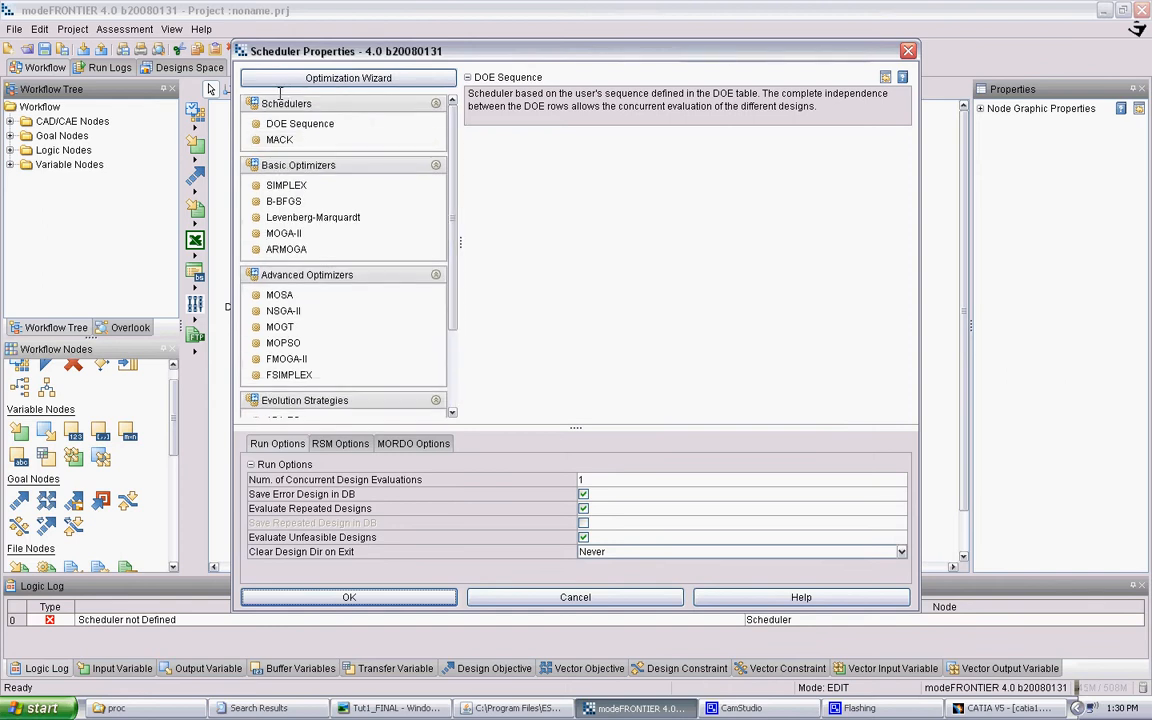
{"action": "scroll", "scroll_direction": "down", "scroll_amount": 3}
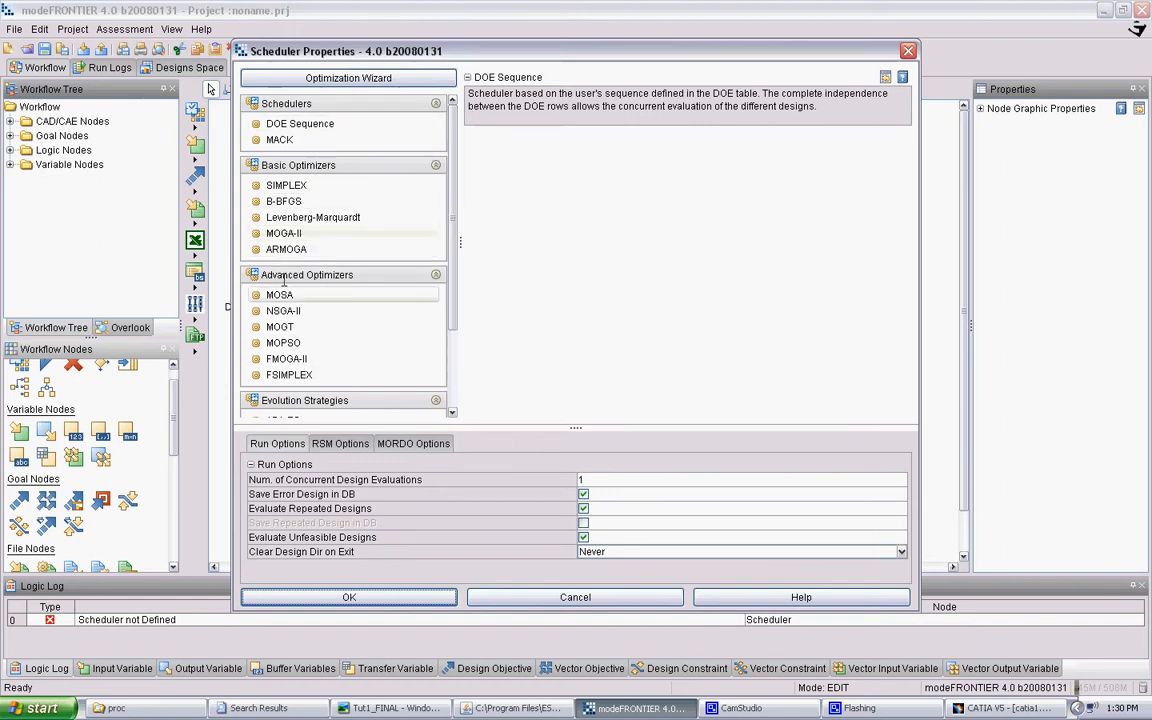
{"action": "scroll", "scroll_direction": "down", "scroll_amount": 3}
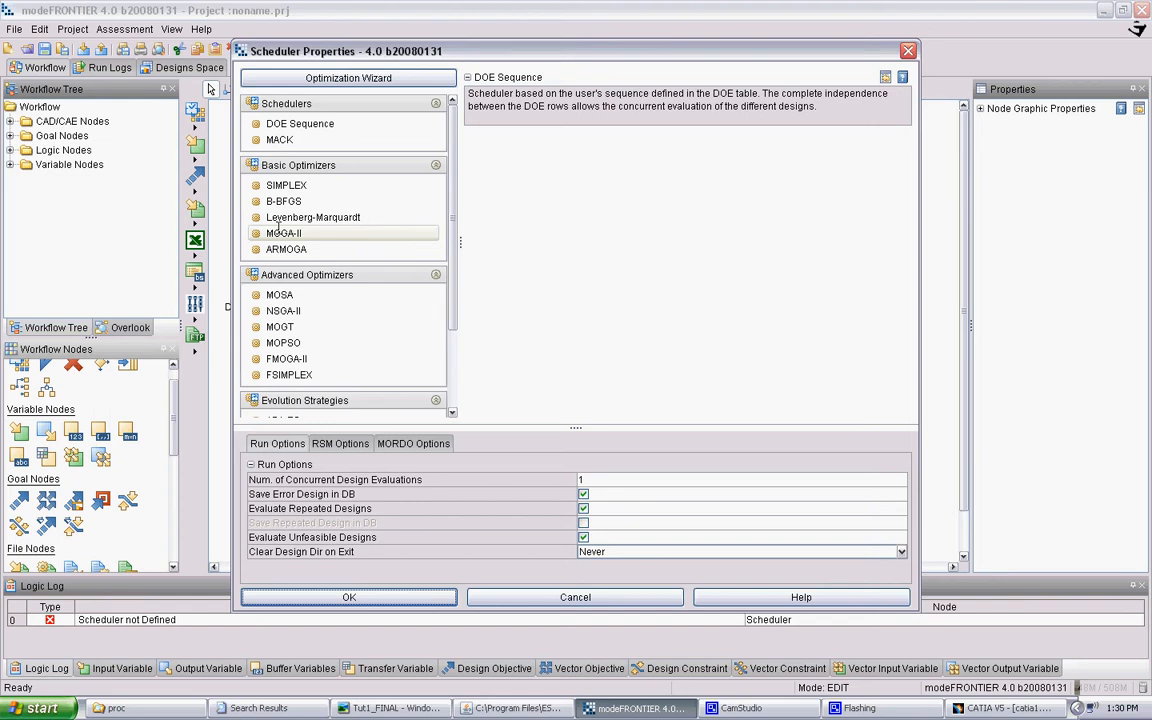
{"action": "left_click", "coordinate": [284, 232]}
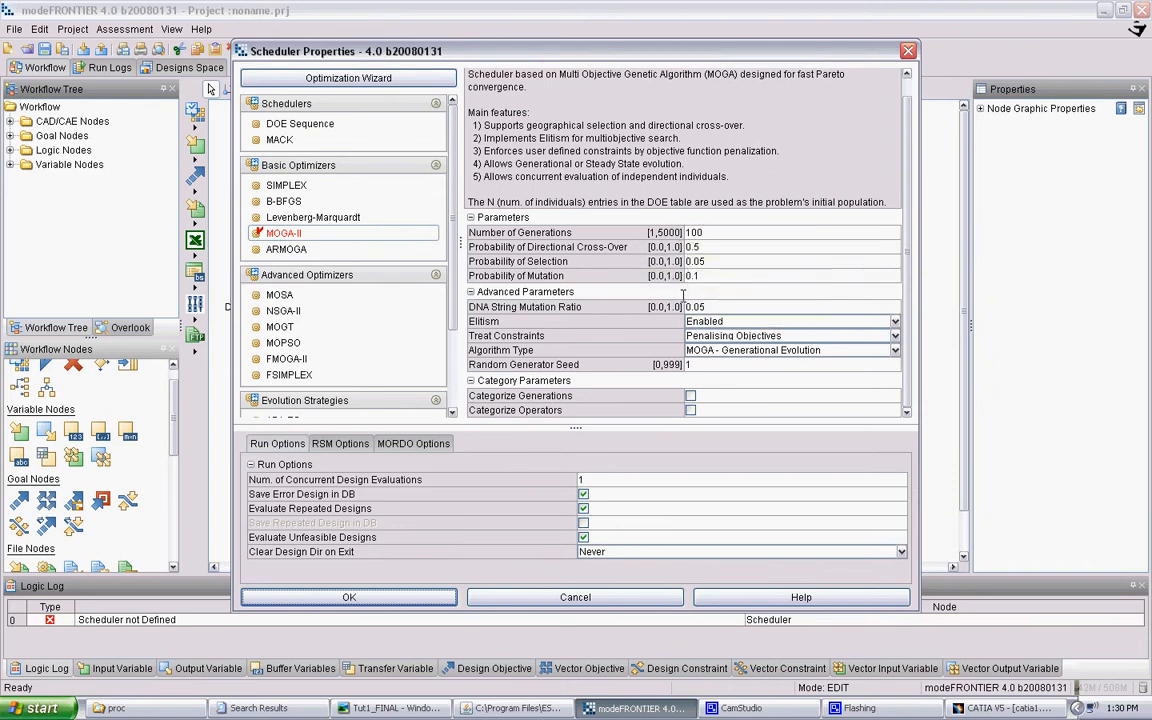
{"action": "mouse_move", "coordinate": [692, 232]}
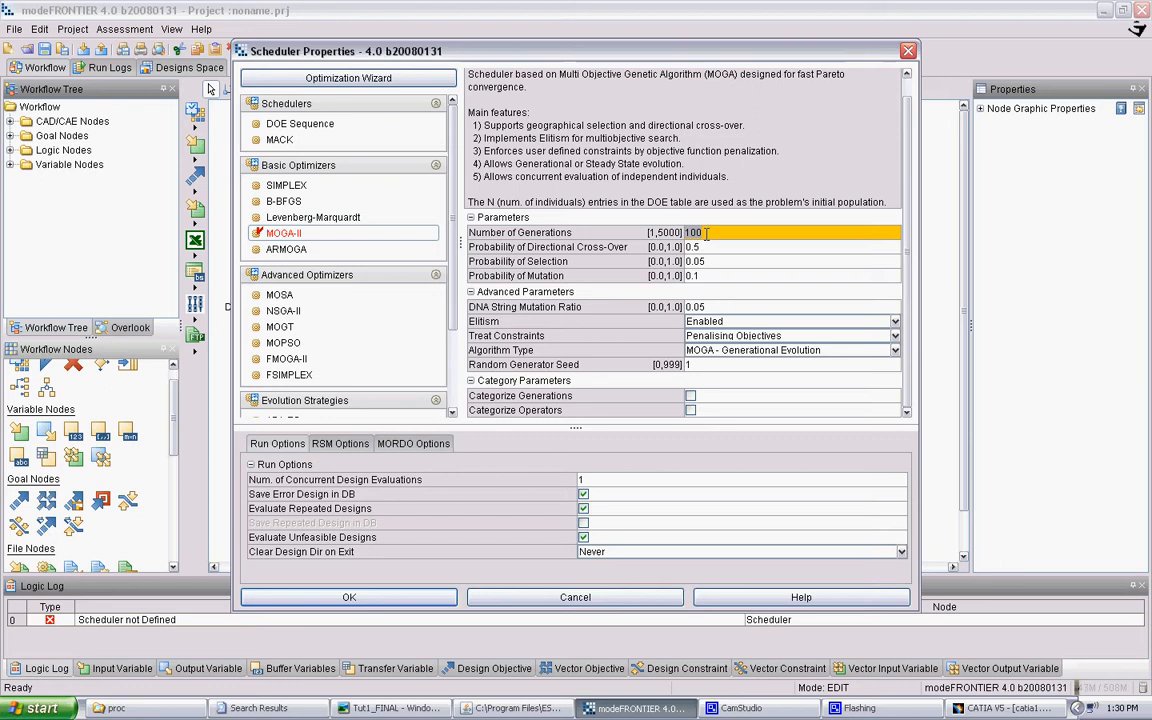
{"action": "type", "text": "5"}
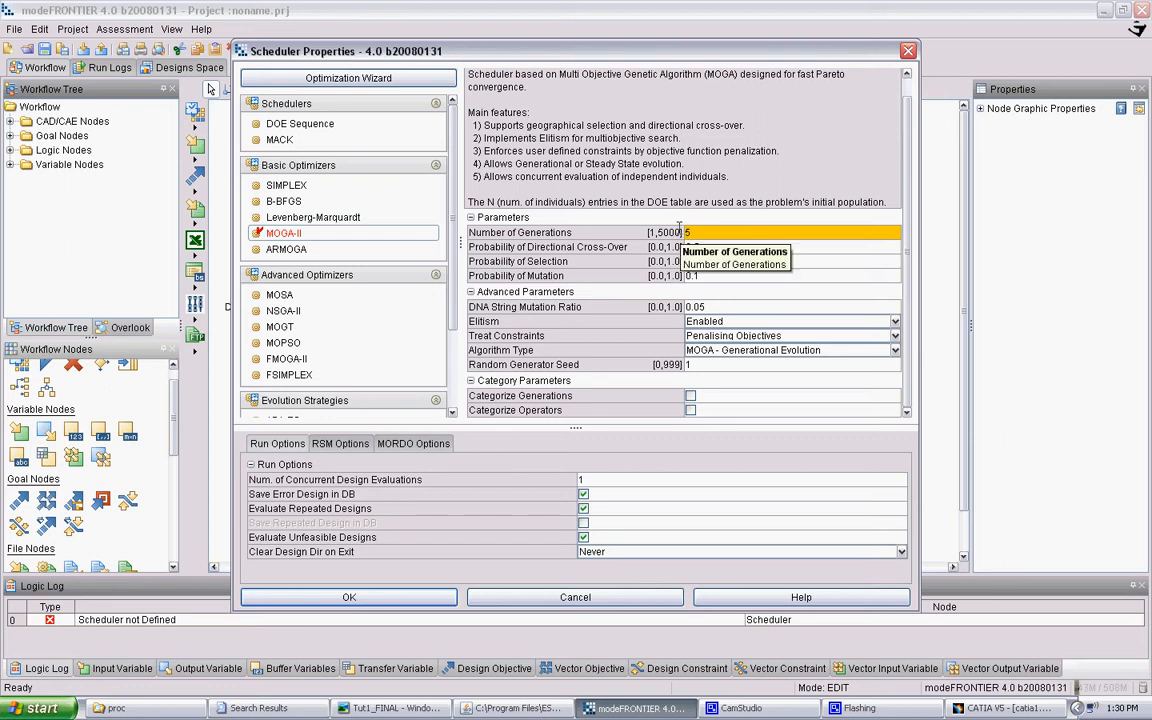
{"action": "type", "text": "10"}
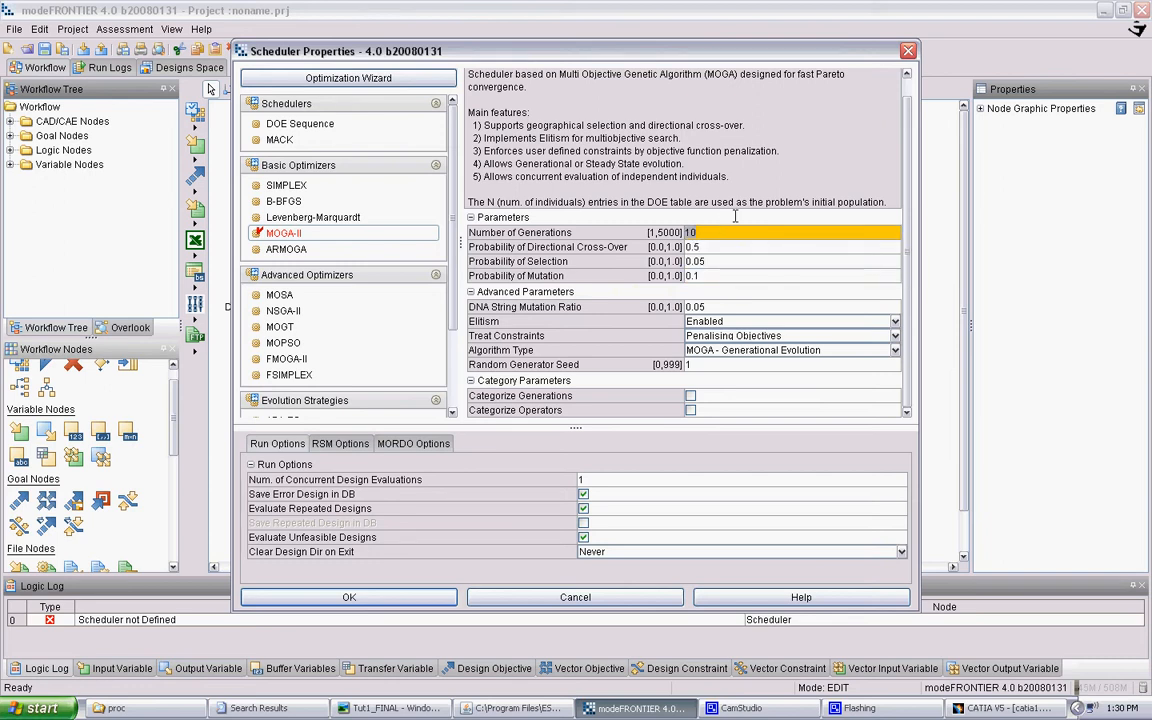
{"action": "mouse_move", "coordinate": [728, 248]}
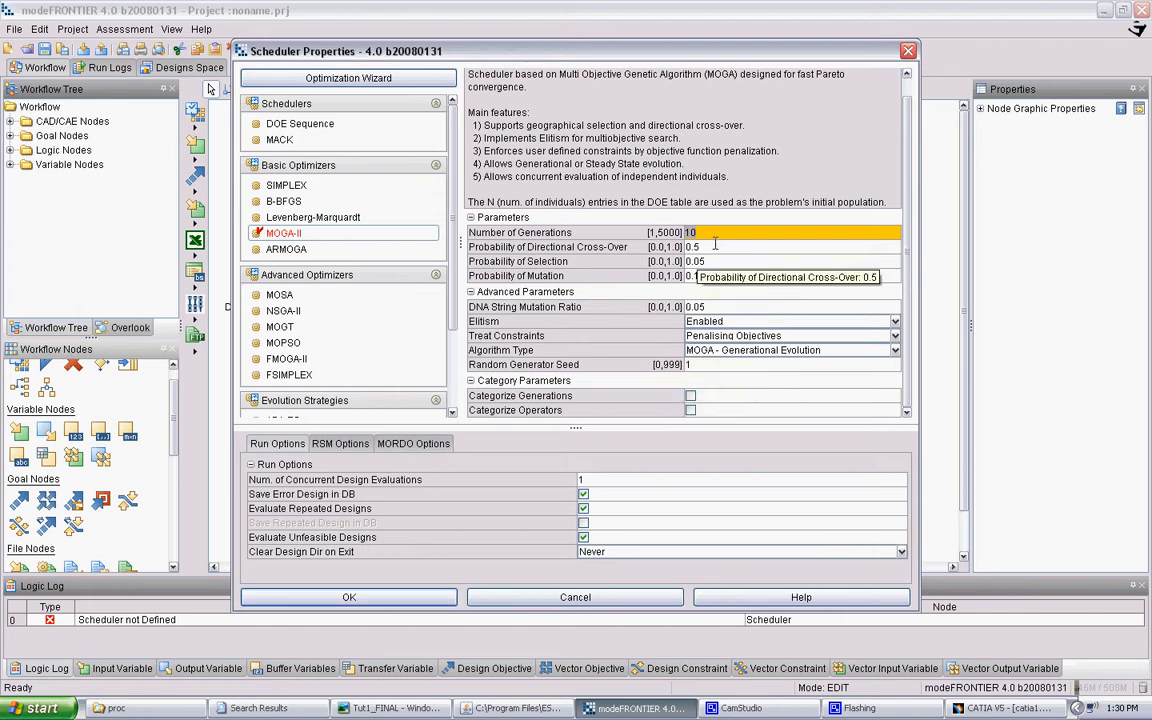
{"action": "left_click", "coordinate": [348, 596]}
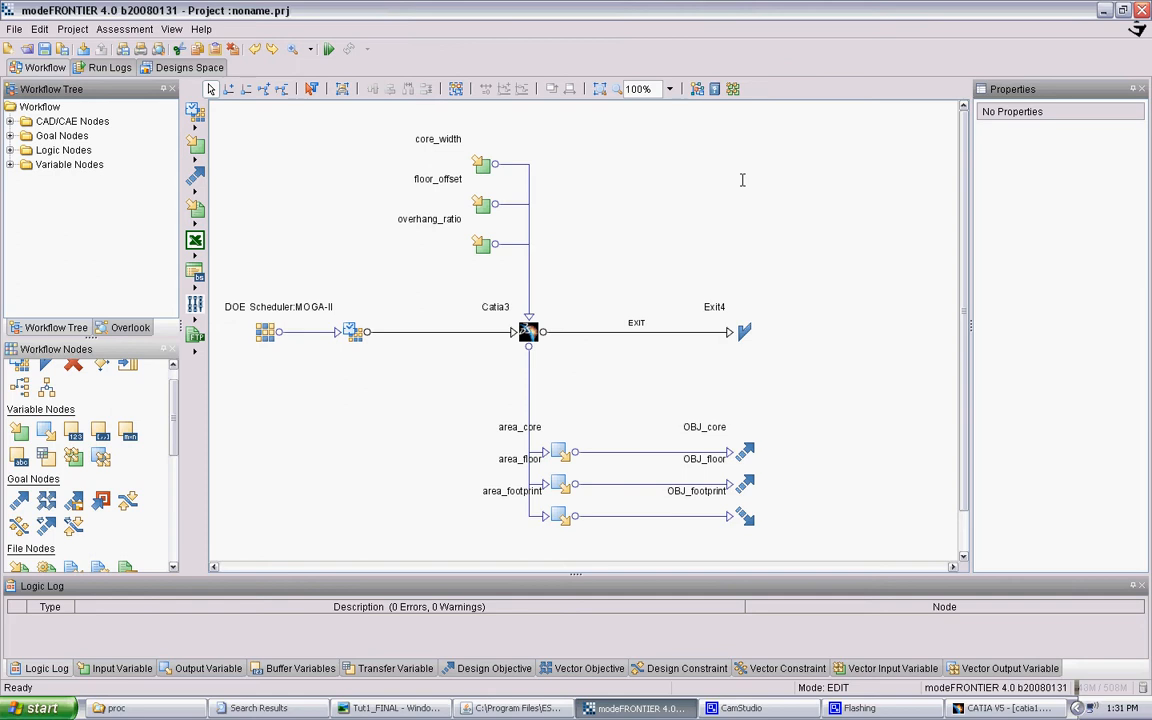
{"action": "mouse_move", "coordinate": [272, 328]}
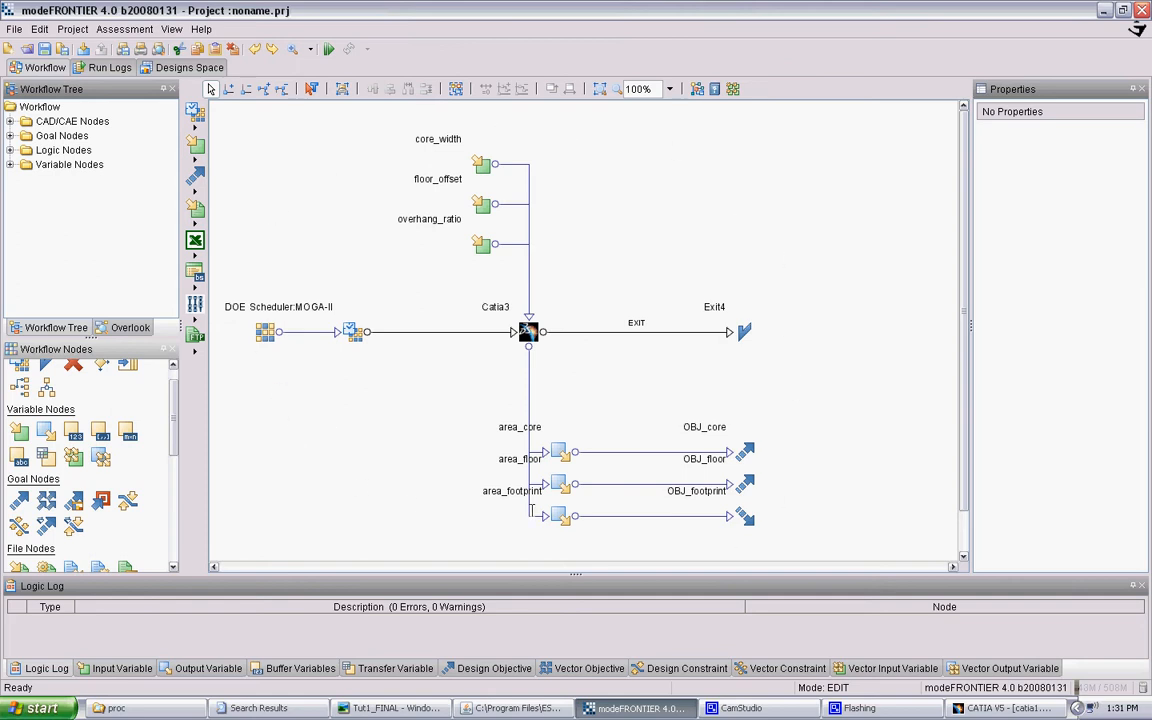
{"action": "mouse_move", "coordinate": [558, 516]}
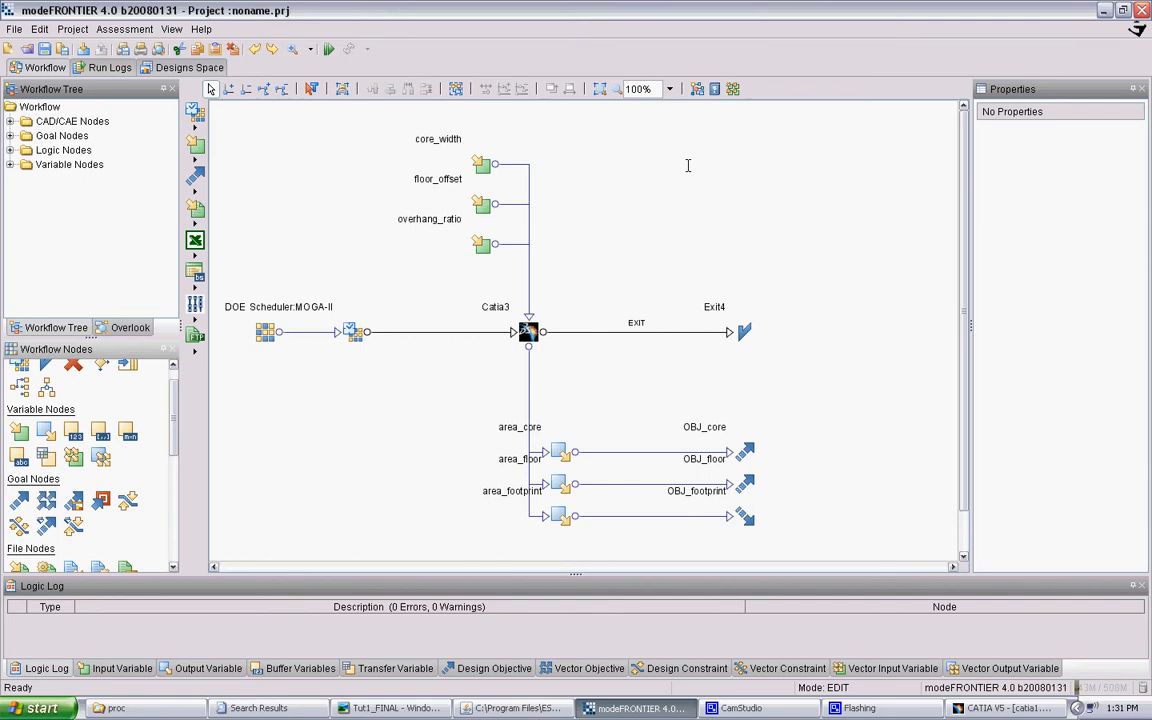
{"action": "mouse_move", "coordinate": [420, 364]}
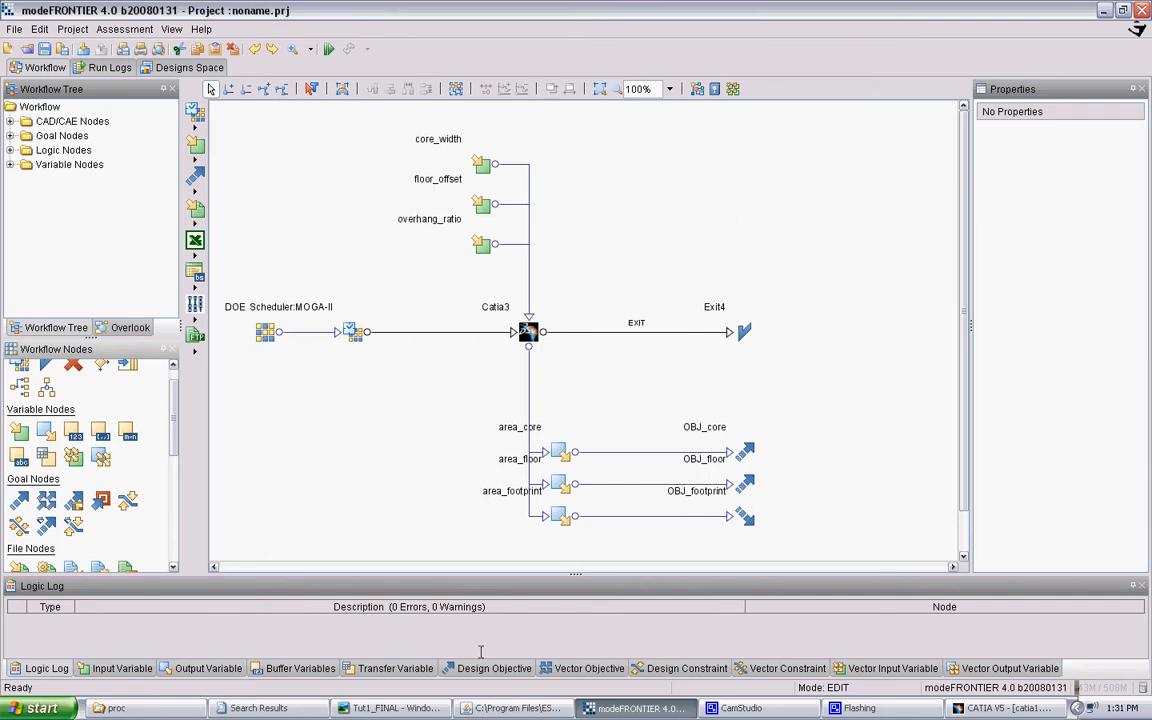
{"action": "mouse_move", "coordinate": [328, 48]}
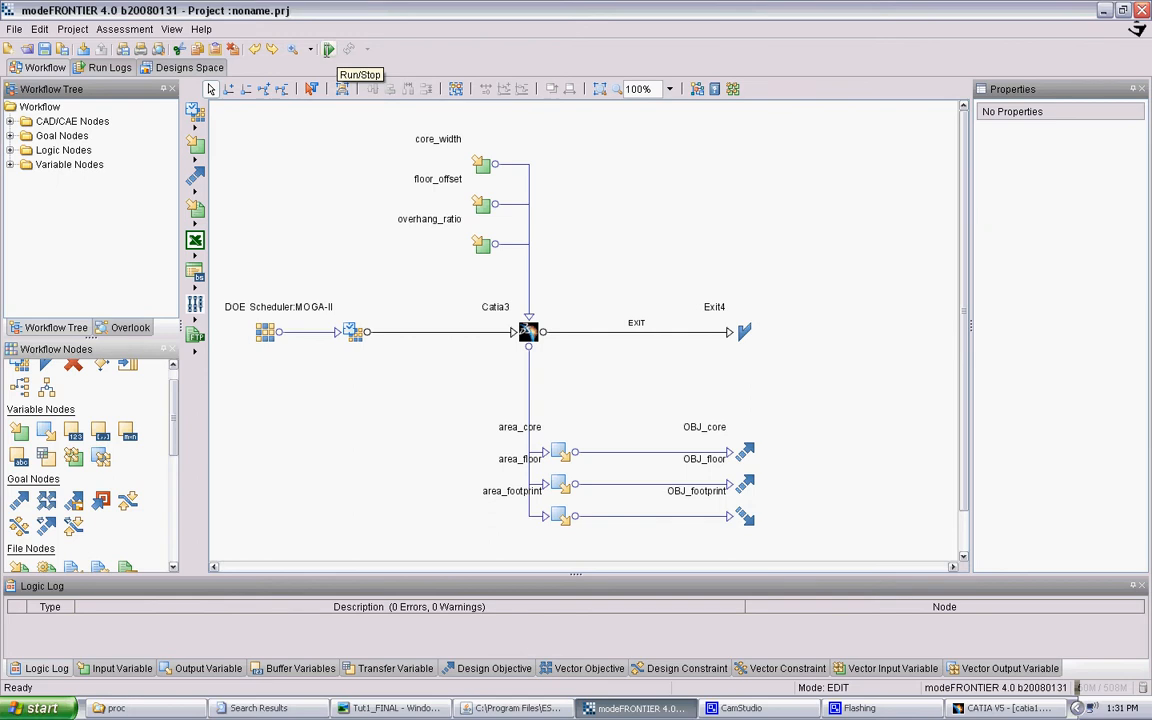
Run the project, saving it under the entered .prj name
{"action": "left_click", "coordinate": [328, 48]}
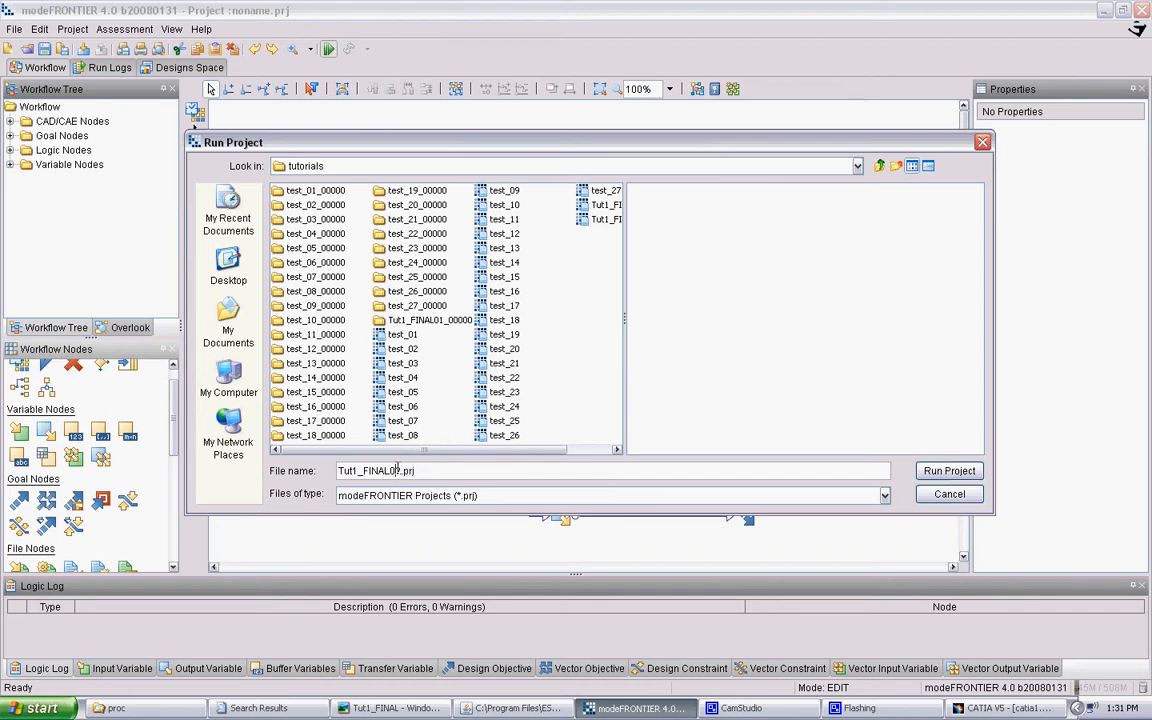
{"action": "type", "text": "mode.prj"}
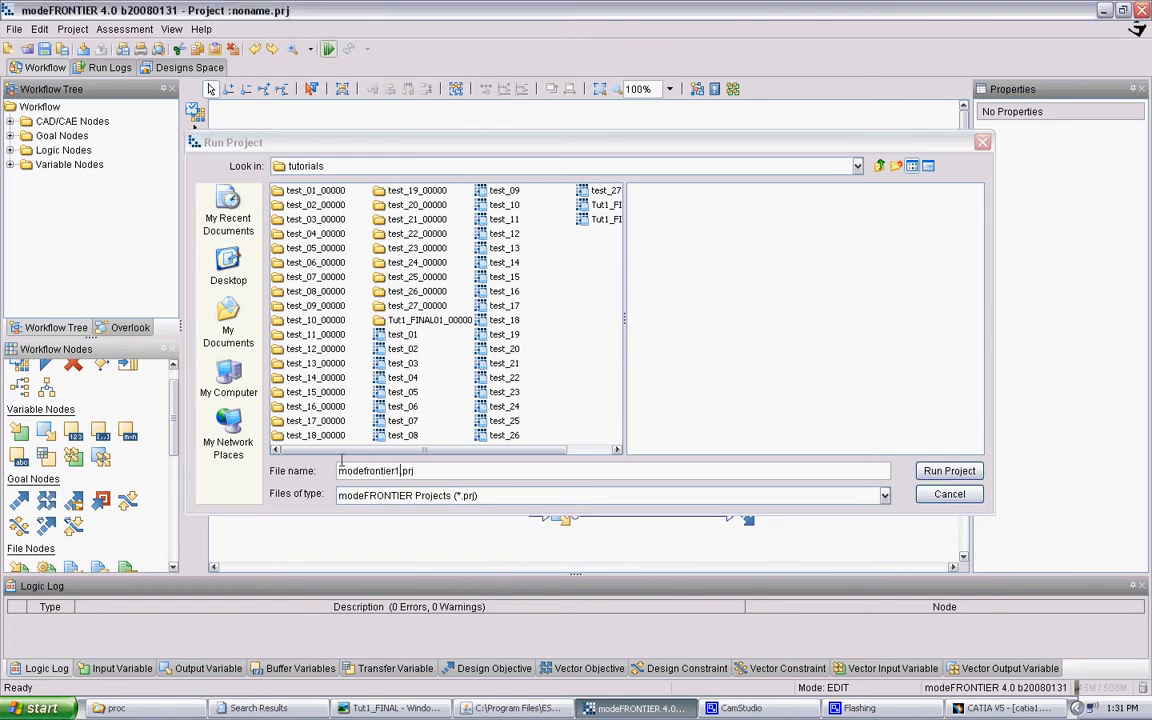
{"action": "left_click", "coordinate": [948, 472]}
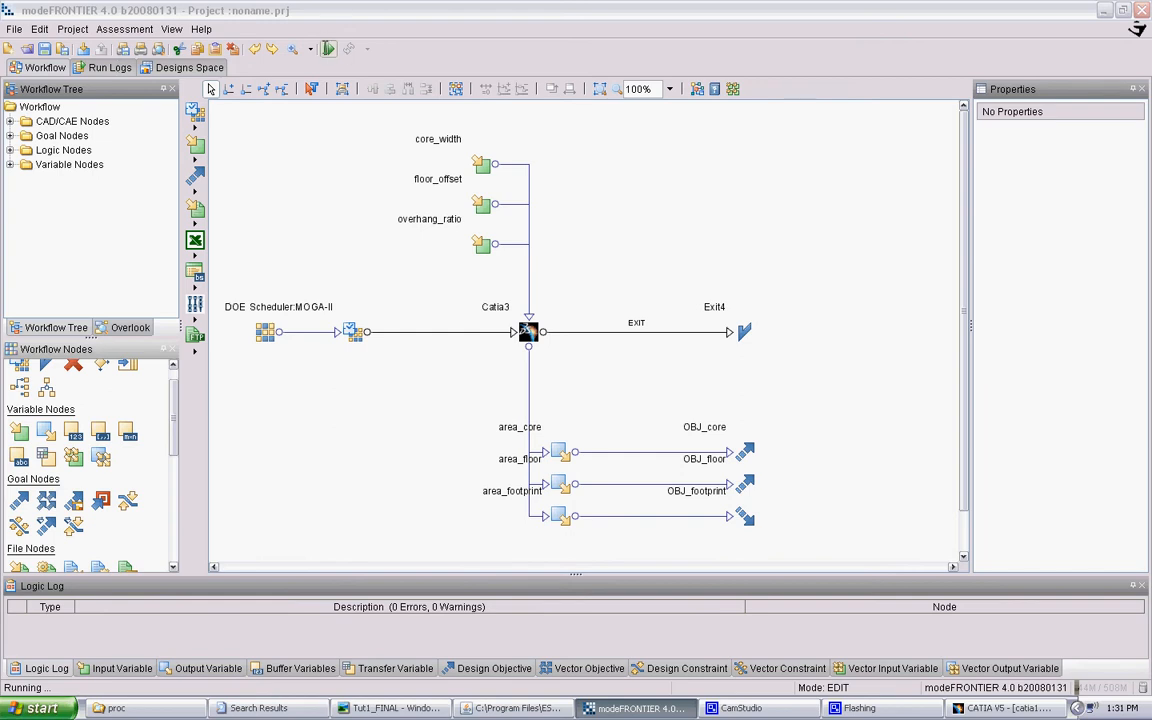
{"action": "mouse_move", "coordinate": [336, 120]}
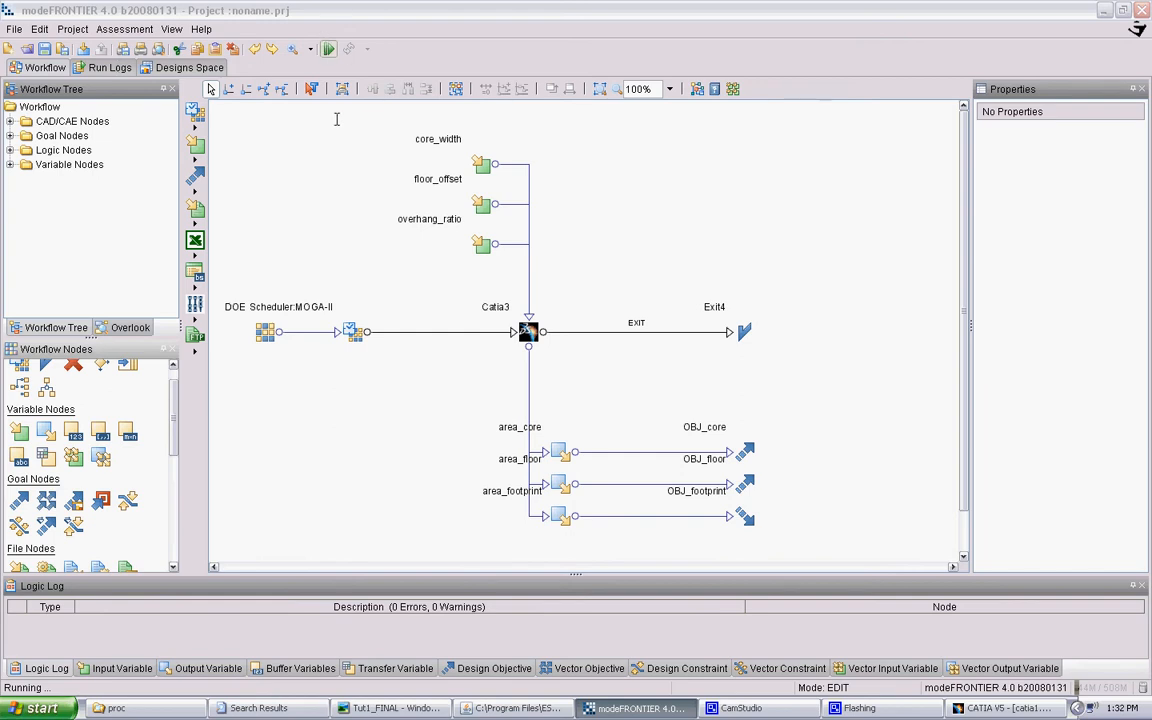
{"action": "left_click", "coordinate": [110, 68]}
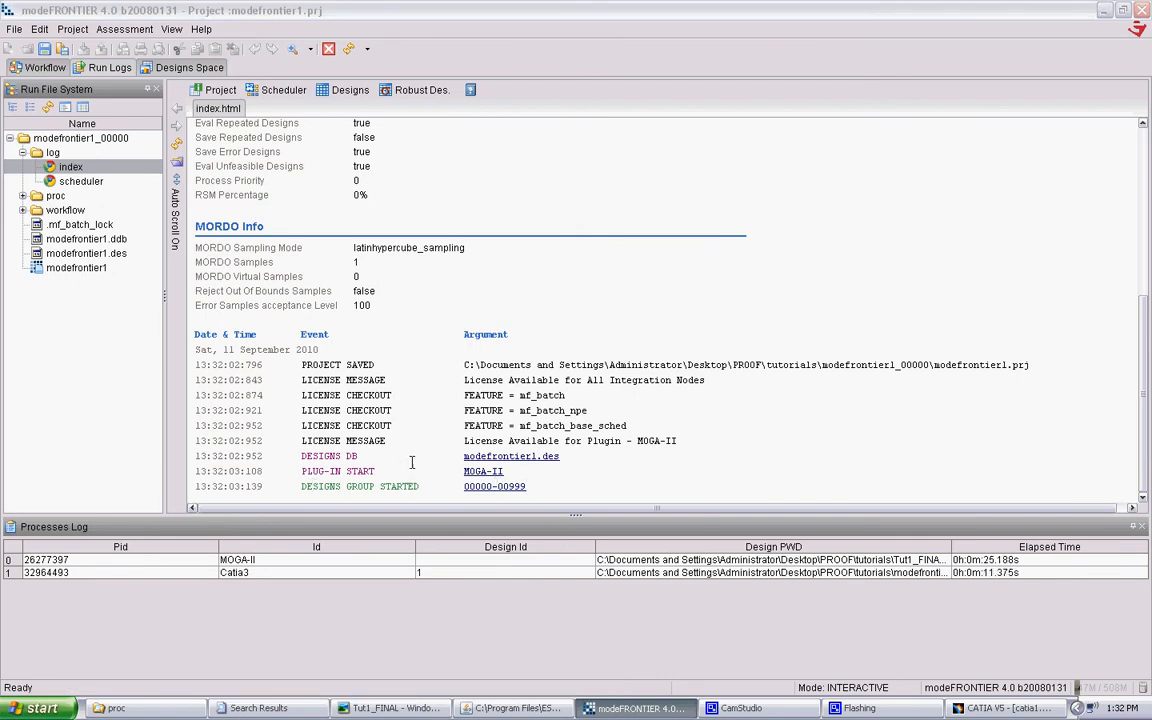
{"action": "mouse_move", "coordinate": [488, 348]}
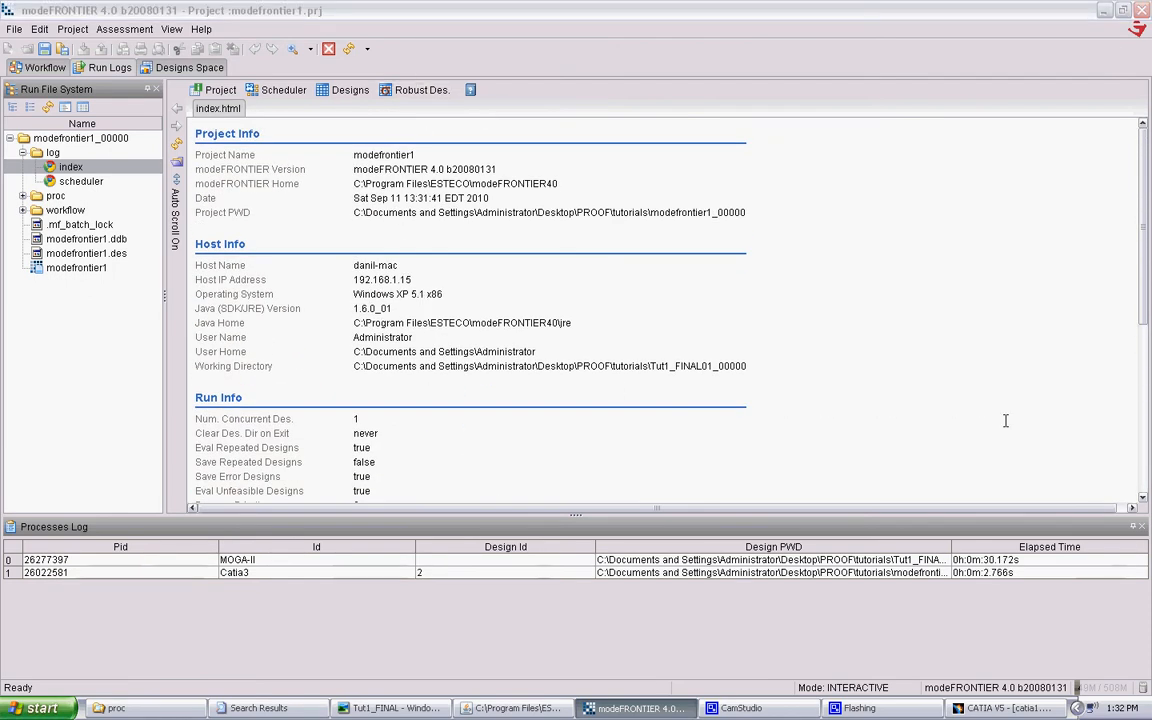
{"action": "scroll", "scroll_direction": "down", "scroll_amount": 3}
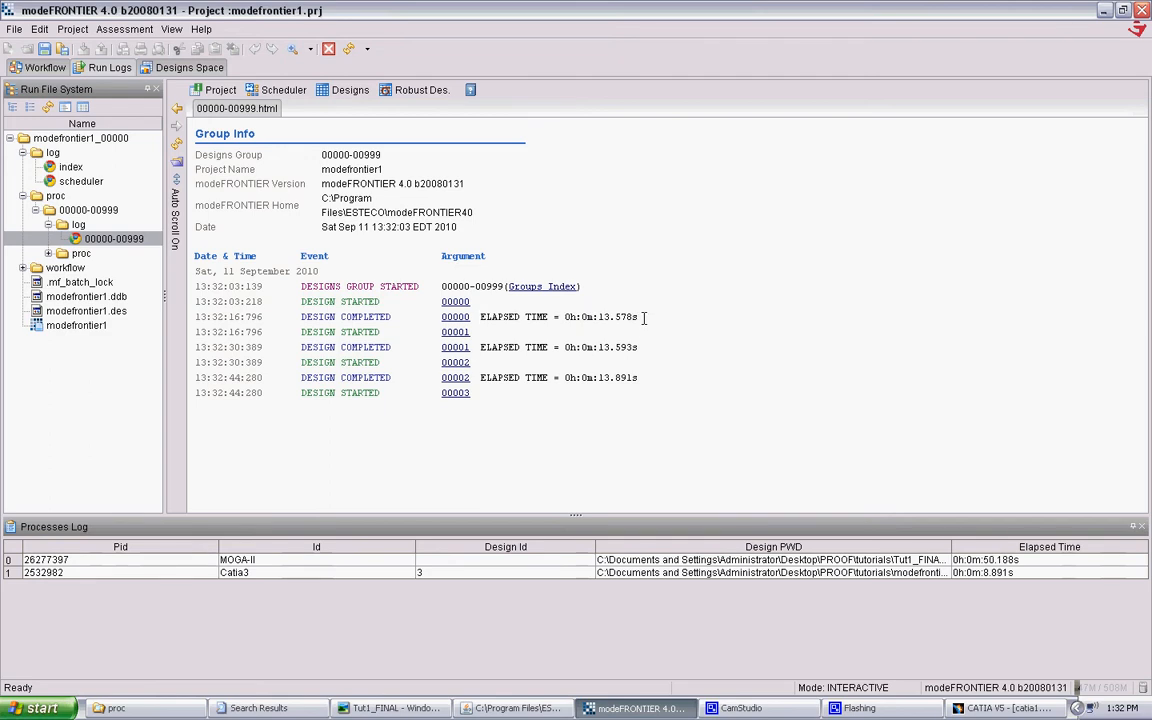
Expand proc > 00003 and scroll through its designdata inputs, outputs and objectives
{"action": "double_click", "coordinate": [558, 316]}
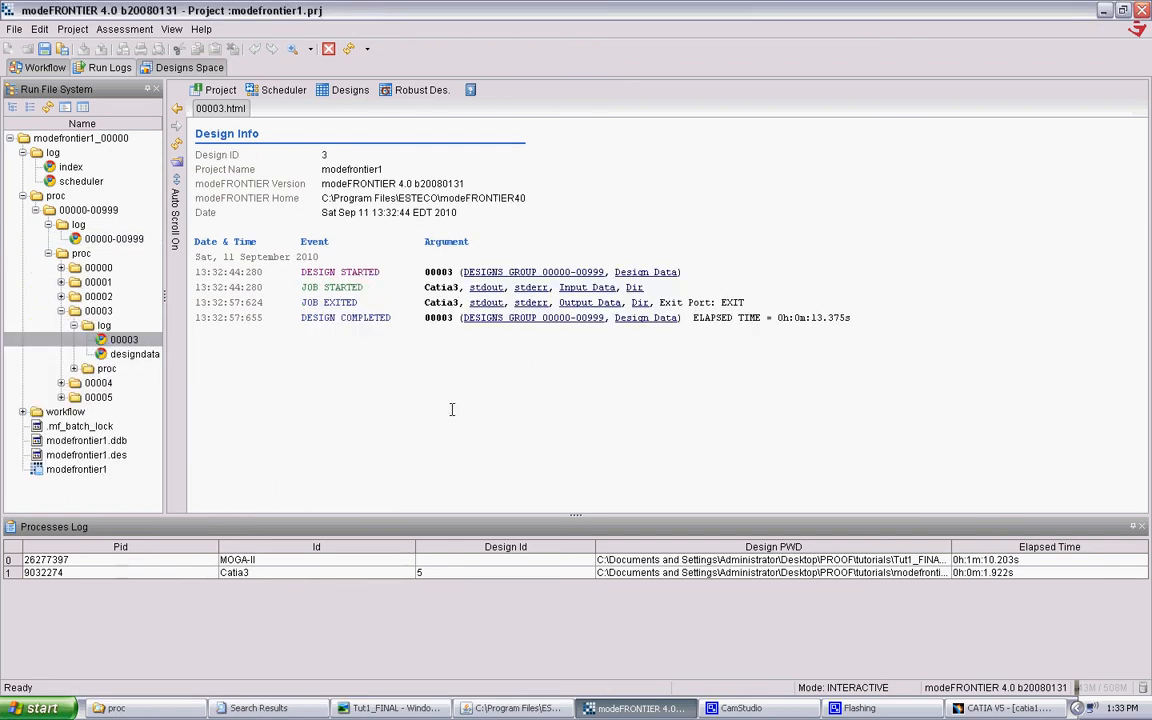
{"action": "mouse_move", "coordinate": [644, 316]}
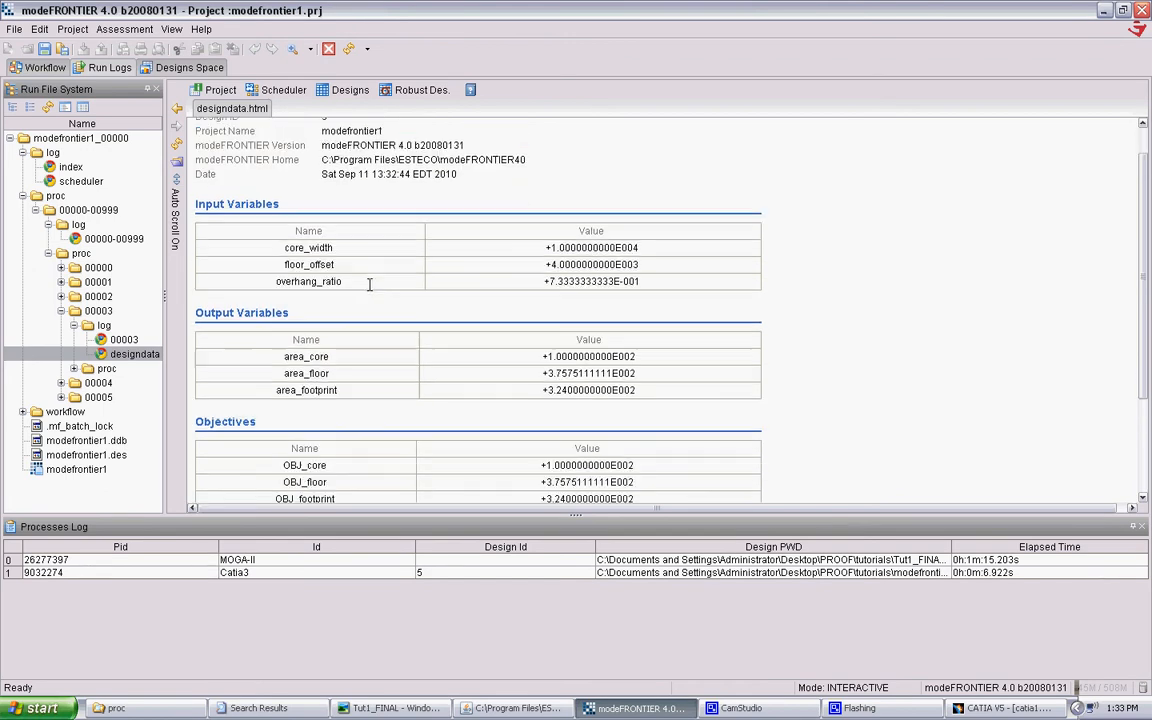
{"action": "scroll", "scroll_direction": "down", "scroll_amount": 3}
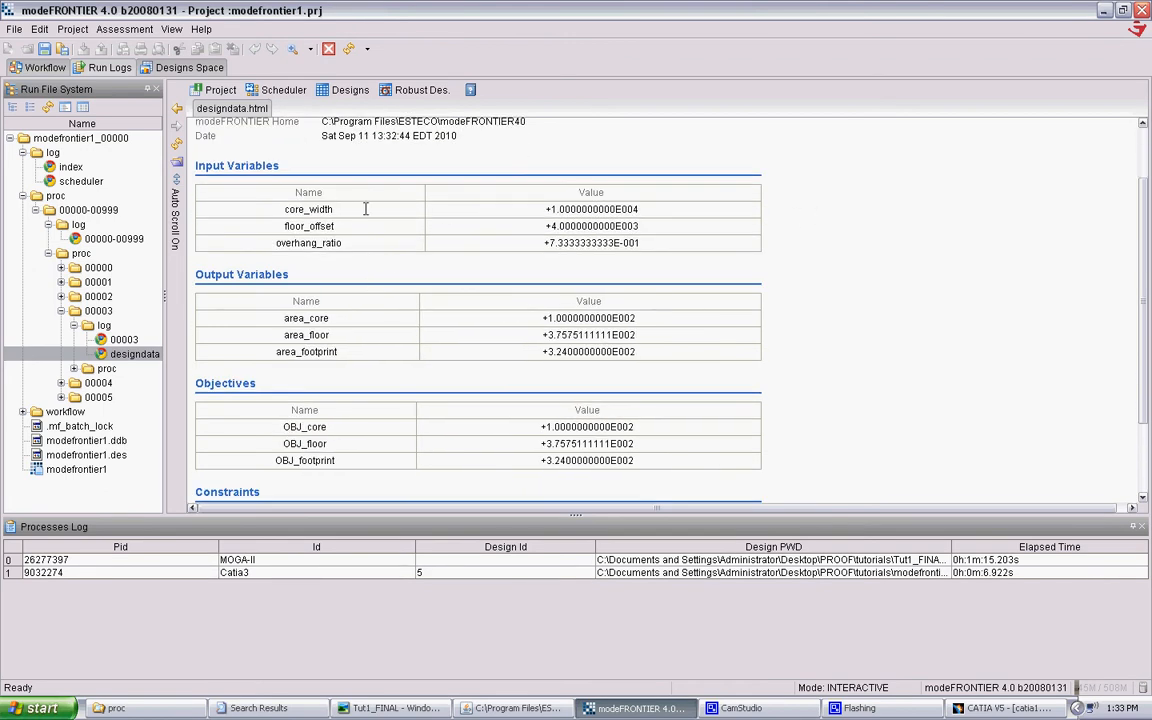
{"action": "scroll", "scroll_direction": "down", "scroll_amount": 3}
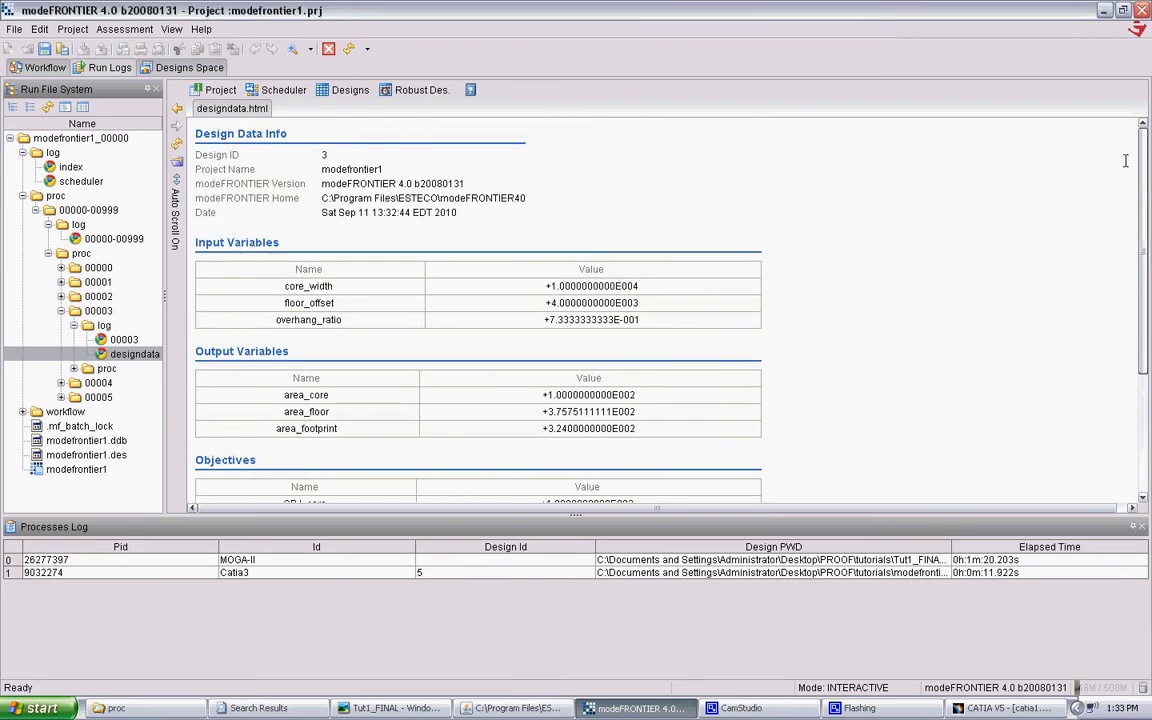
{"action": "scroll", "scroll_direction": "down", "scroll_amount": 3}
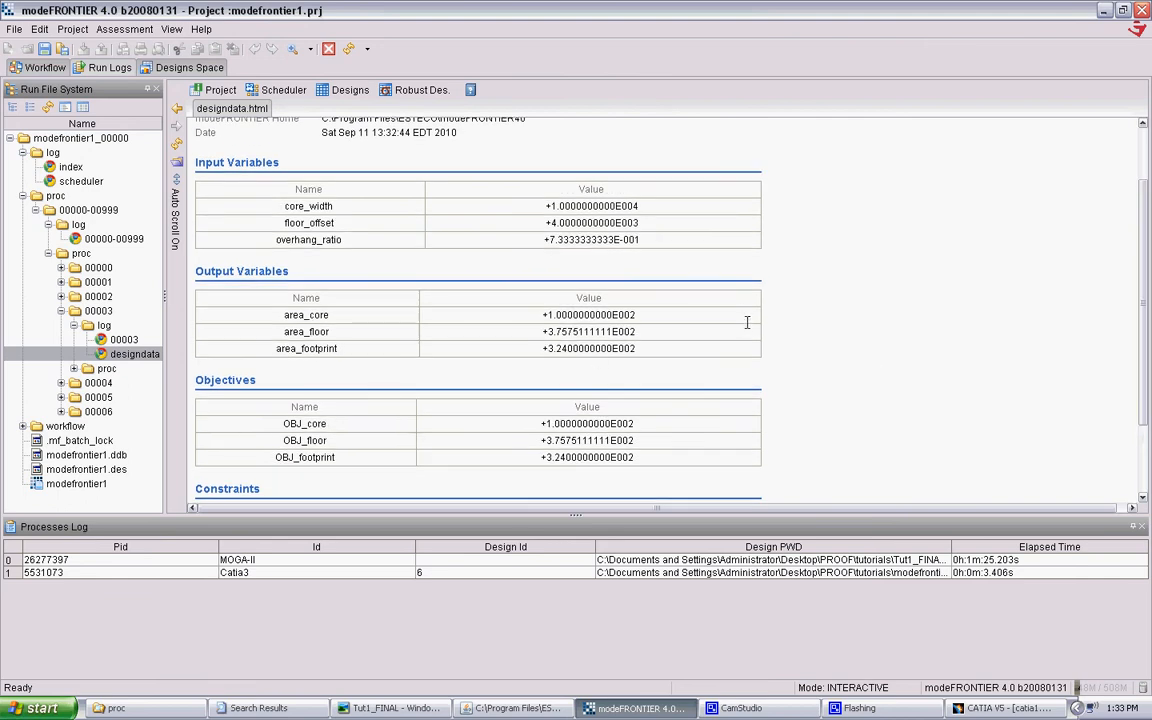
{"action": "mouse_move", "coordinate": [552, 206]}
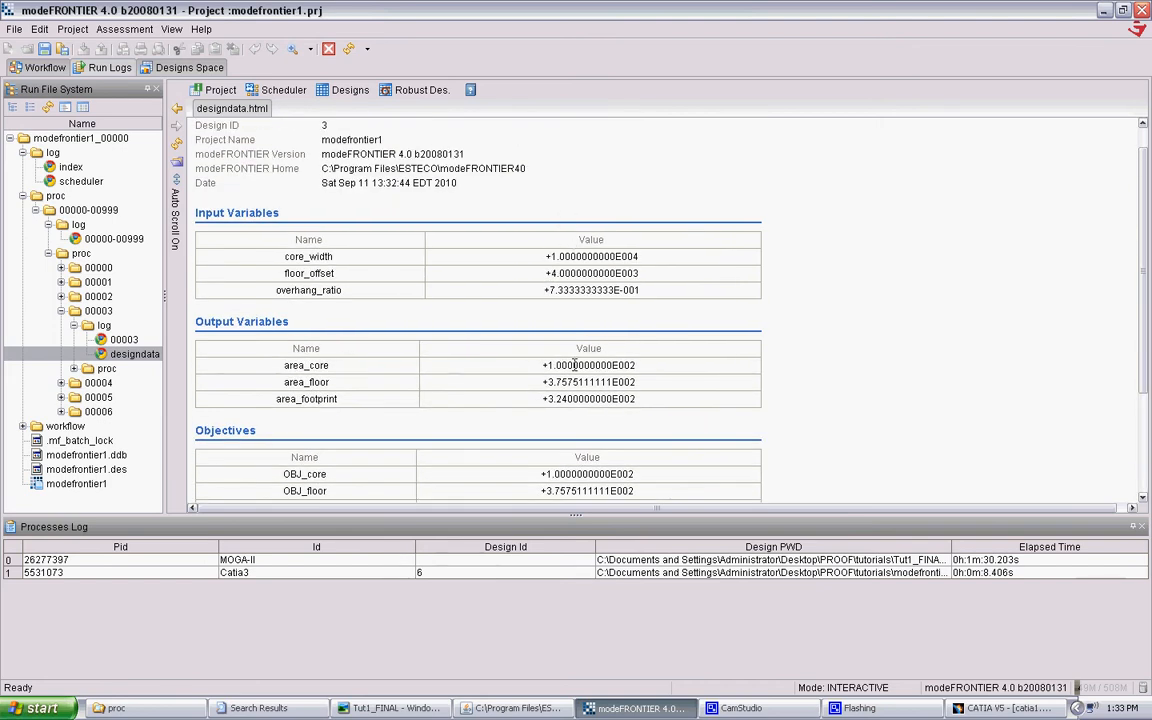
{"action": "mouse_move", "coordinate": [222, 320]}
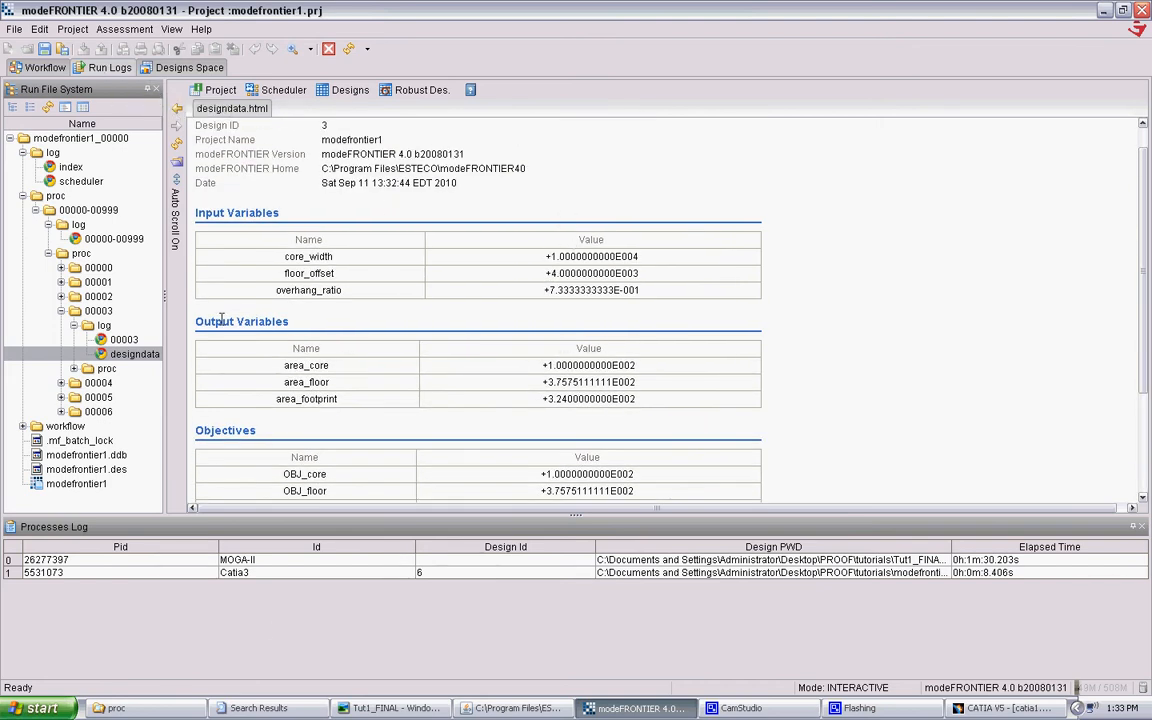
{"action": "scroll", "scroll_direction": "down", "scroll_amount": 3}
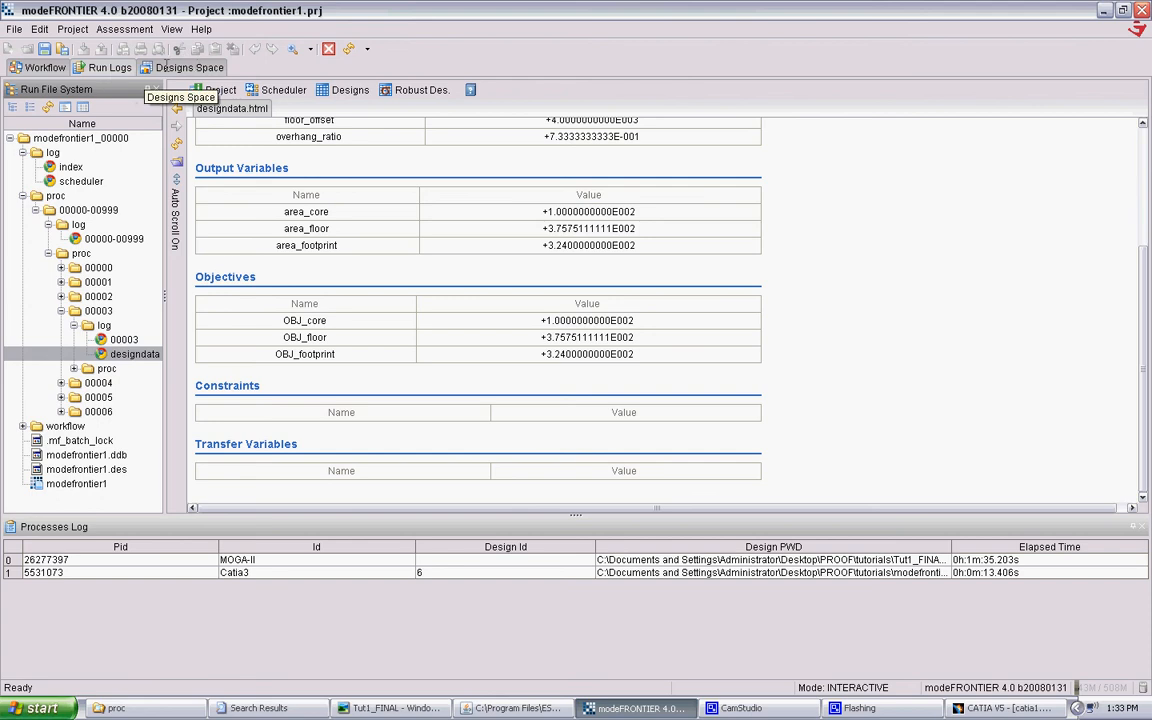
{"action": "mouse_move", "coordinate": [548, 520]}
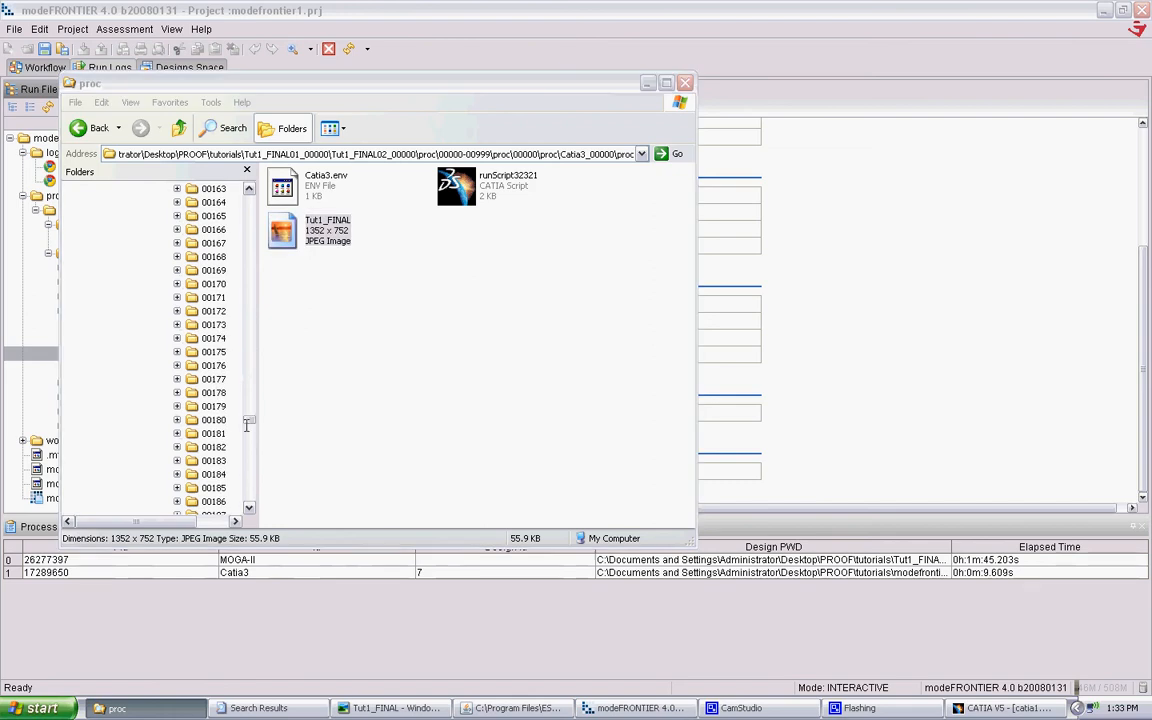
{"action": "scroll", "scroll_direction": "down", "scroll_amount": 3}
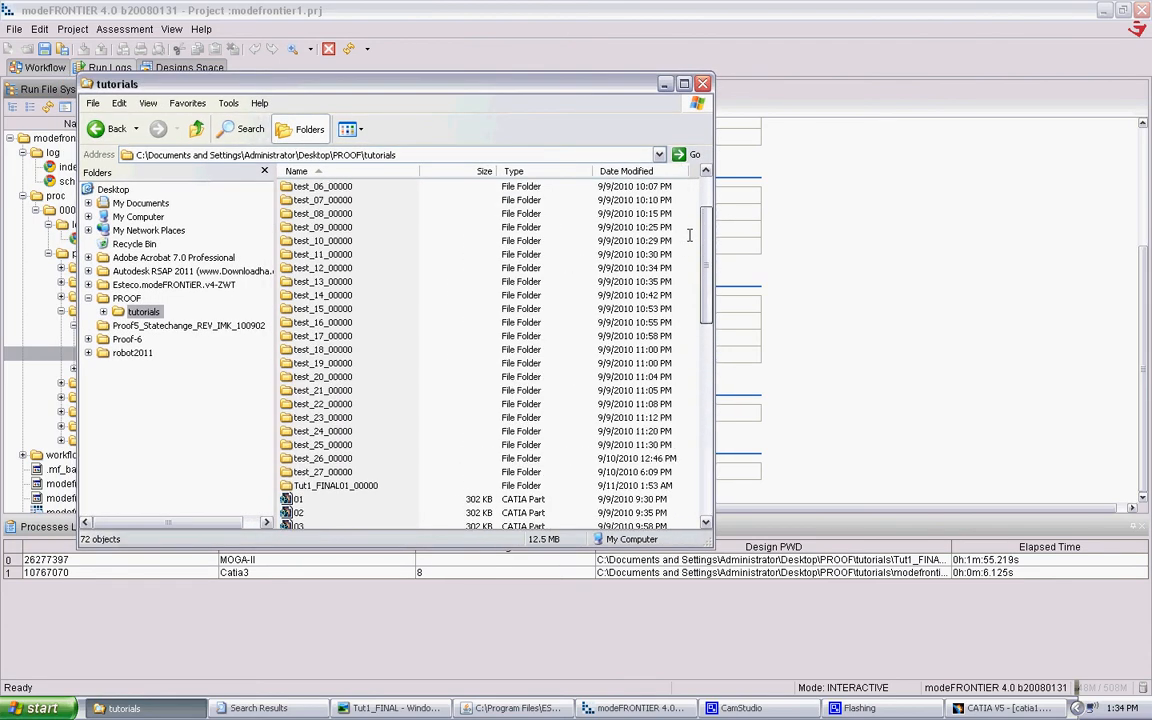
{"action": "scroll", "scroll_direction": "down", "scroll_amount": 3}
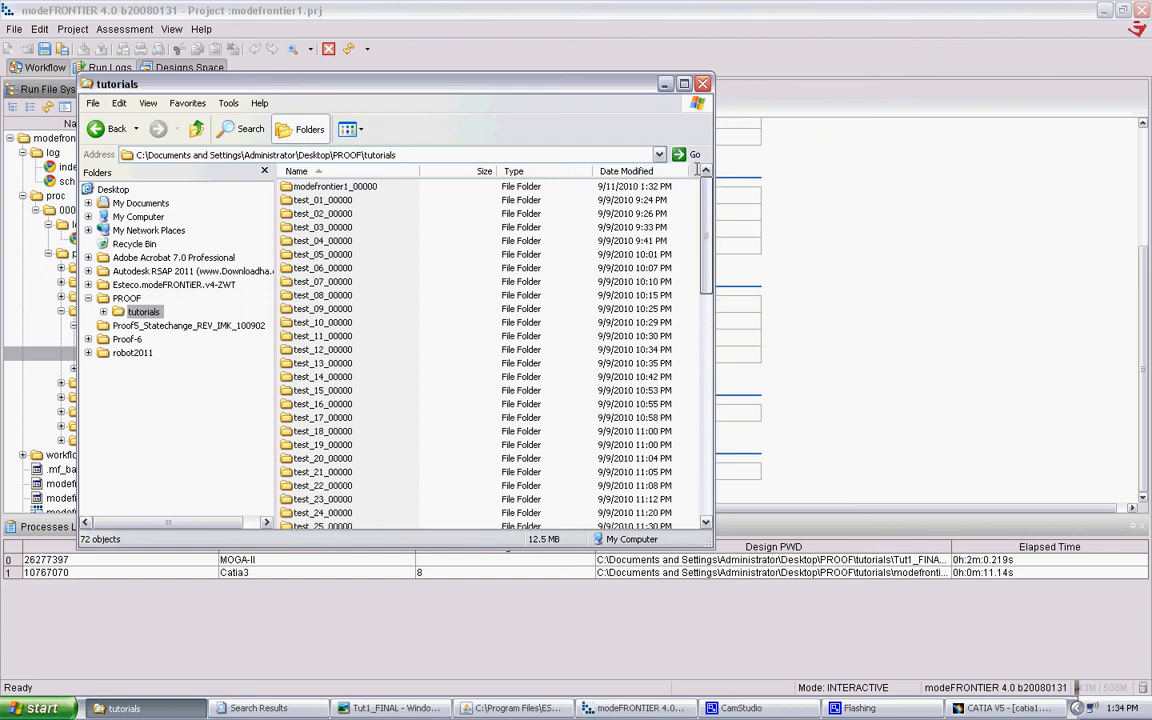
{"action": "mouse_move", "coordinate": [330, 186]}
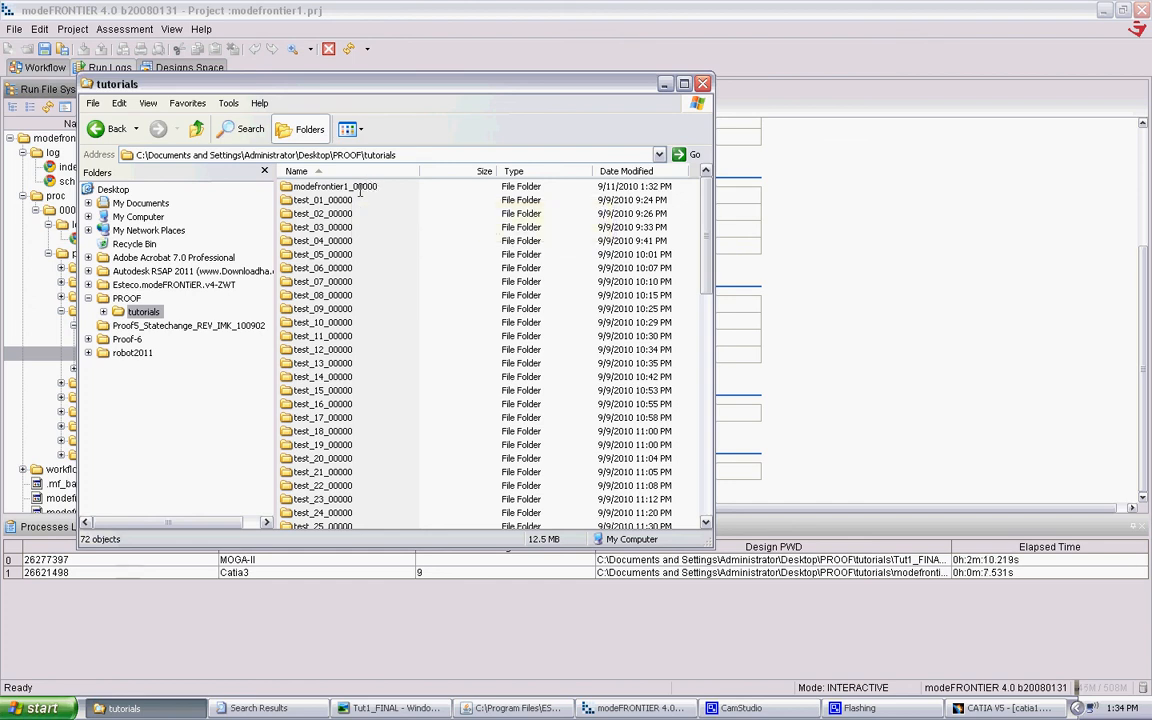
{"action": "double_click", "coordinate": [332, 186]}
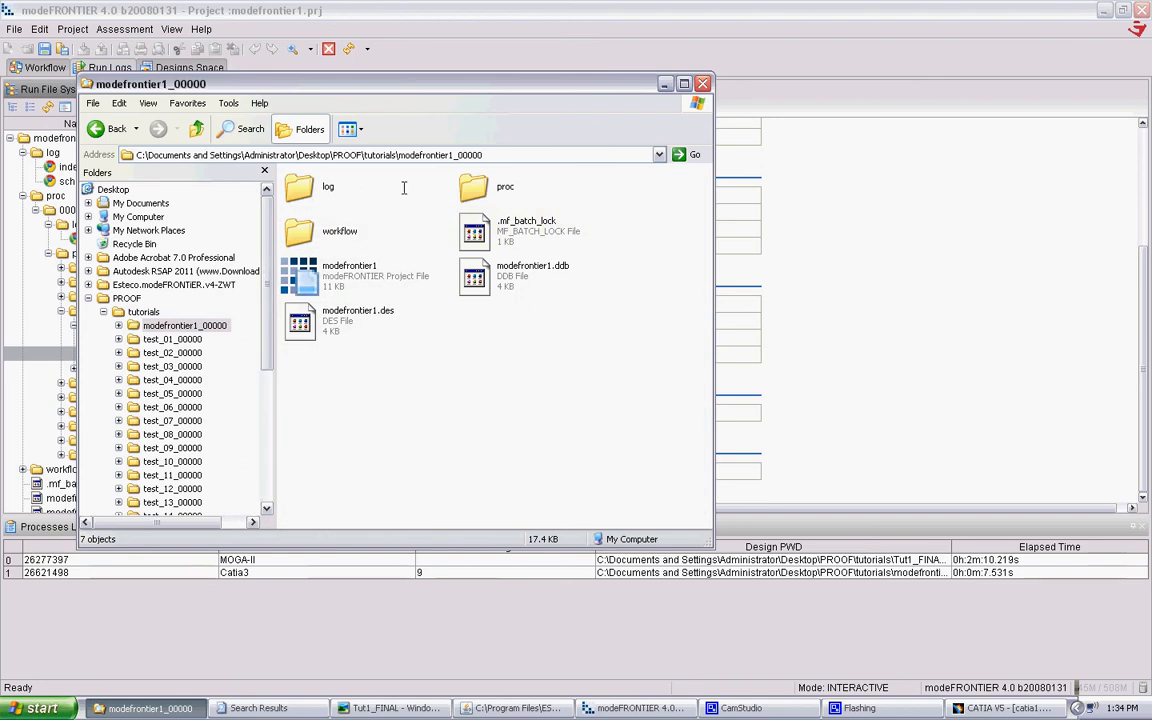
{"action": "left_click", "coordinate": [356, 128]}
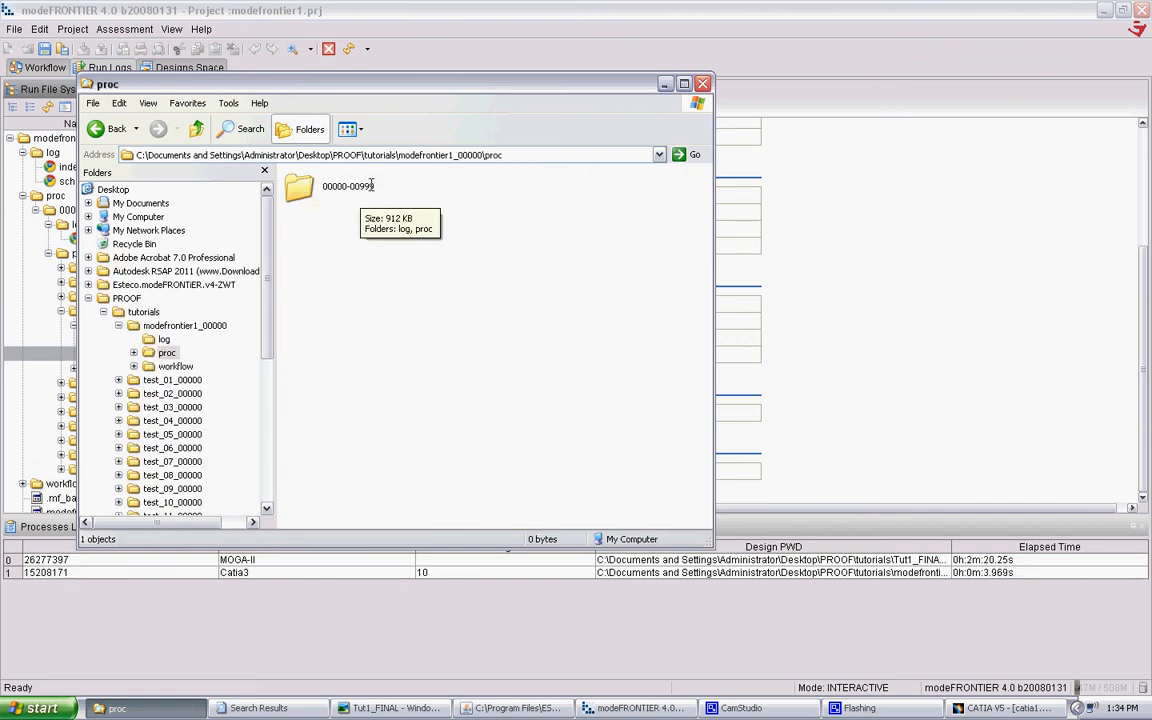
{"action": "mouse_move", "coordinate": [364, 246]}
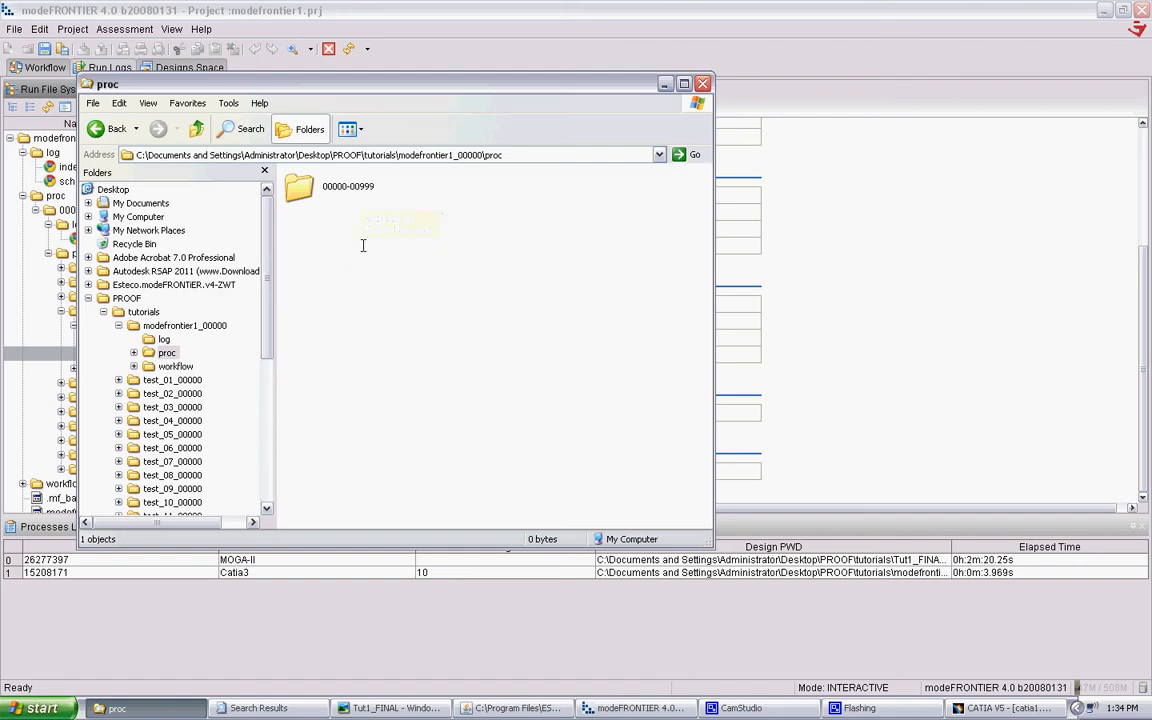
{"action": "left_click", "coordinate": [300, 188]}
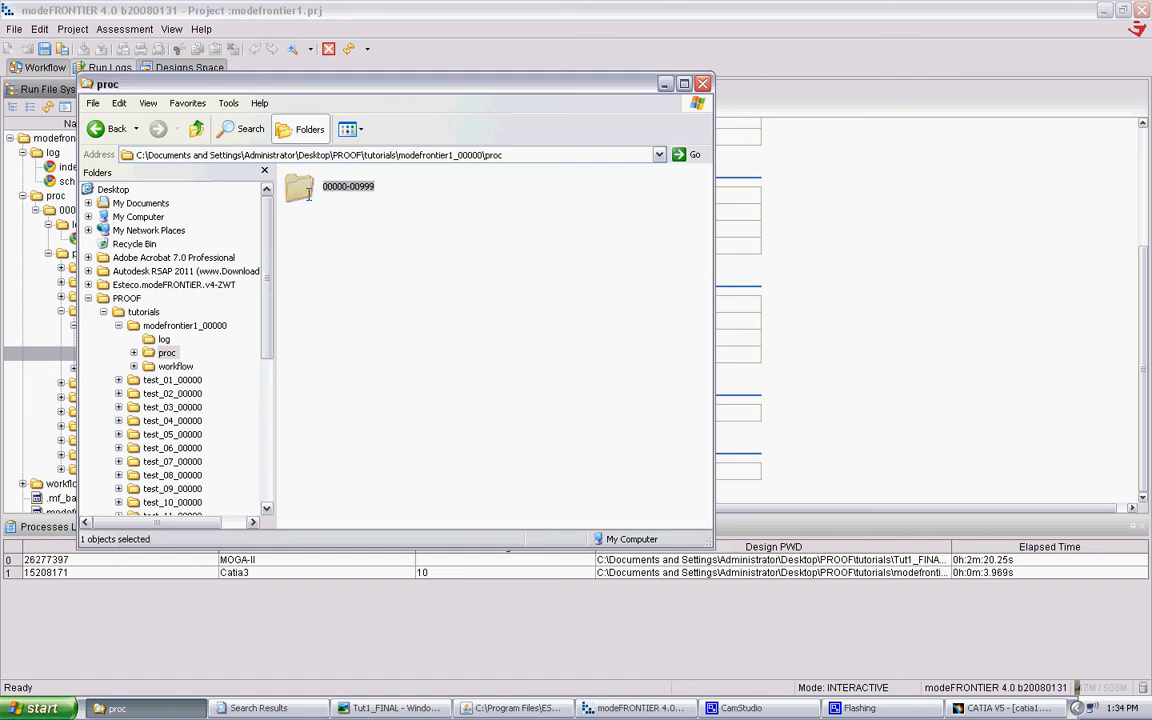
{"action": "double_click", "coordinate": [300, 190]}
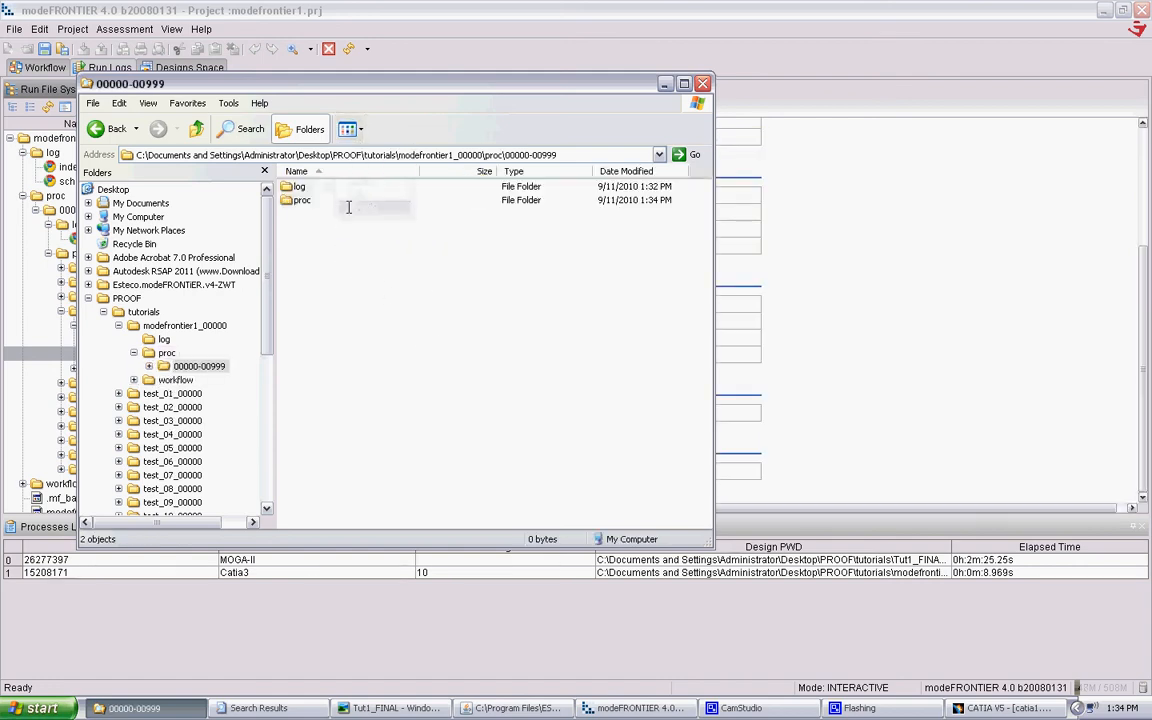
{"action": "double_click", "coordinate": [300, 200]}
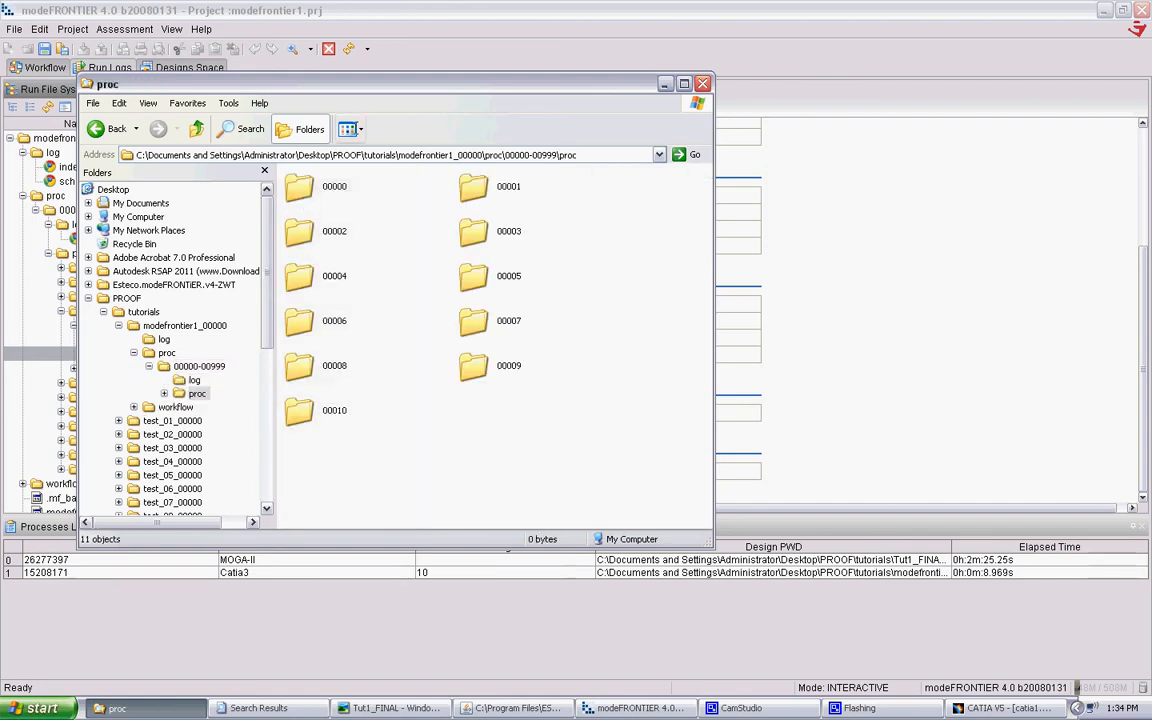
{"action": "left_click", "coordinate": [348, 128]}
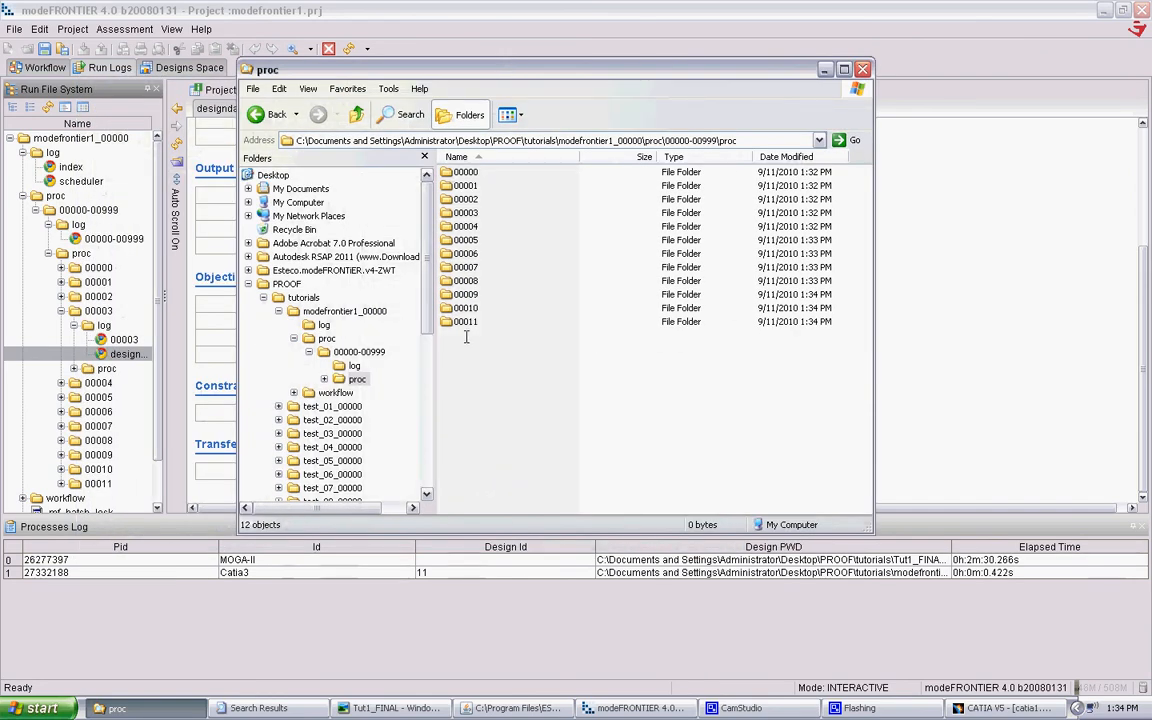
{"action": "mouse_move", "coordinate": [464, 320]}
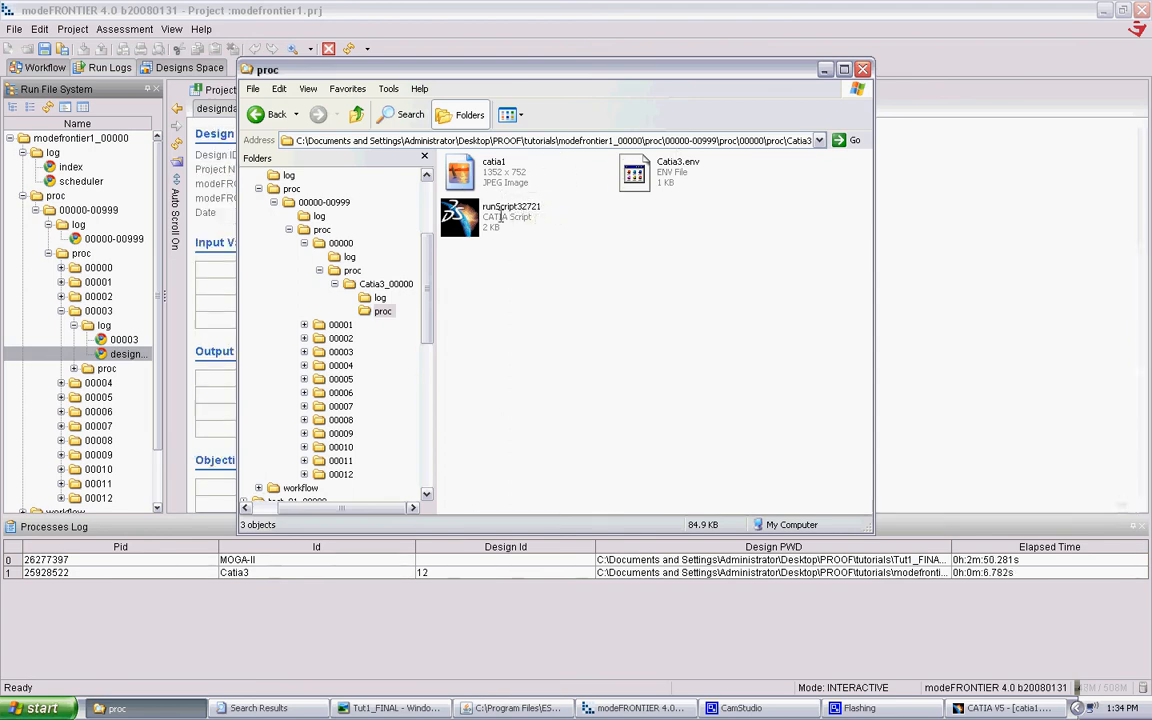
Browse design 00000's Caba3_00000 proc folder with the runScript32721 script and catia1 capture, then head for Start search
{"action": "left_click", "coordinate": [512, 216]}
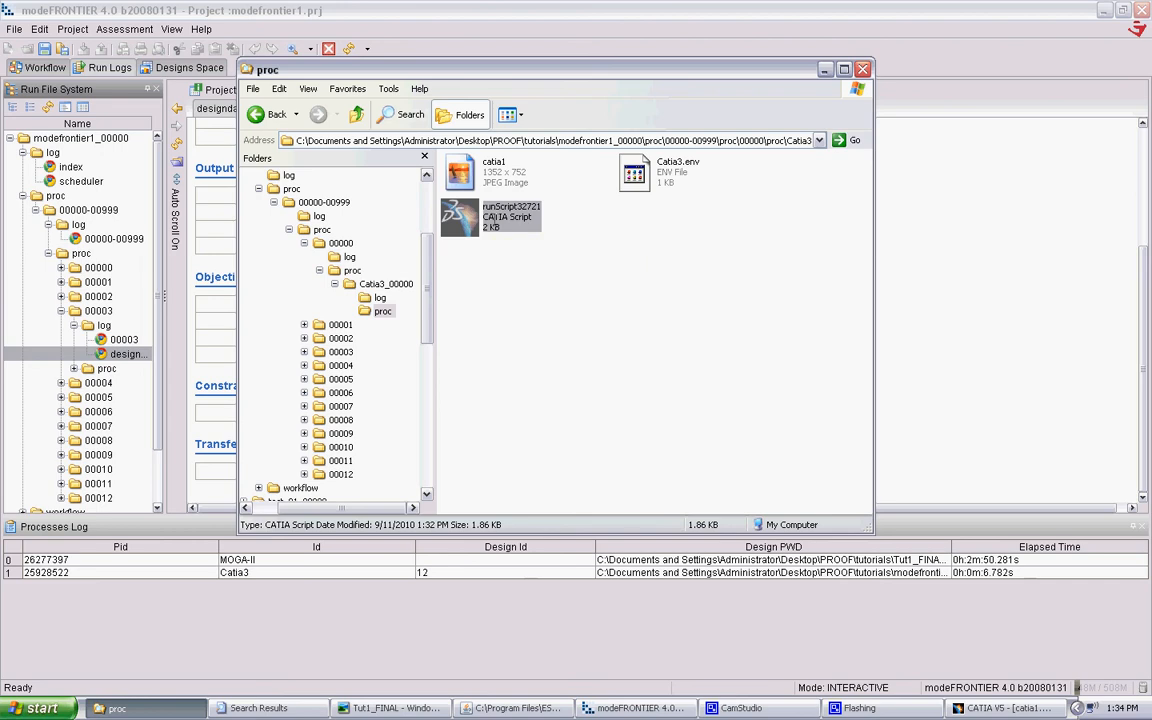
{"action": "mouse_move", "coordinate": [496, 220]}
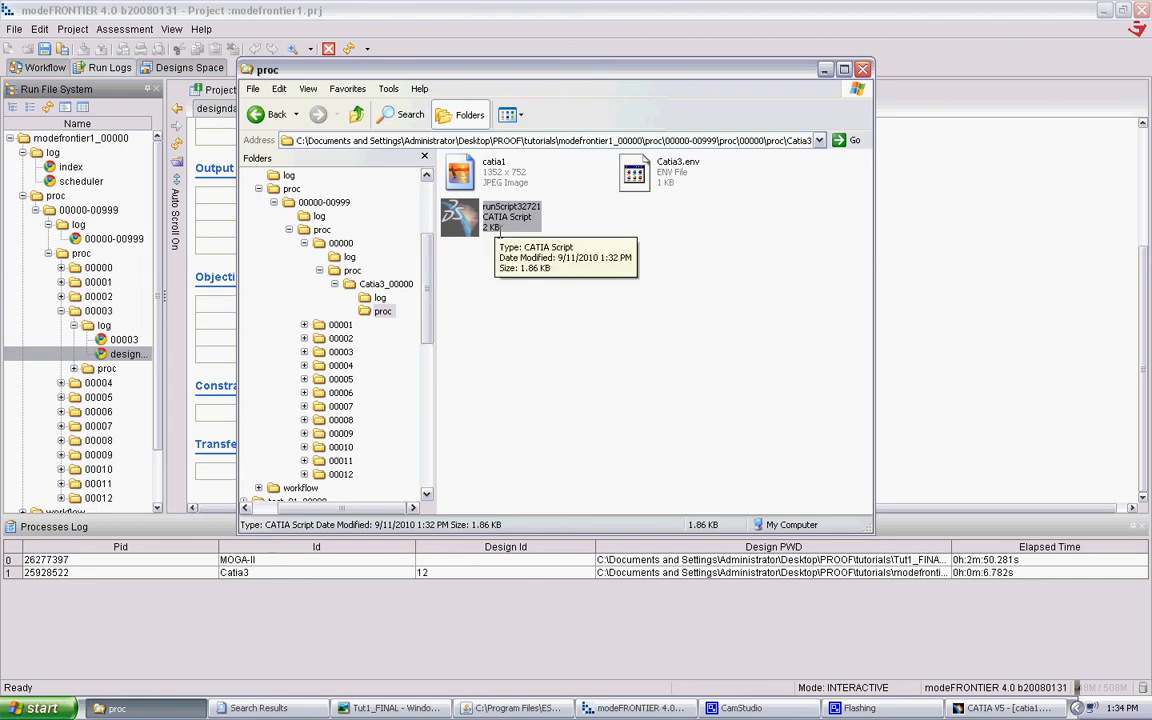
{"action": "mouse_move", "coordinate": [510, 218]}
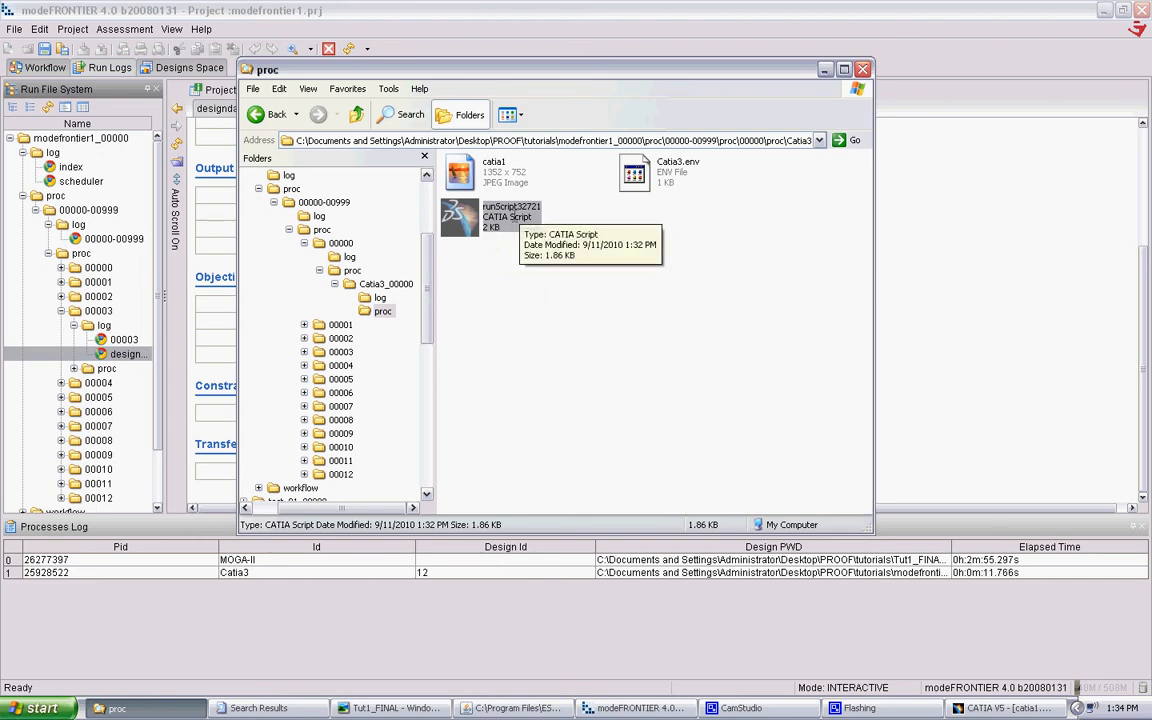
{"action": "mouse_move", "coordinate": [520, 238]}
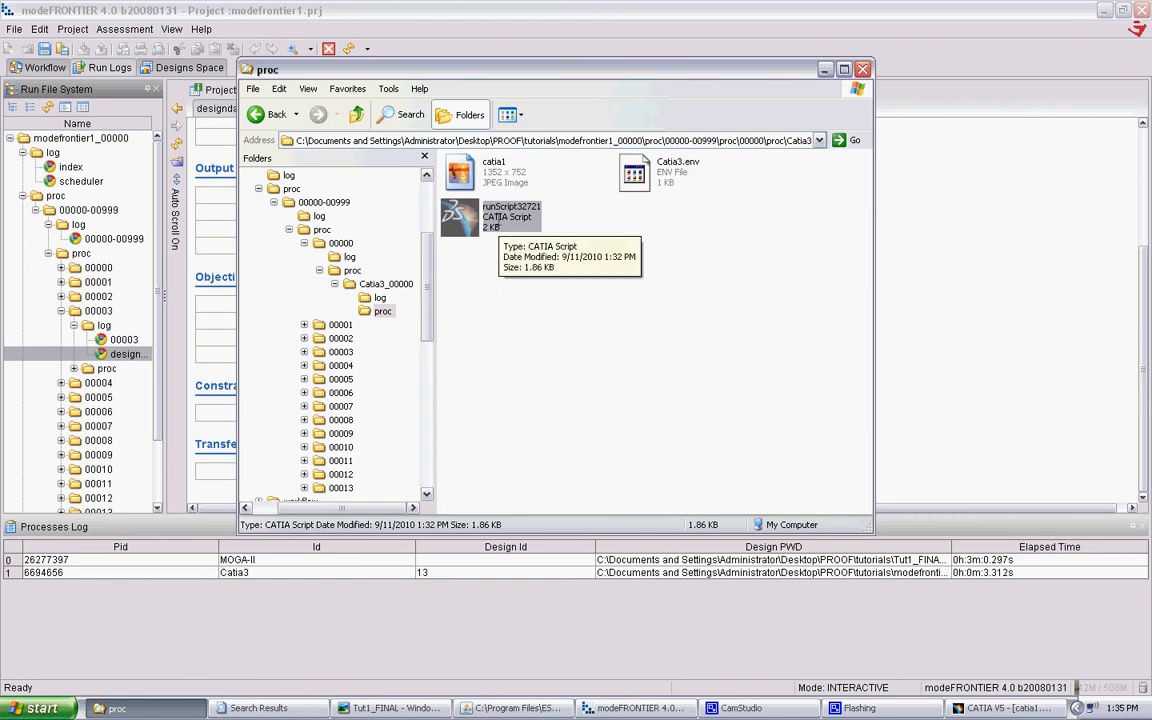
{"action": "mouse_move", "coordinate": [528, 254]}
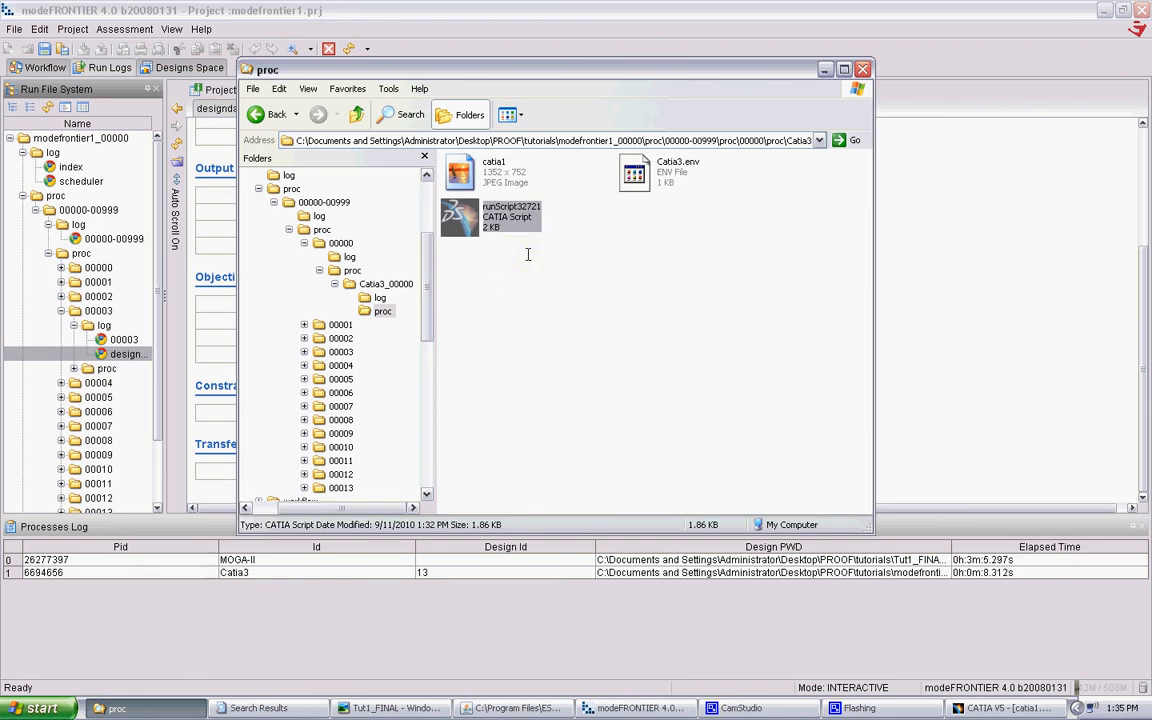
{"action": "left_click", "coordinate": [460, 170]}
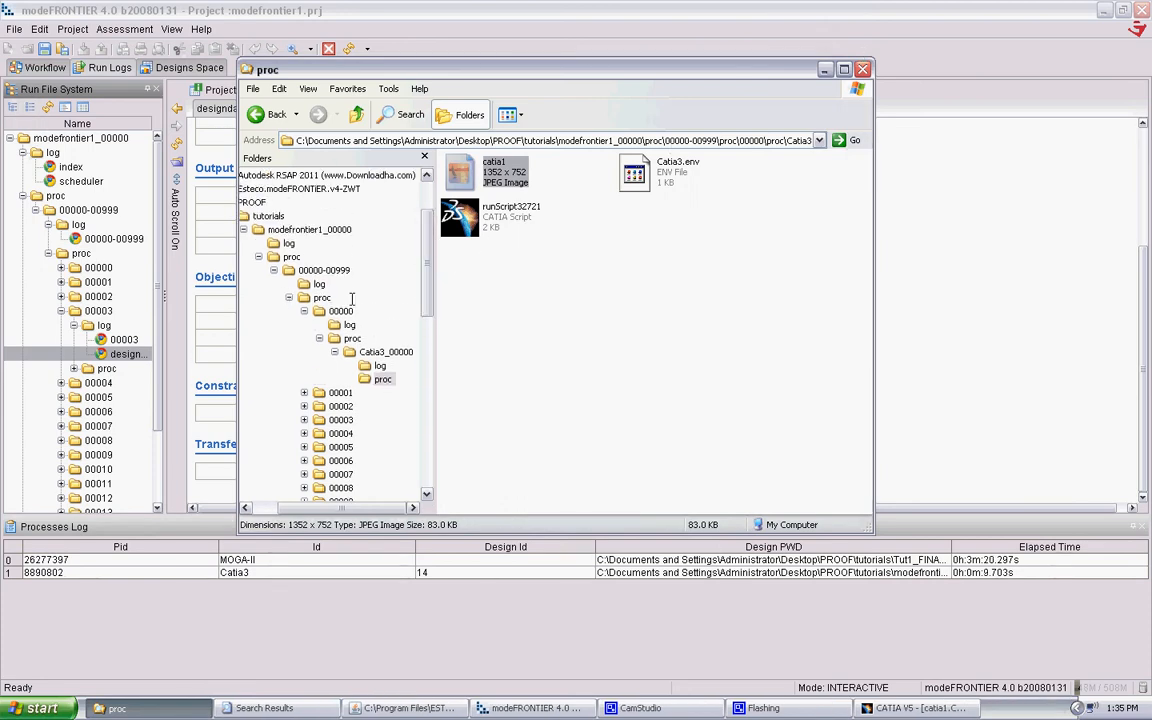
{"action": "mouse_move", "coordinate": [572, 334]}
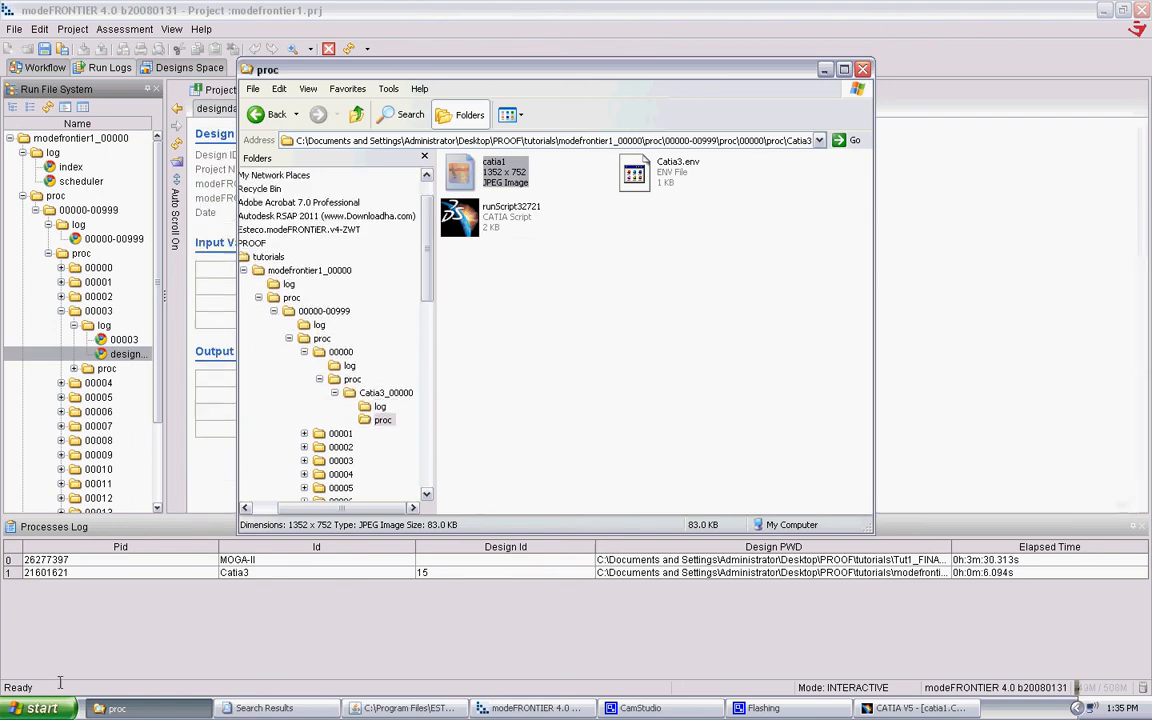
{"action": "left_click", "coordinate": [40, 708]}
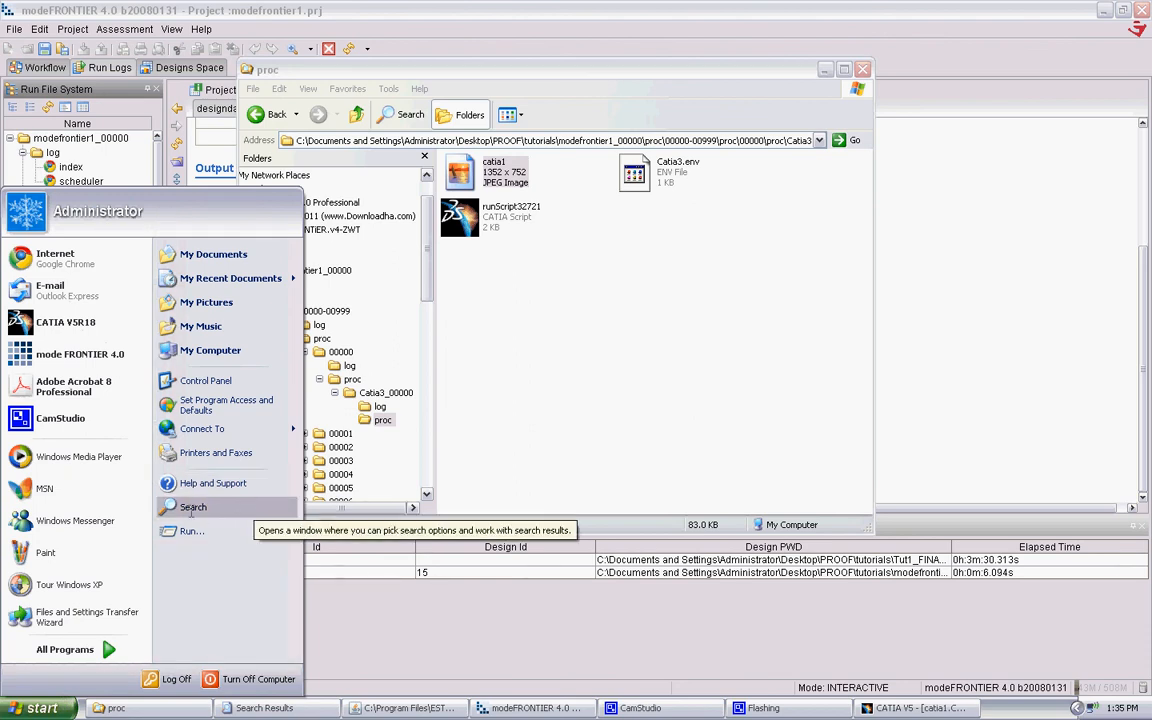
Begin an all-files search restricted to the modeFRONTIER1_00000 run folder
{"action": "left_click", "coordinate": [192, 508]}
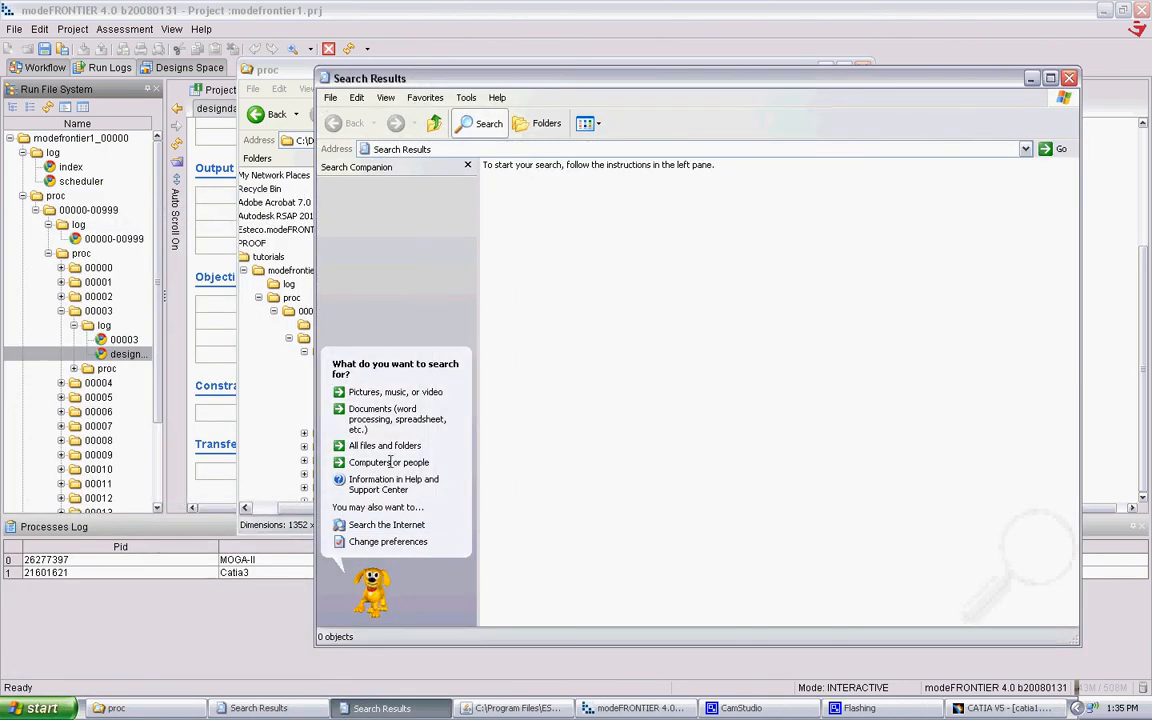
{"action": "left_click", "coordinate": [384, 444]}
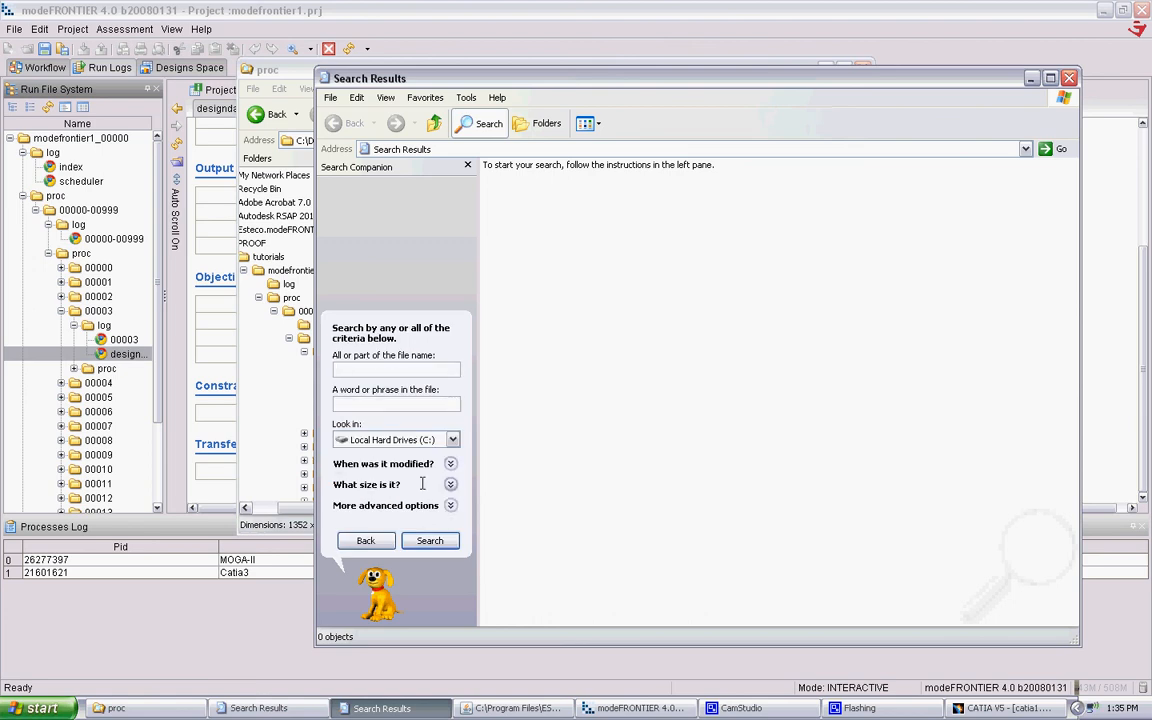
{"action": "left_click", "coordinate": [452, 440]}
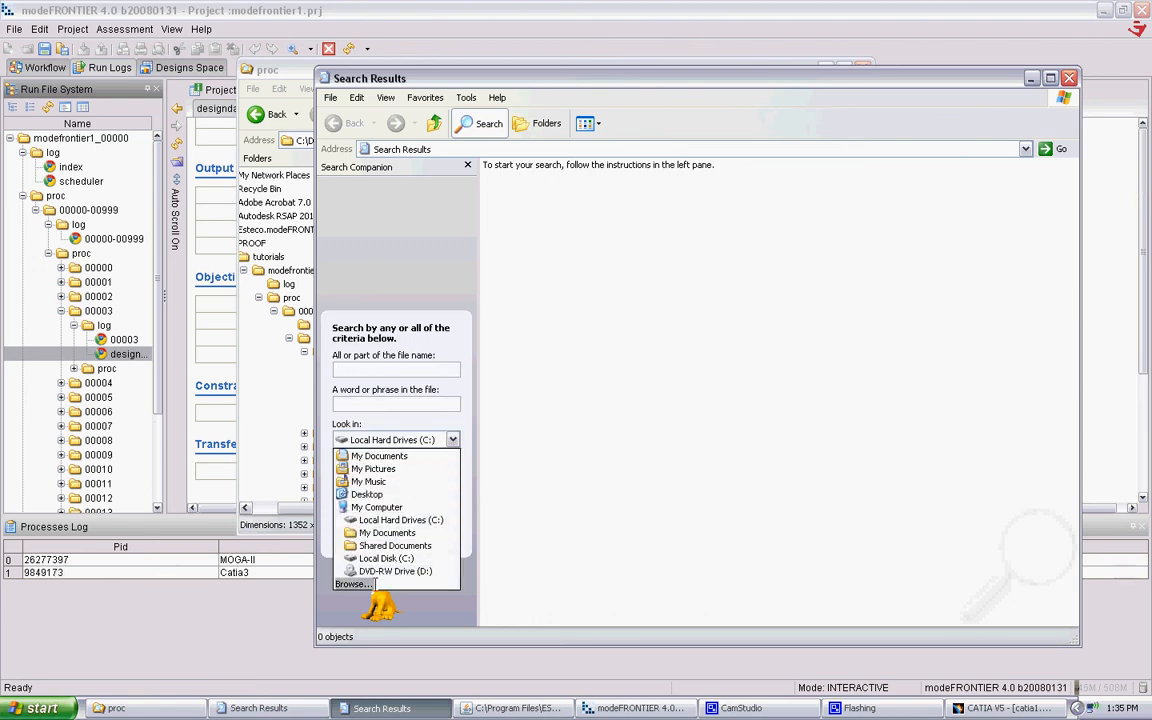
{"action": "left_click", "coordinate": [352, 584]}
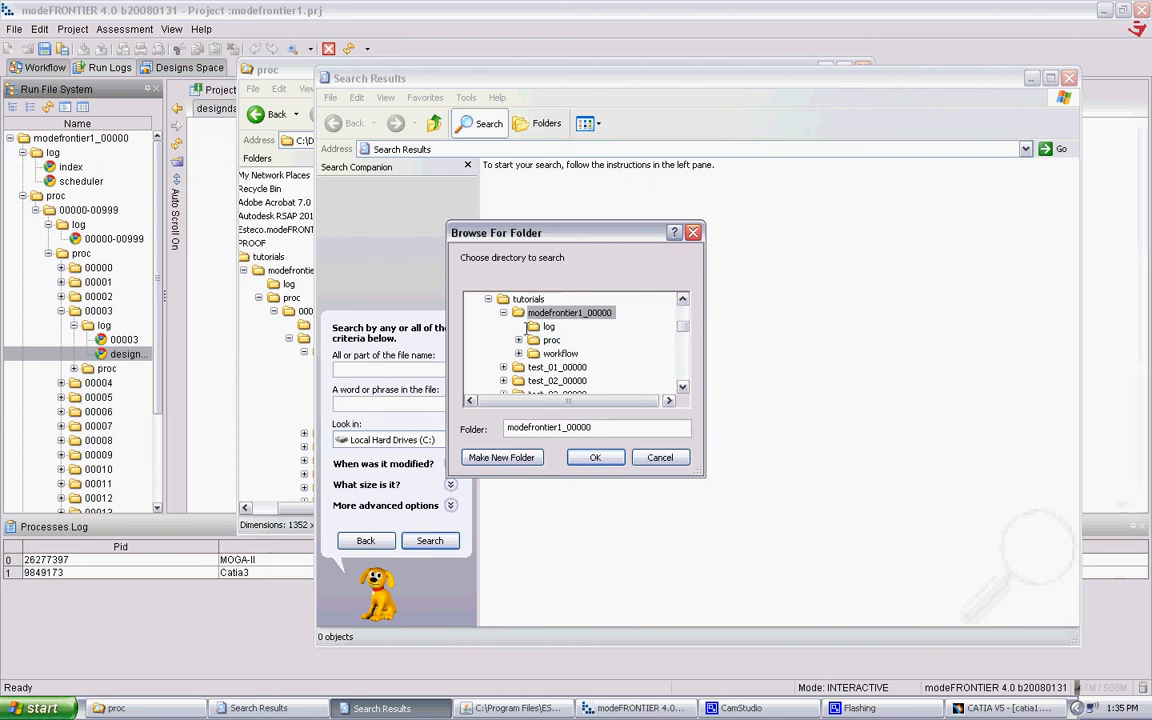
{"action": "left_click", "coordinate": [596, 456]}
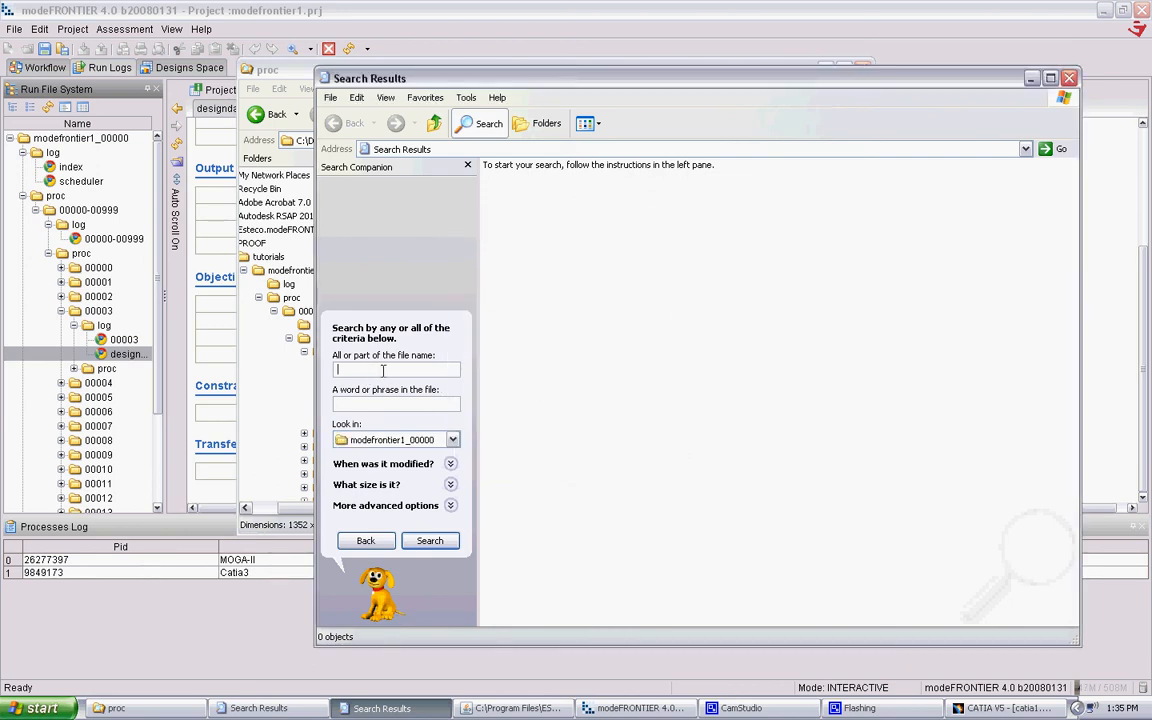
Search for *.jpeg file names, listing the catia1 captures from all designs
{"action": "type", "text": "*"}
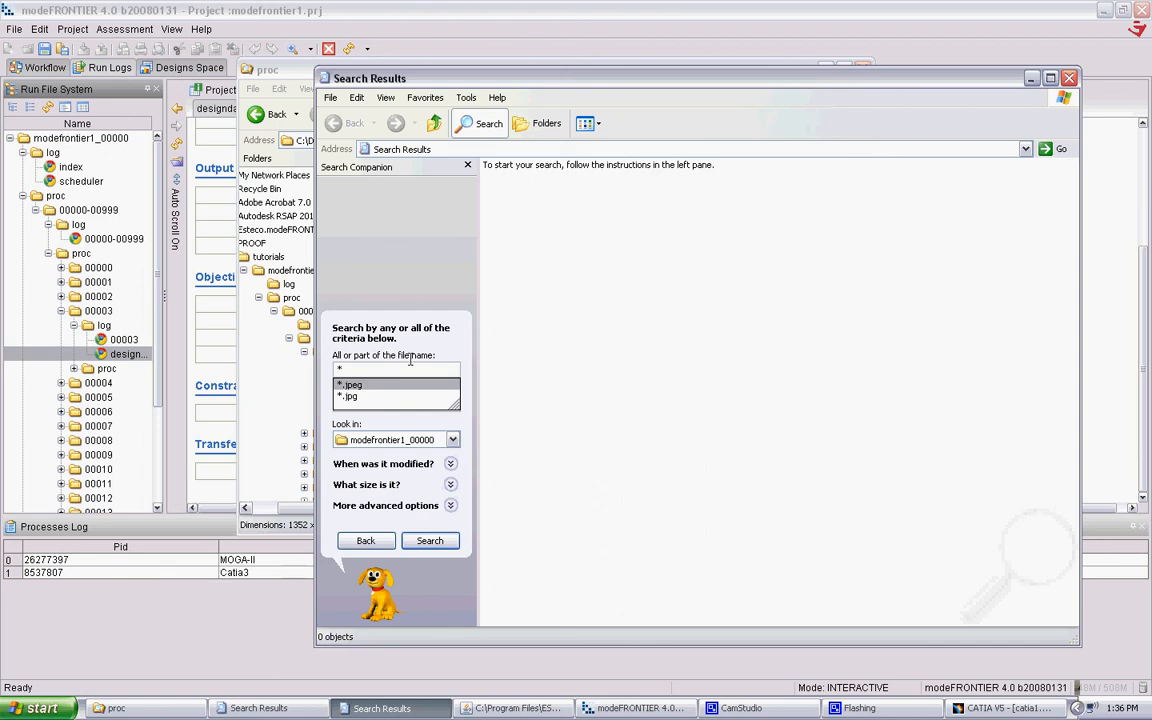
{"action": "left_click", "coordinate": [348, 384]}
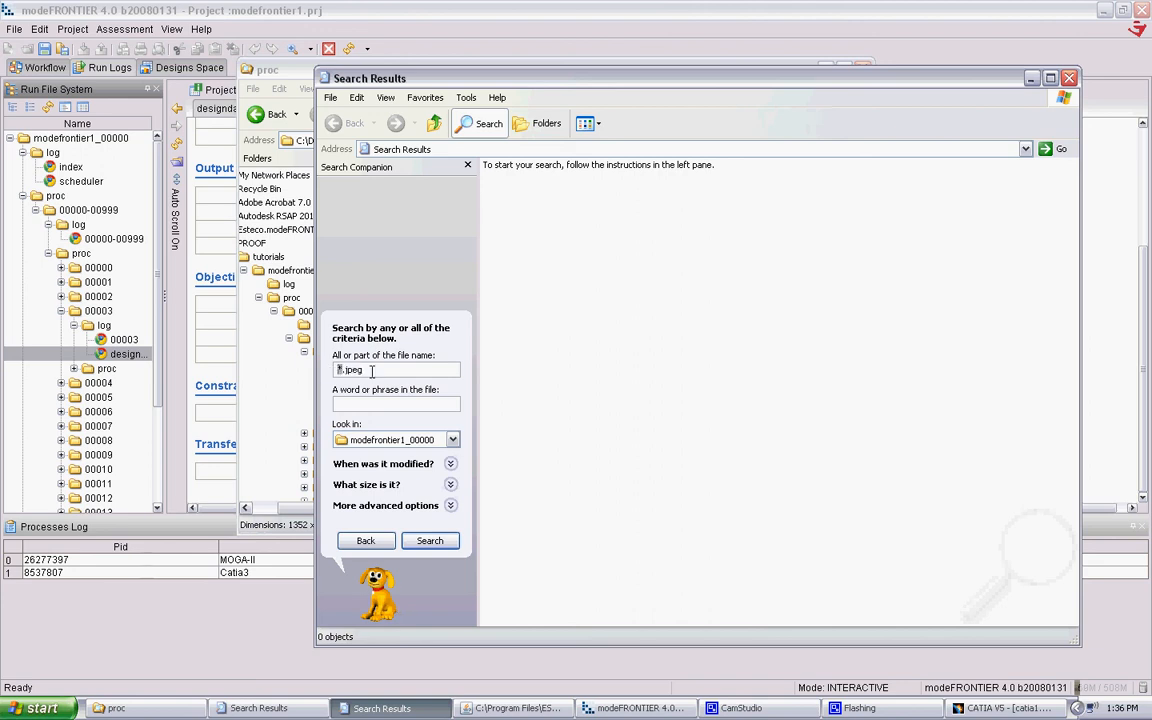
{"action": "left_click", "coordinate": [428, 540]}
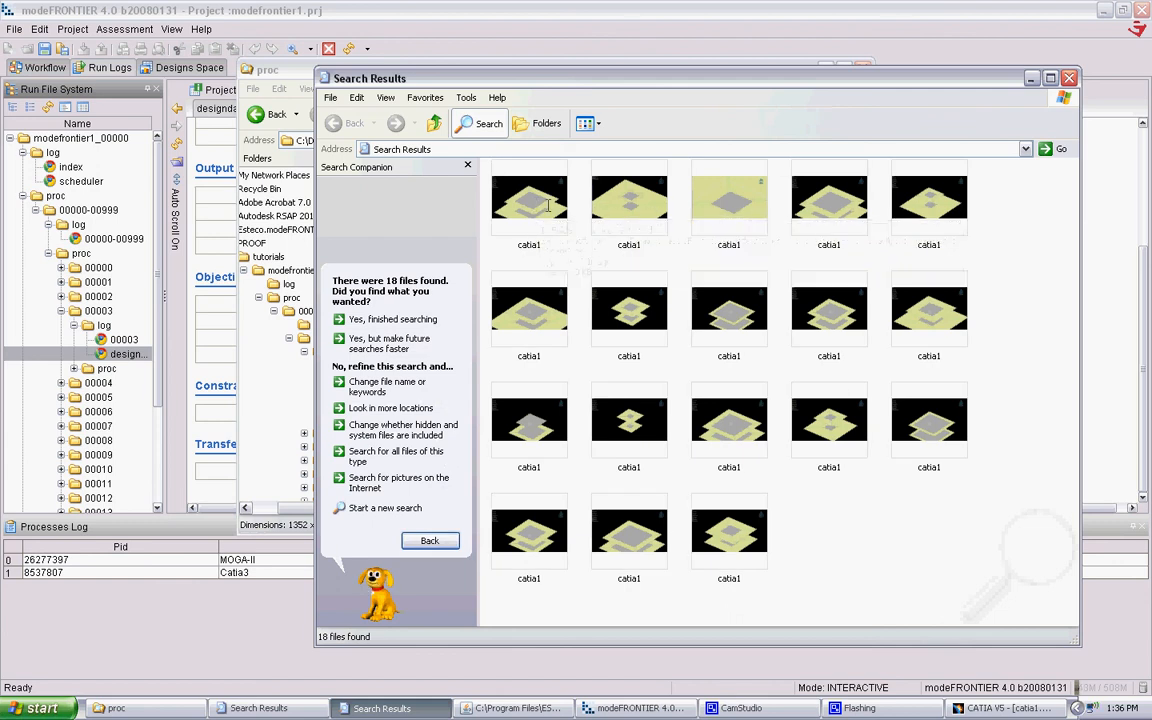
{"action": "double_click", "coordinate": [528, 198]}
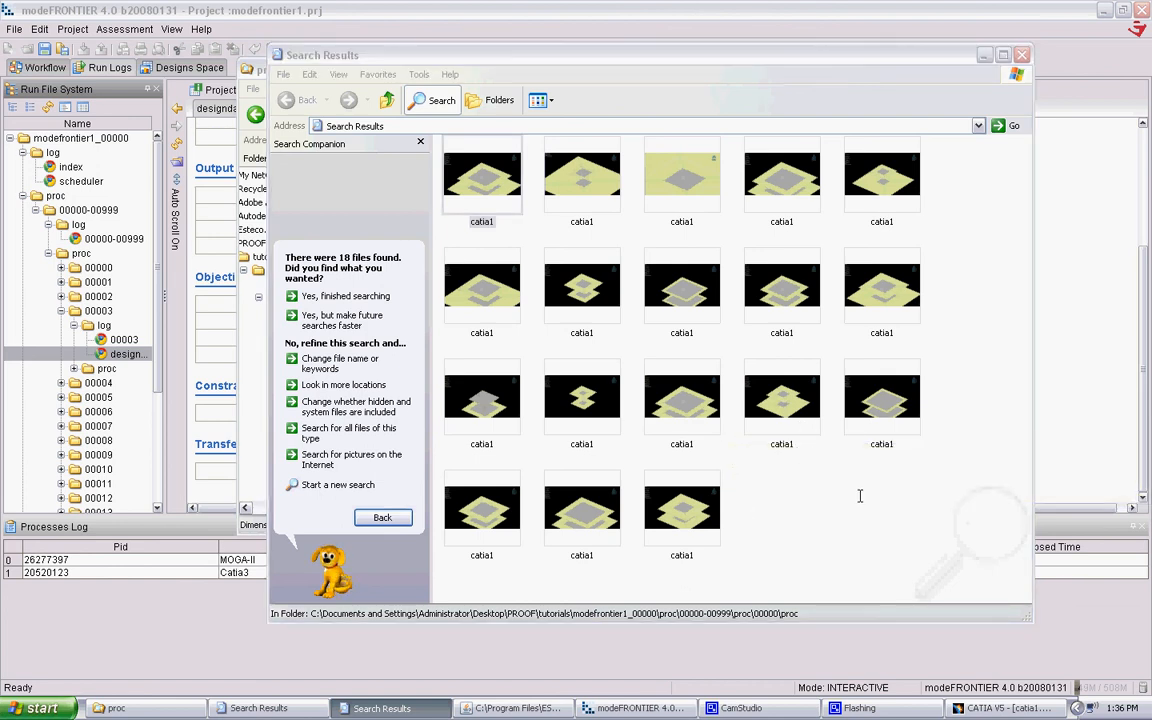
{"action": "mouse_move", "coordinate": [872, 486]}
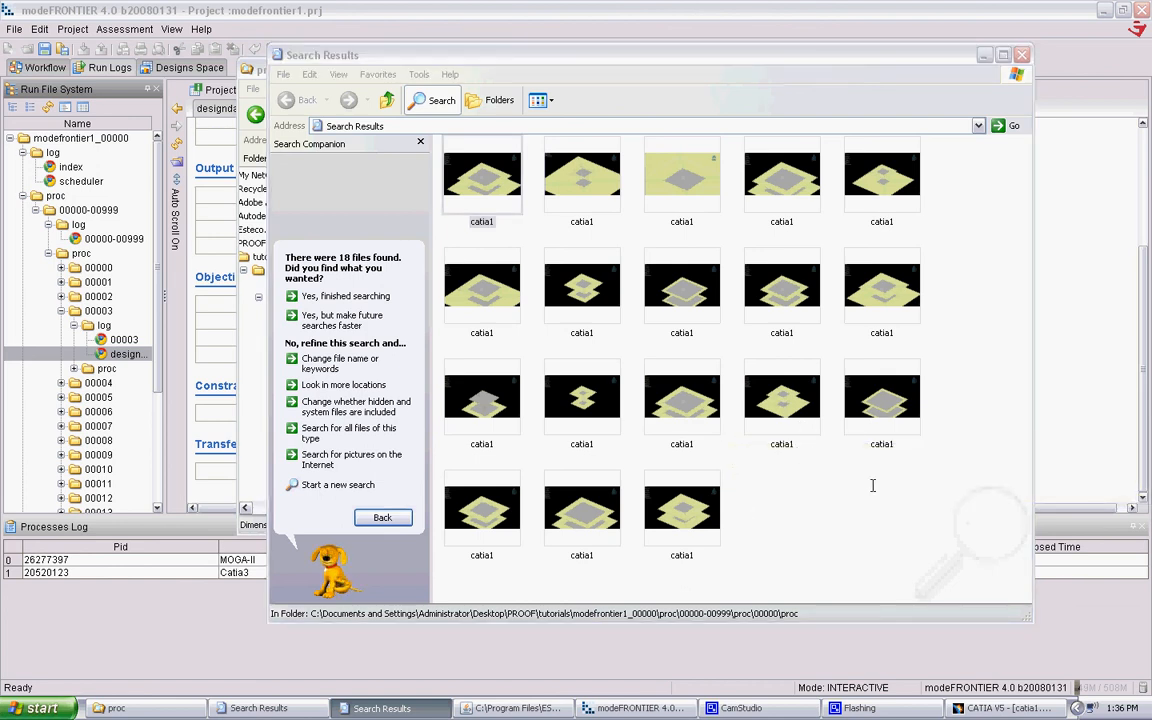
{"action": "mouse_move", "coordinate": [700, 520]}
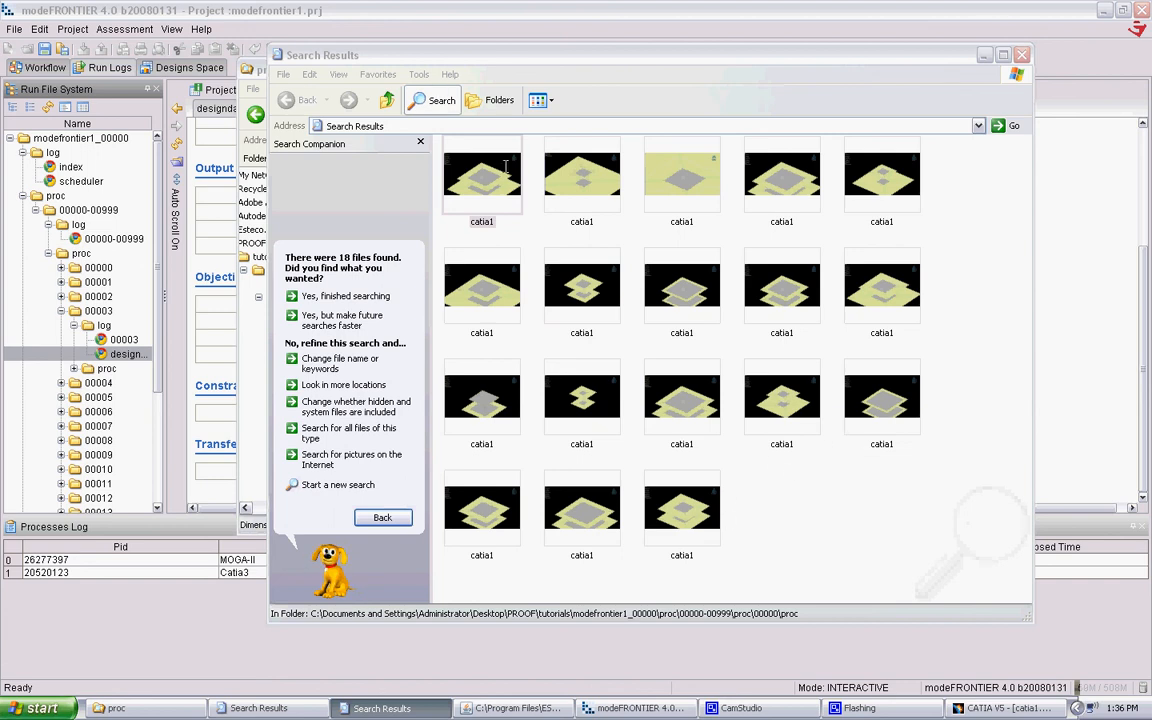
{"action": "left_click", "coordinate": [480, 176]}
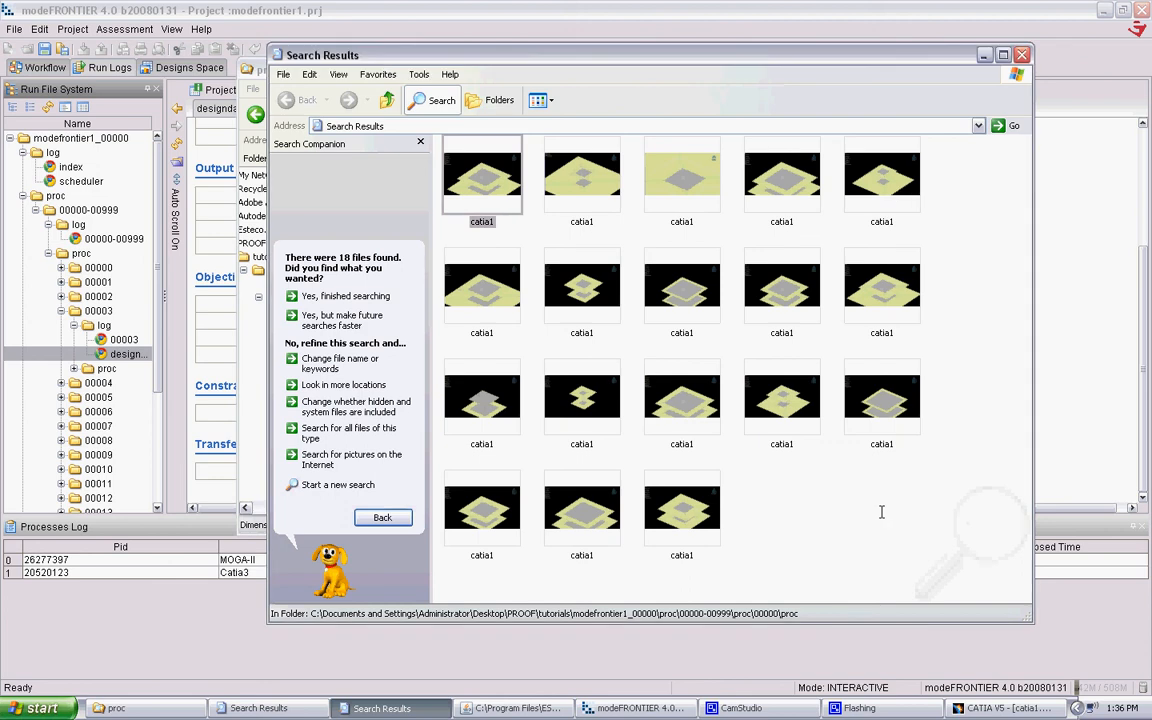